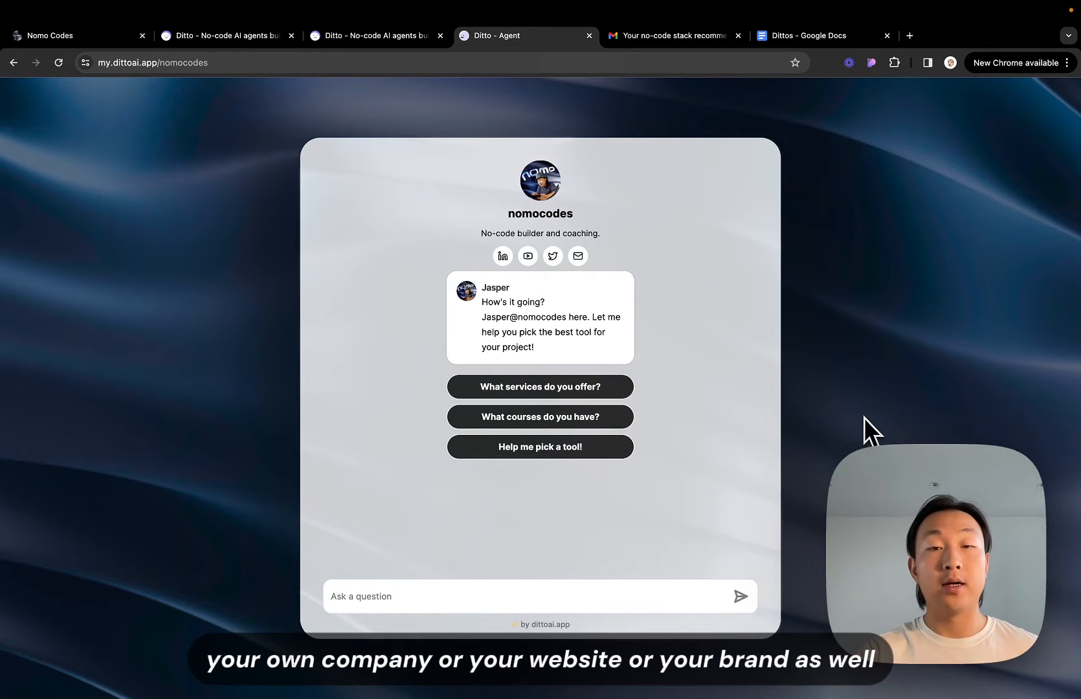
mouse_move(755, 344)
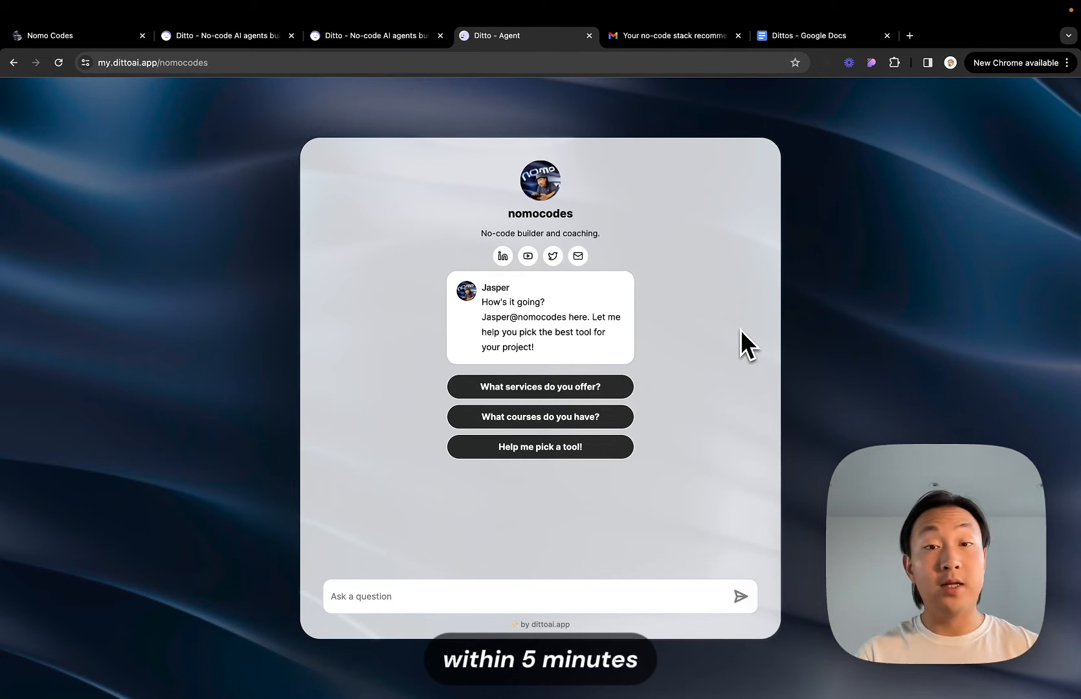
mouse_move(547, 300)
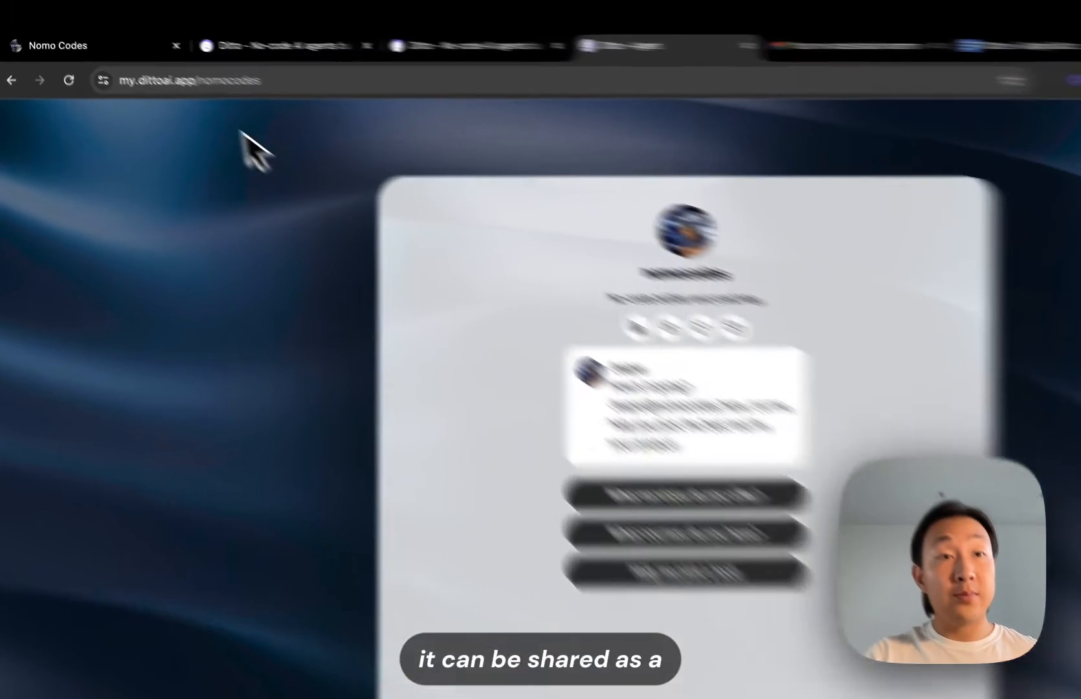
Start the 'Help me pick a tool!' conversation and answer with web and MVP
click(282, 124)
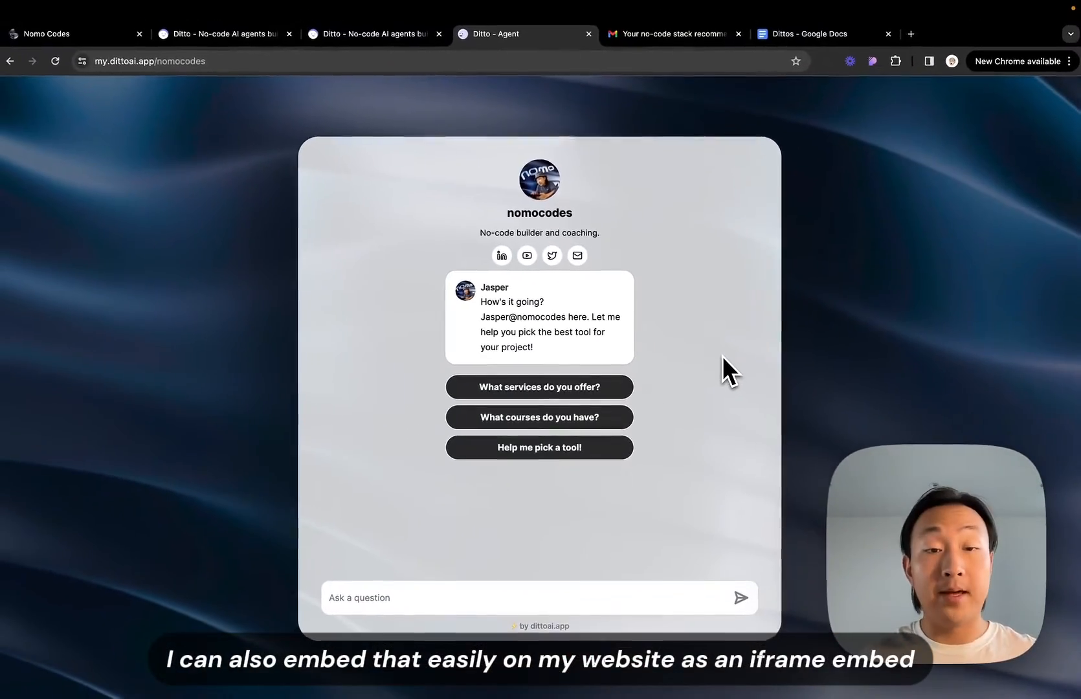
mouse_move(703, 353)
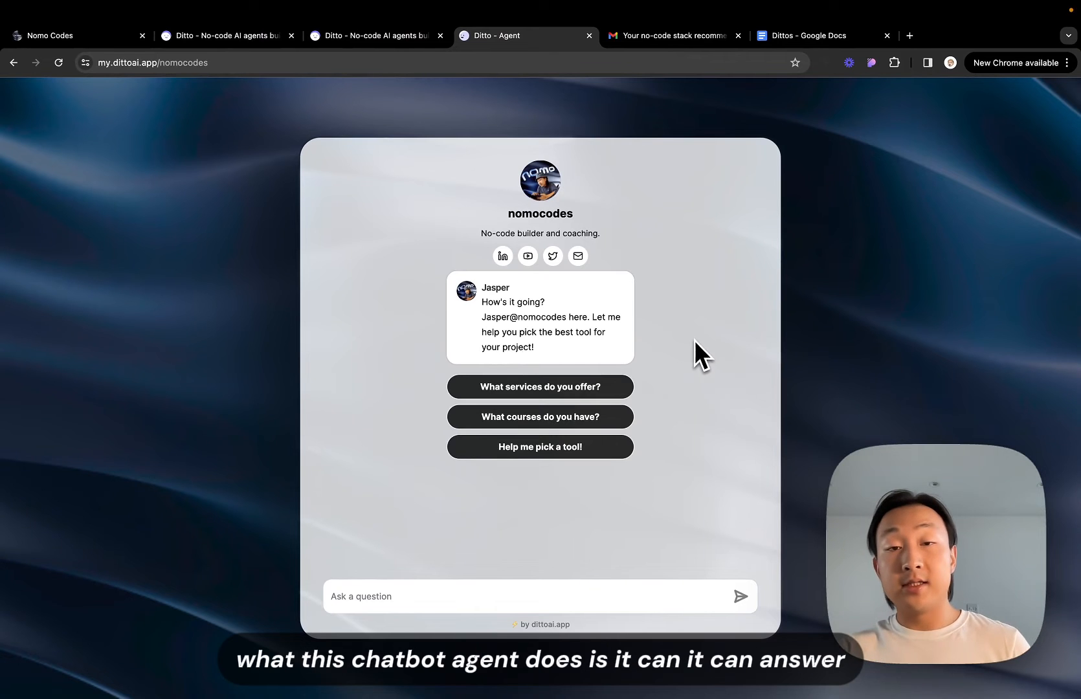
click(540, 386)
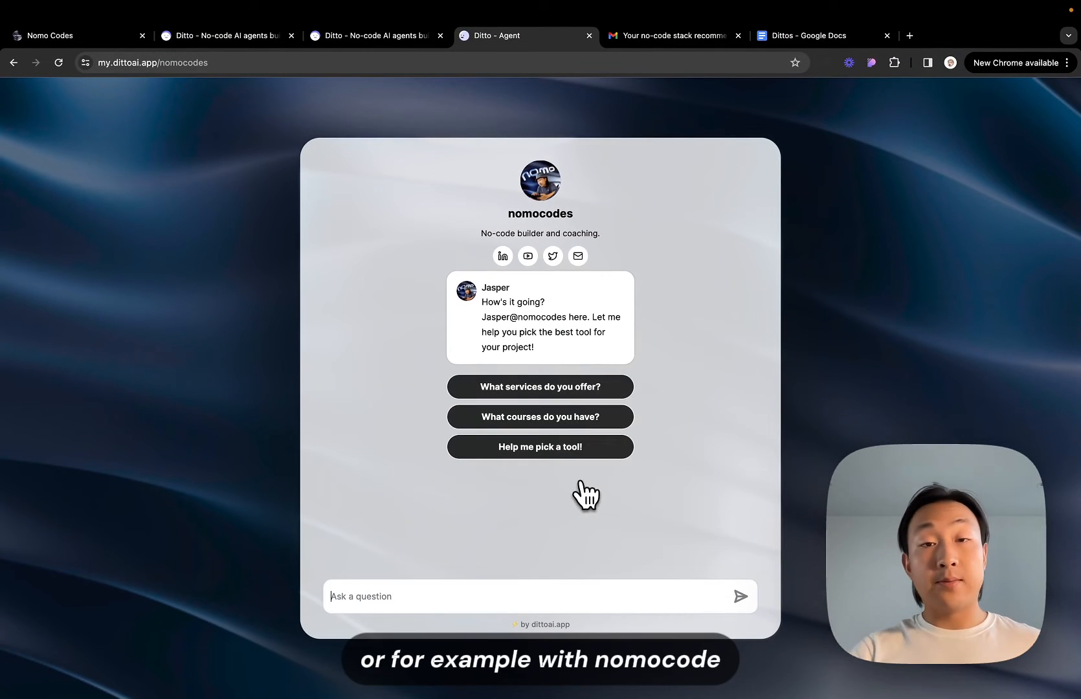
mouse_move(660, 472)
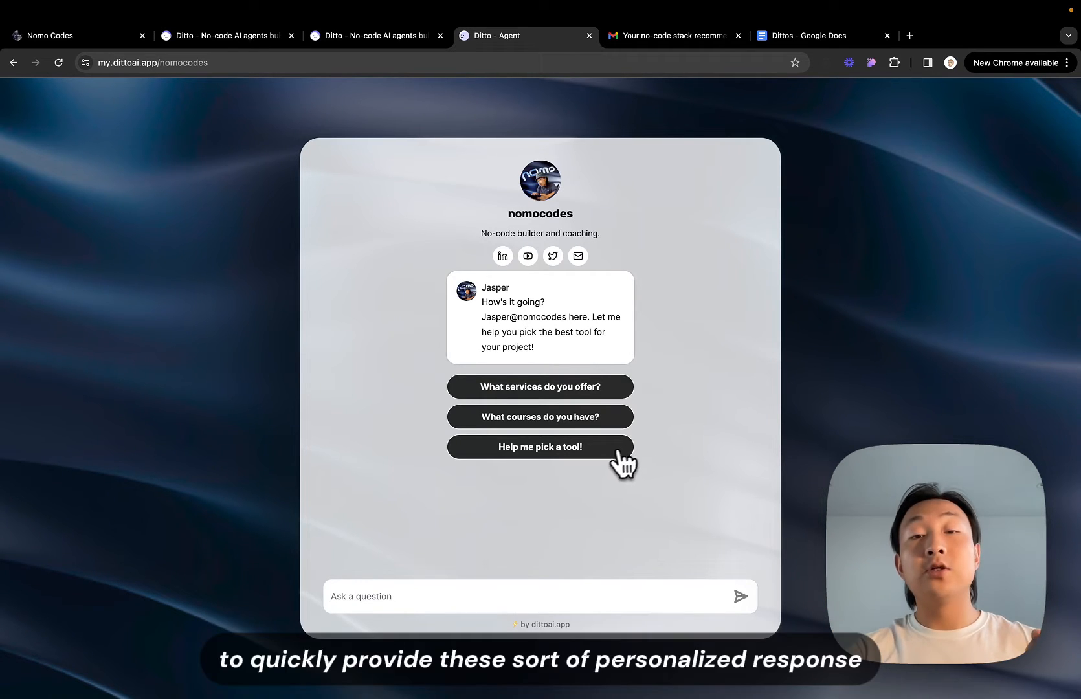
mouse_move(606, 467)
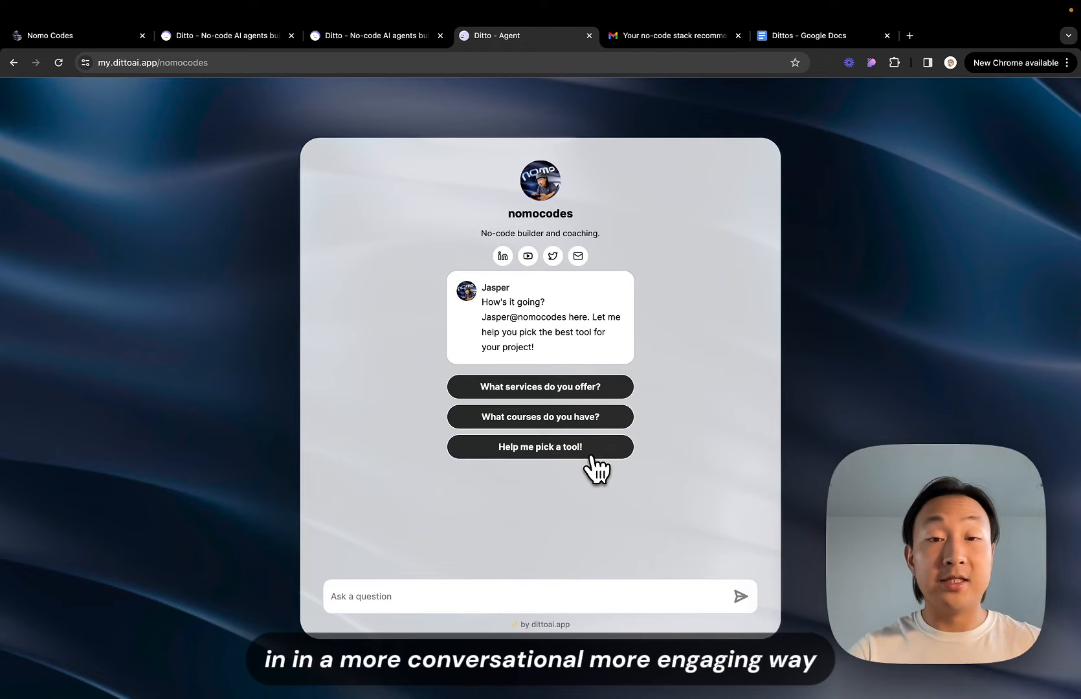
click(540, 447)
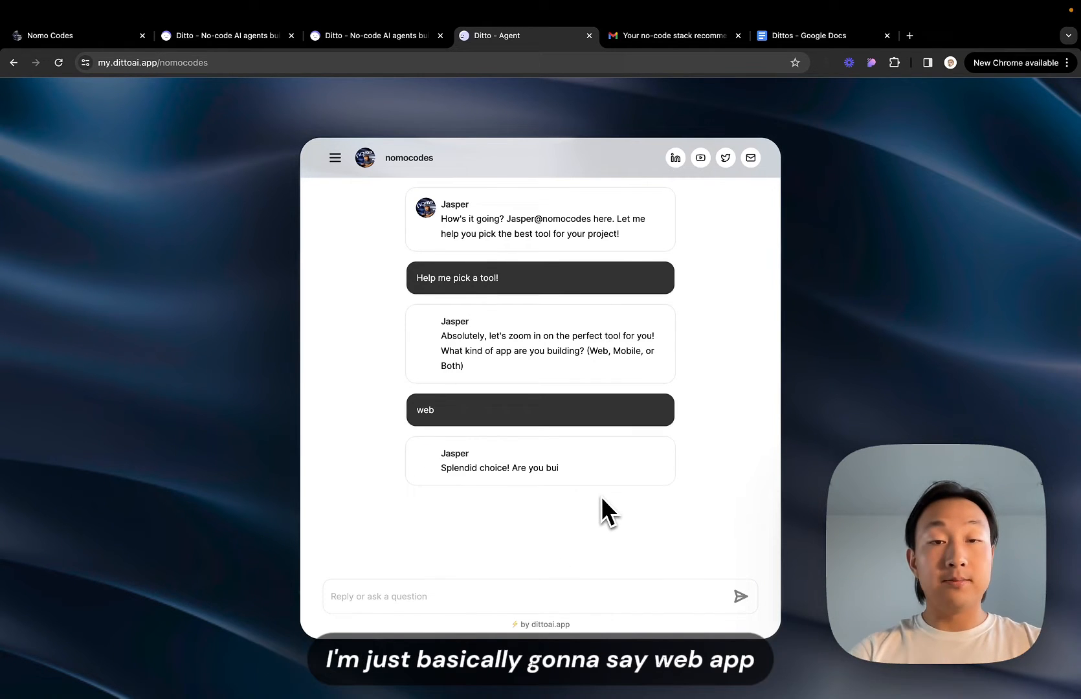
text(M)
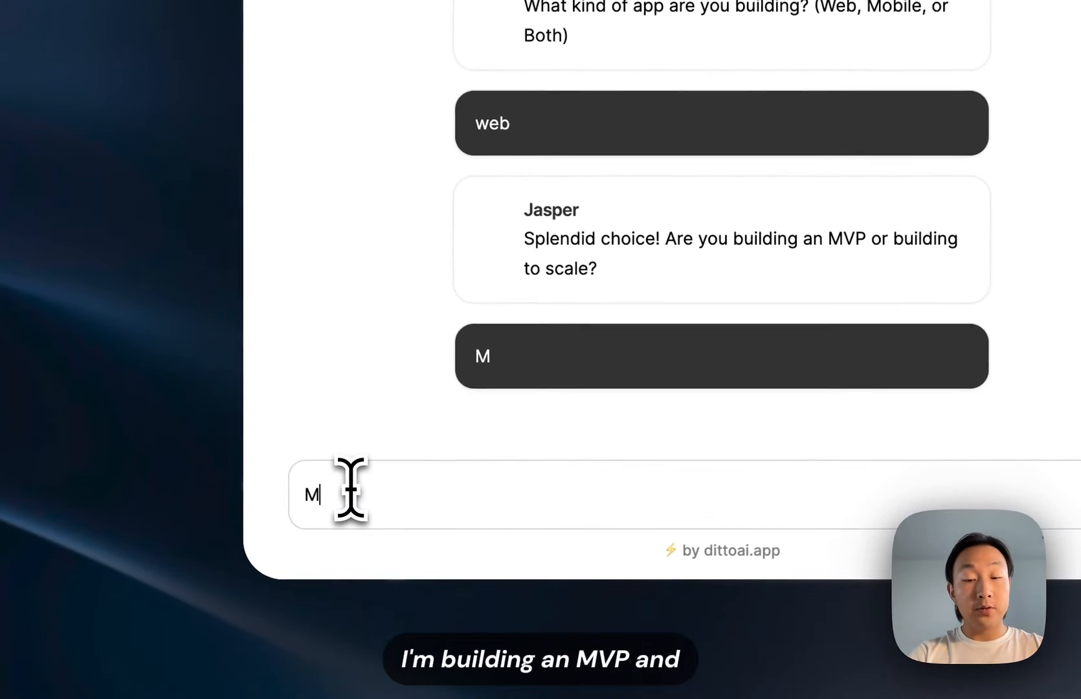
key(Return)
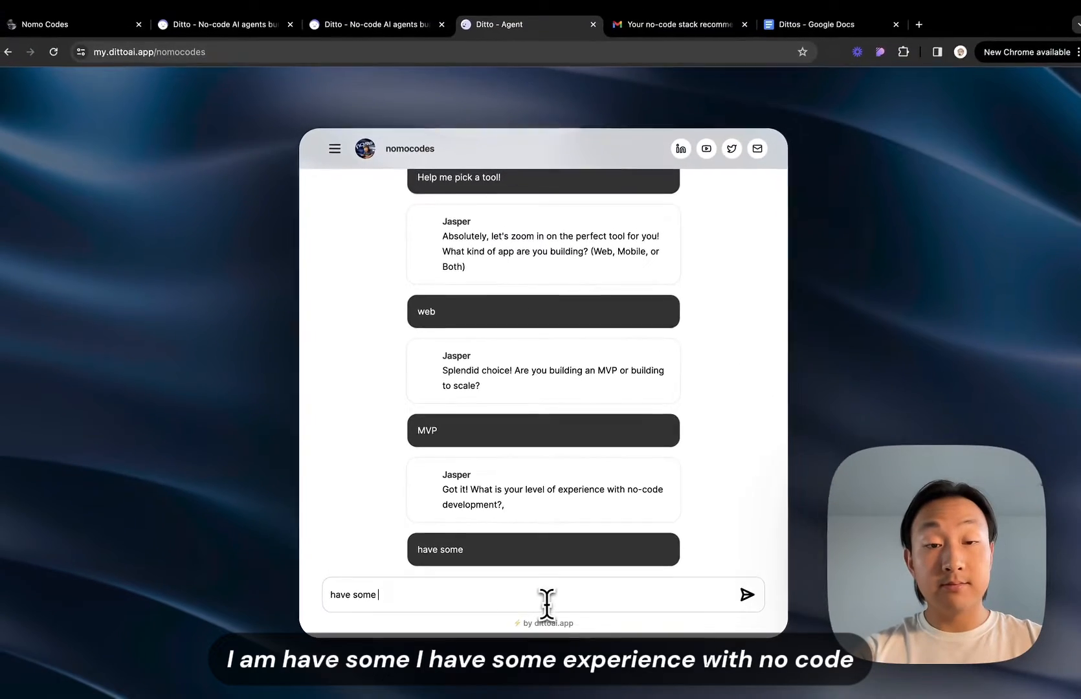
Answer 'some experience' and designer, then confirm with 'yes' so Jasper creates the document
text(experie)
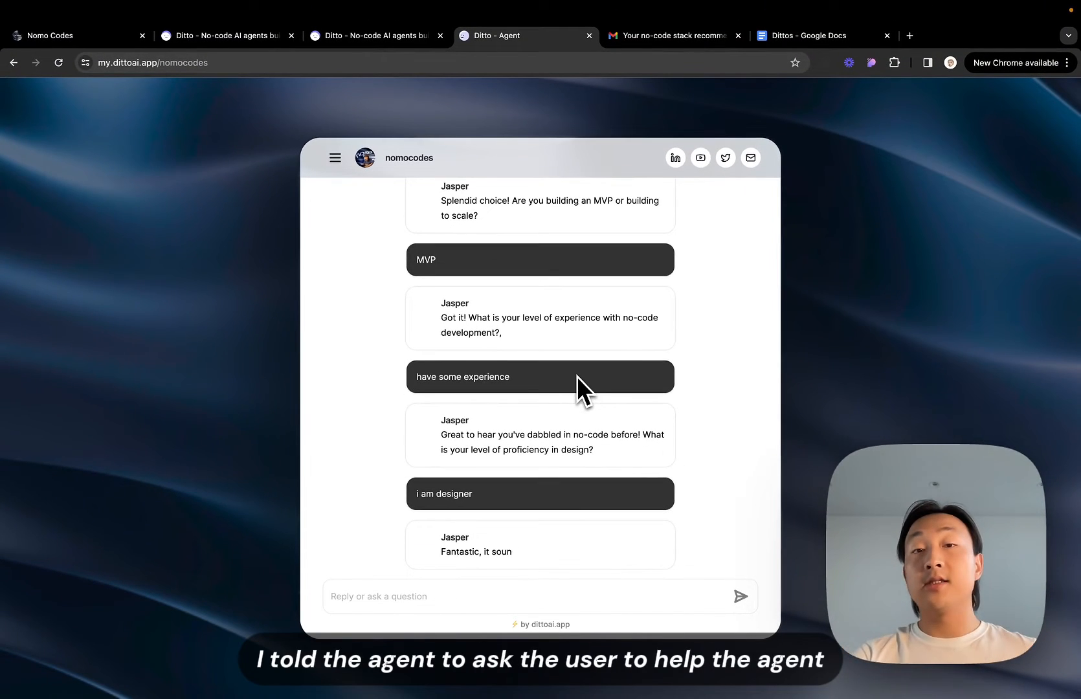
scroll(down, 3)
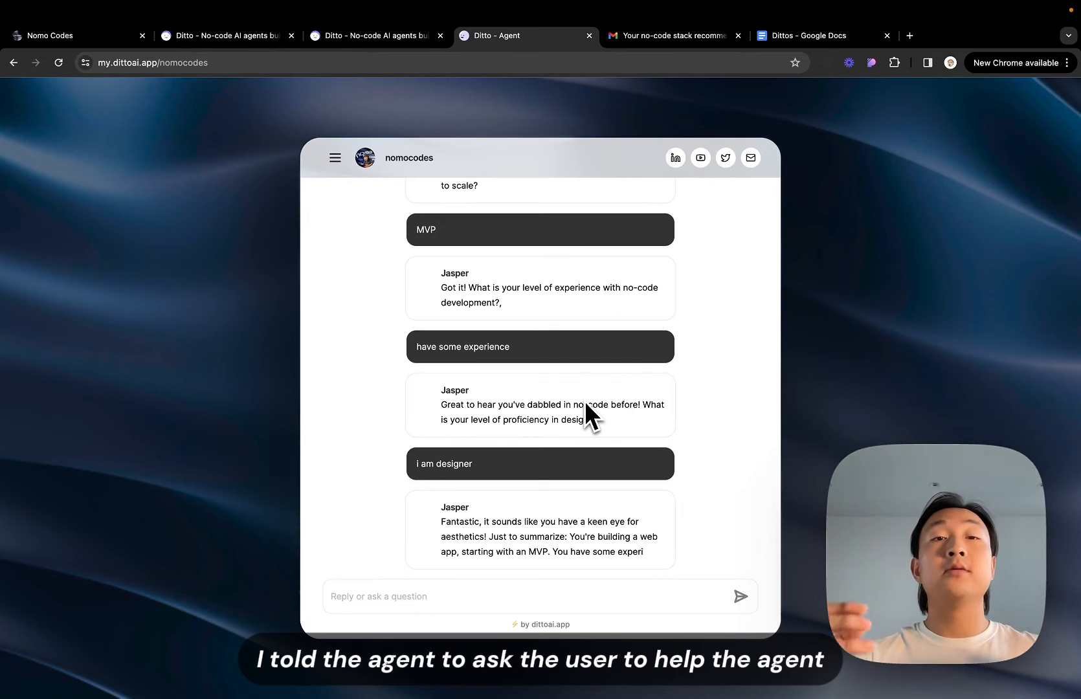
scroll(down, 3)
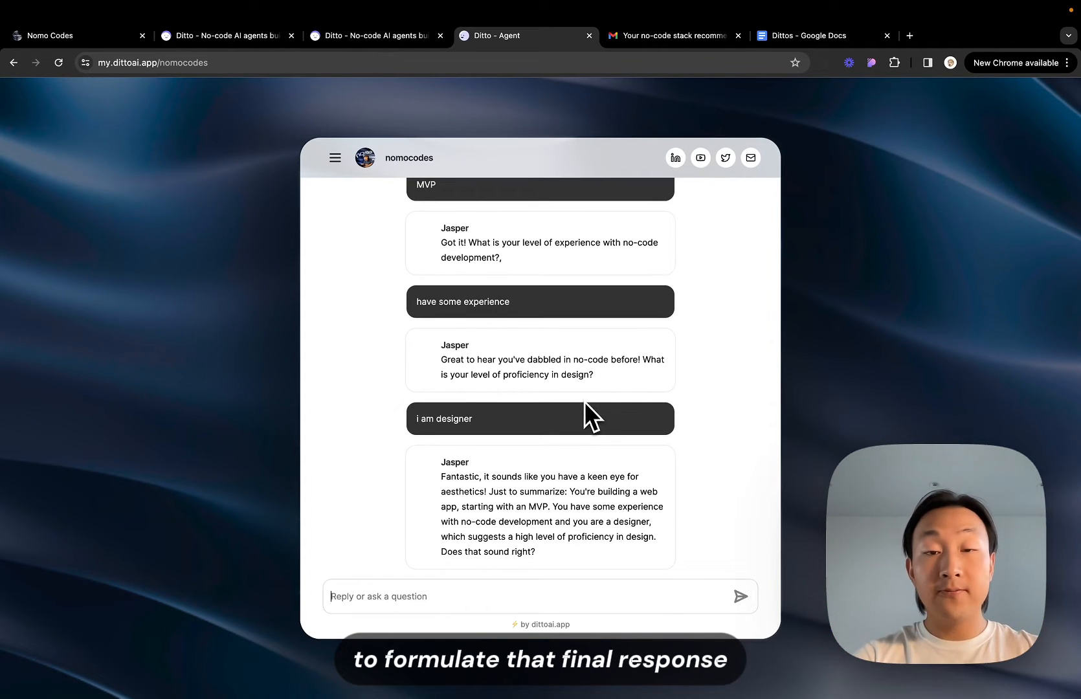
text(yes)
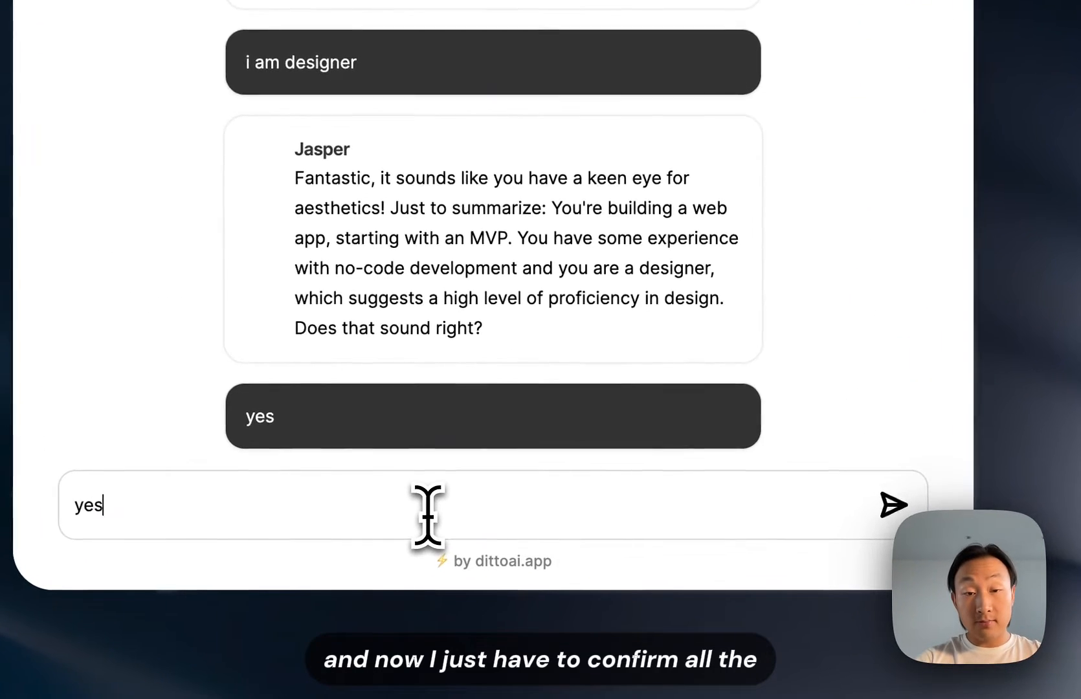
click(894, 503)
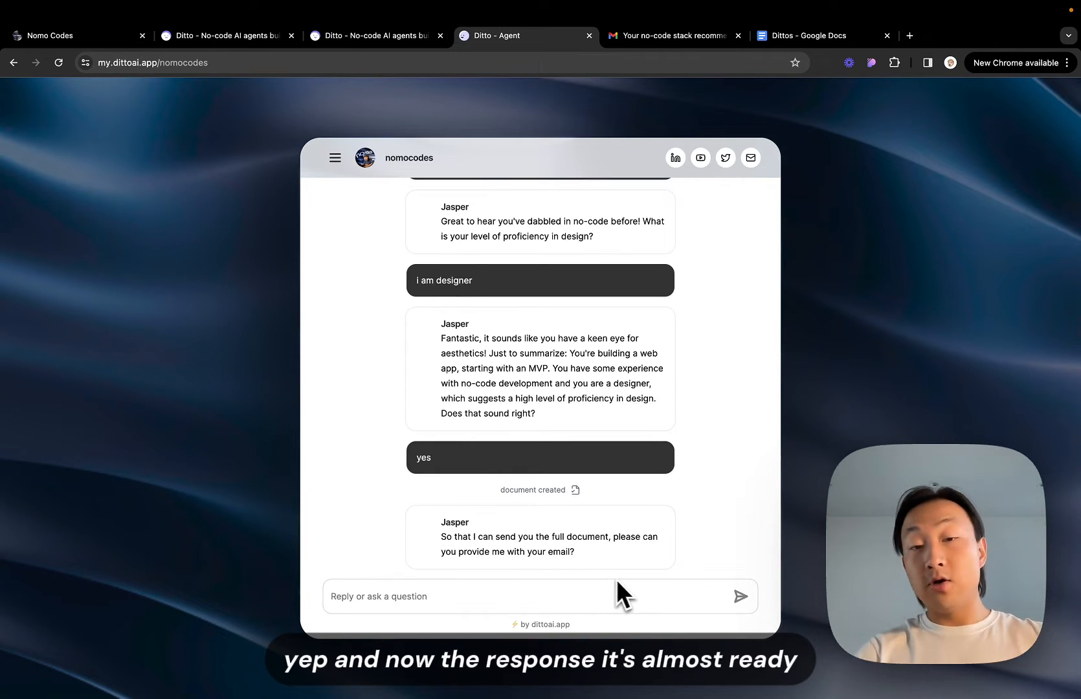
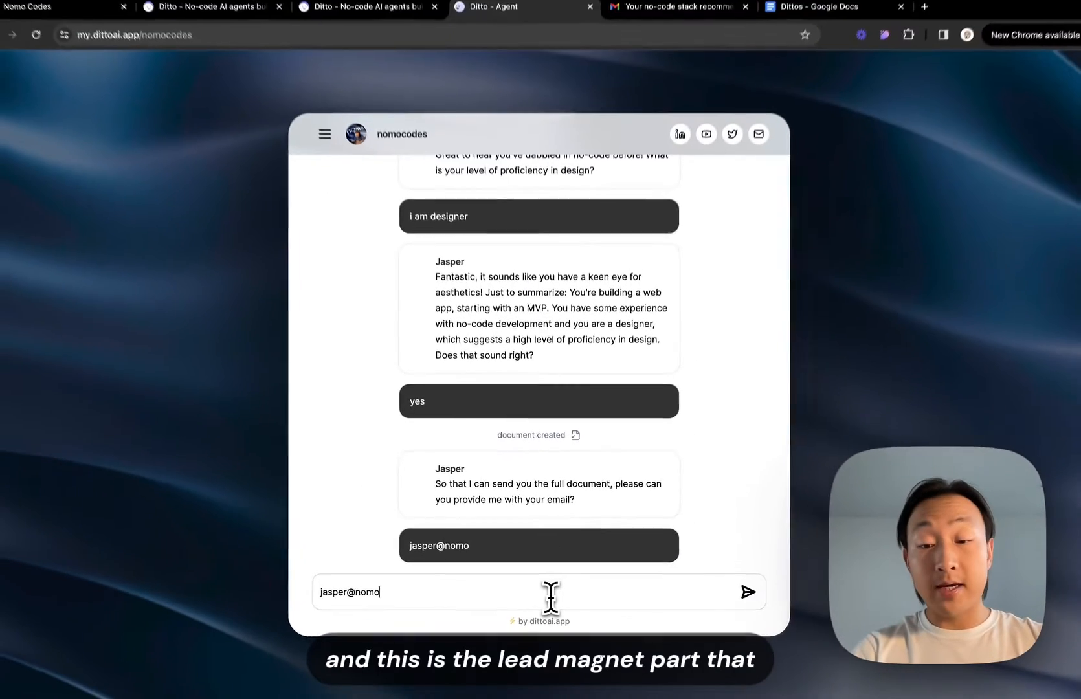
Give Jasper the email address and name so it sends the recommendation email
click(747, 592)
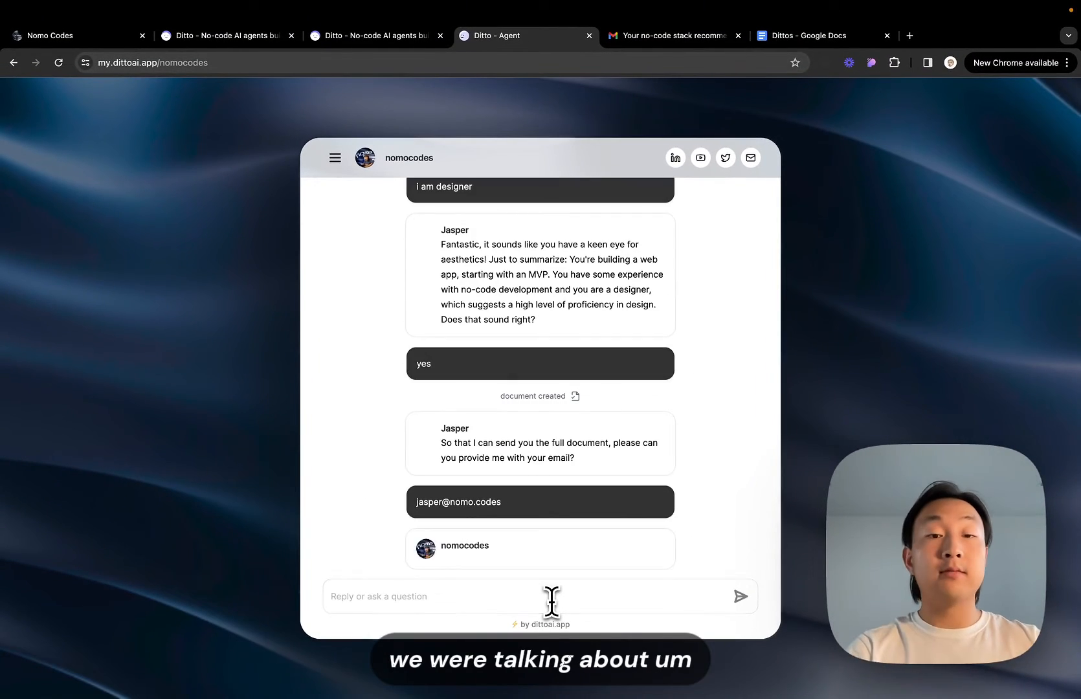
mouse_move(612, 444)
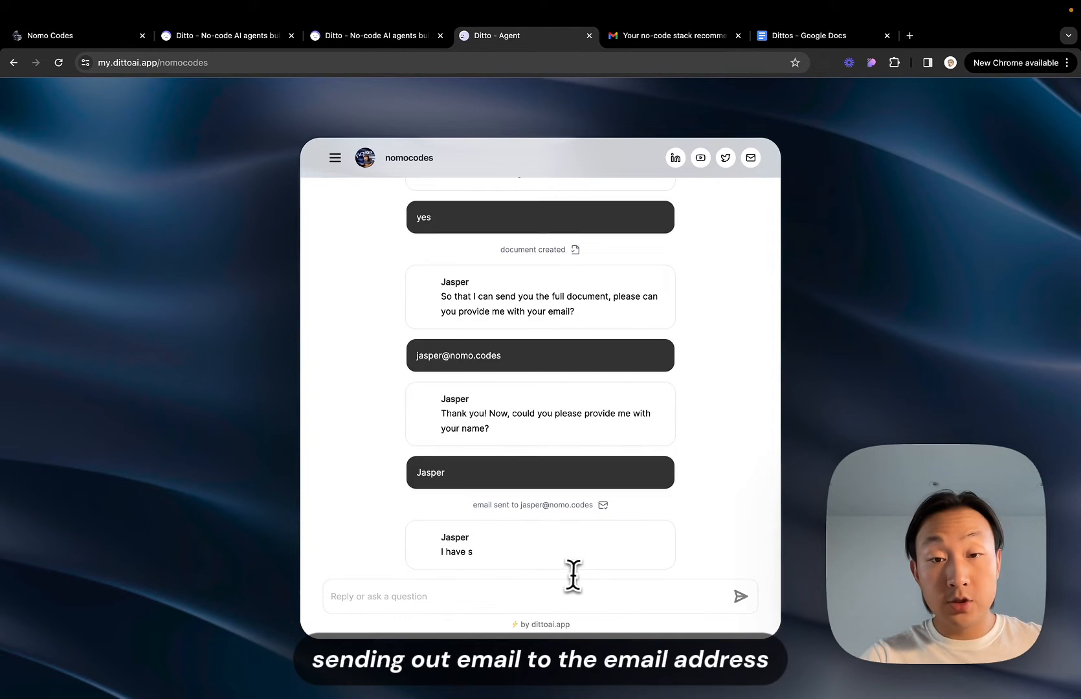
scroll(down, 3)
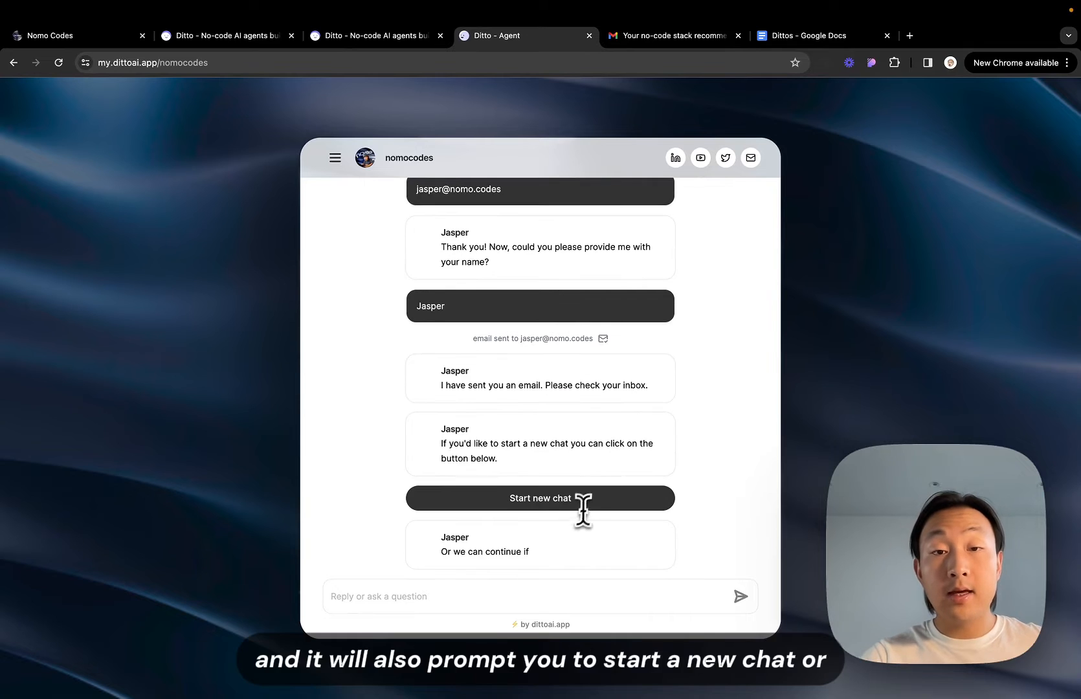
scroll(down, 3)
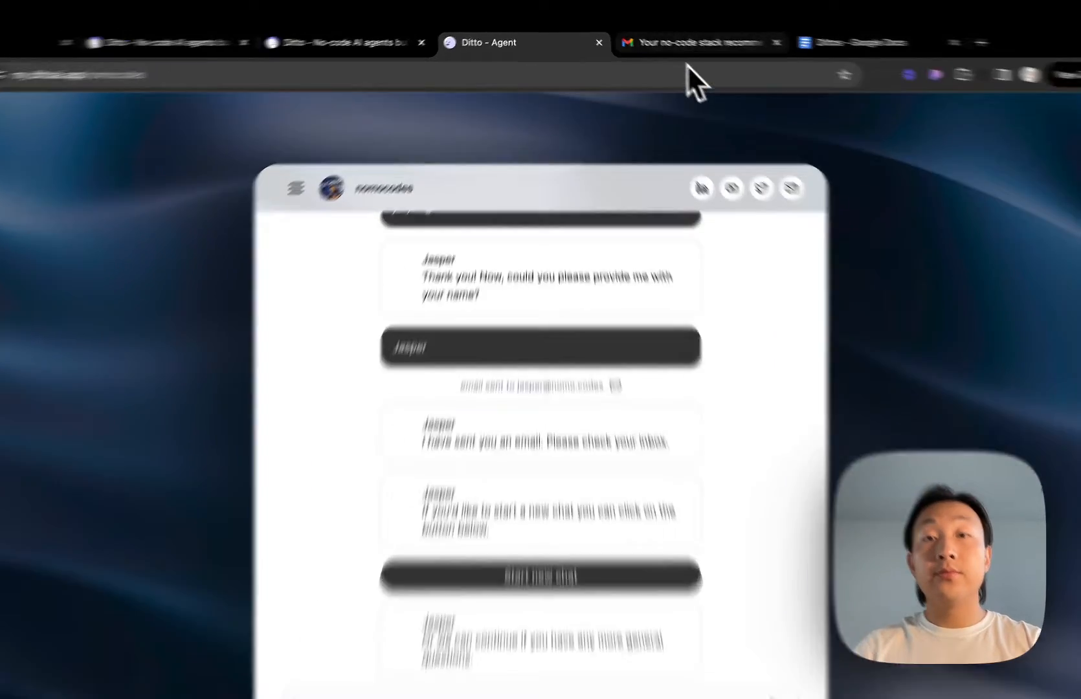
Read the emailed no-code stack recommendation suggesting Bubble in the Gmail inbox
click(697, 42)
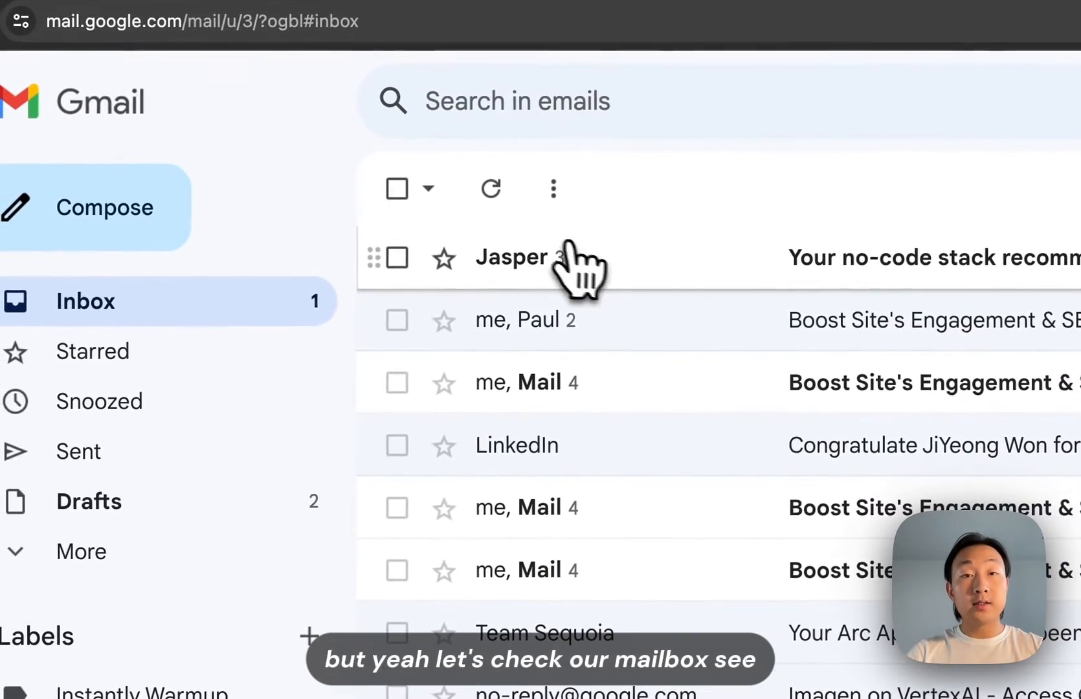
click(510, 258)
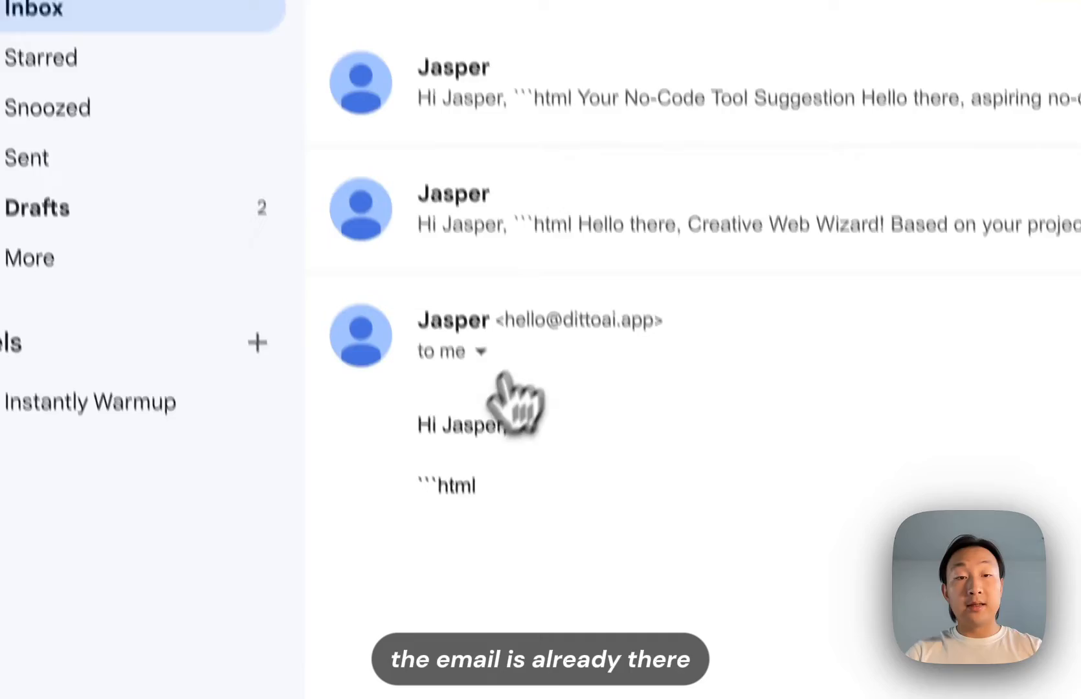
scroll(down, 3)
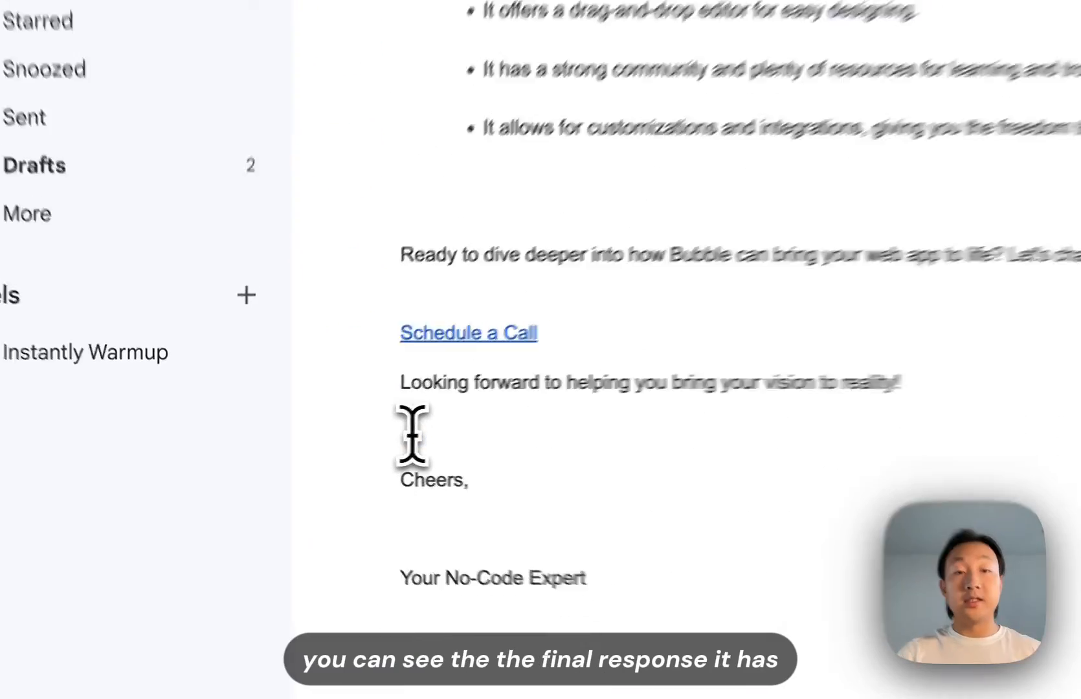
scroll(up, 3)
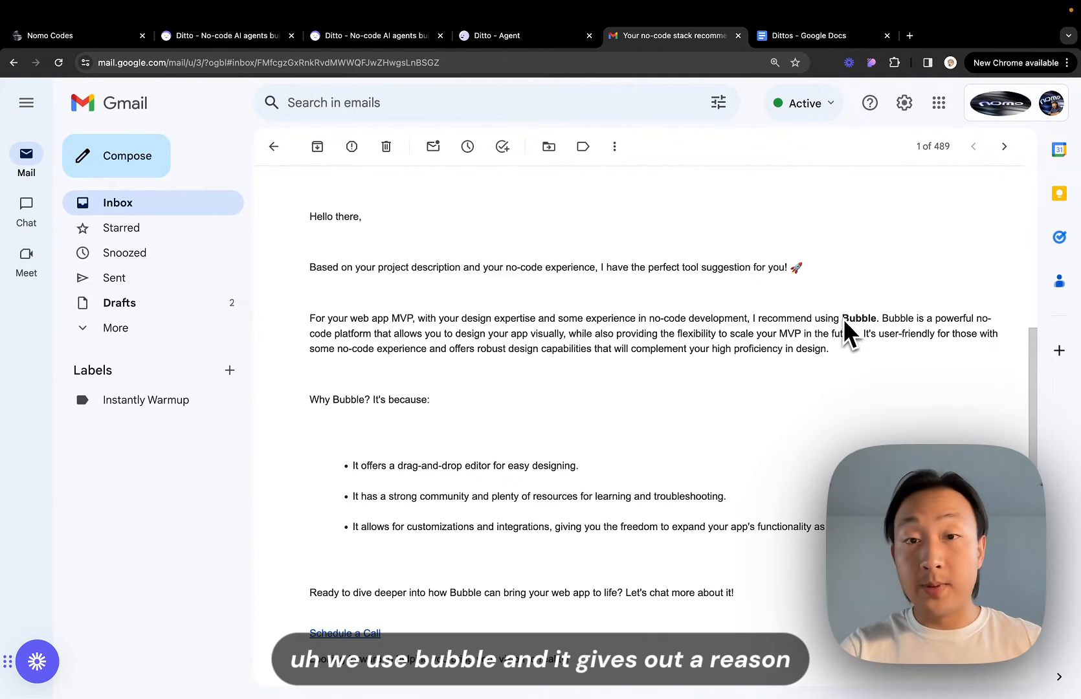
scroll(down, 3)
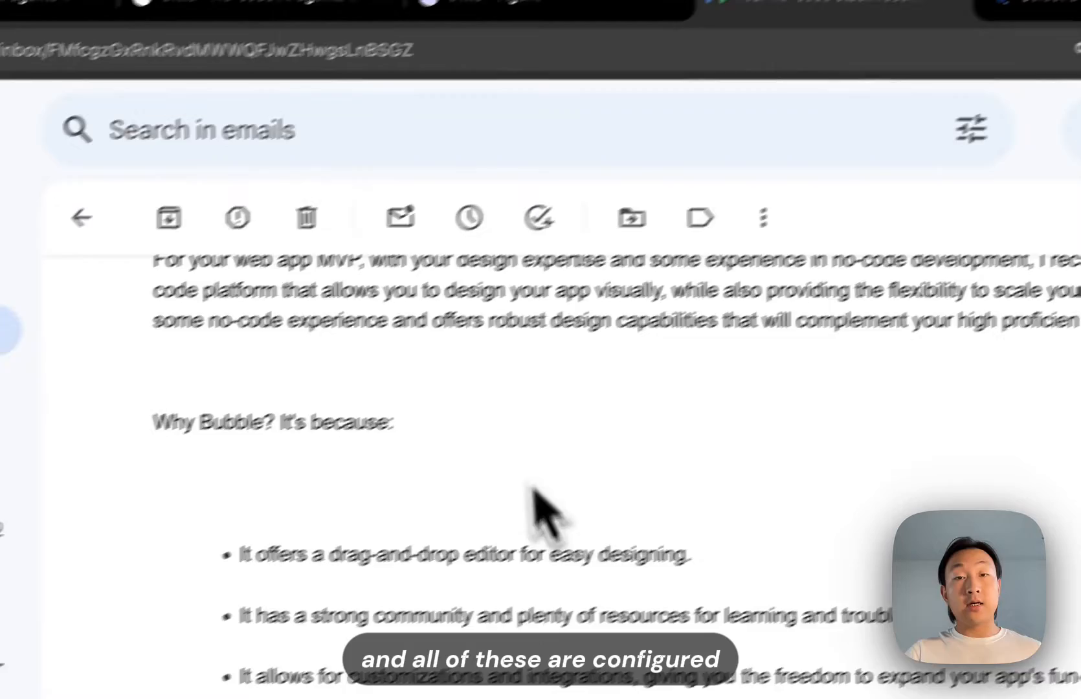
scroll(up, 3)
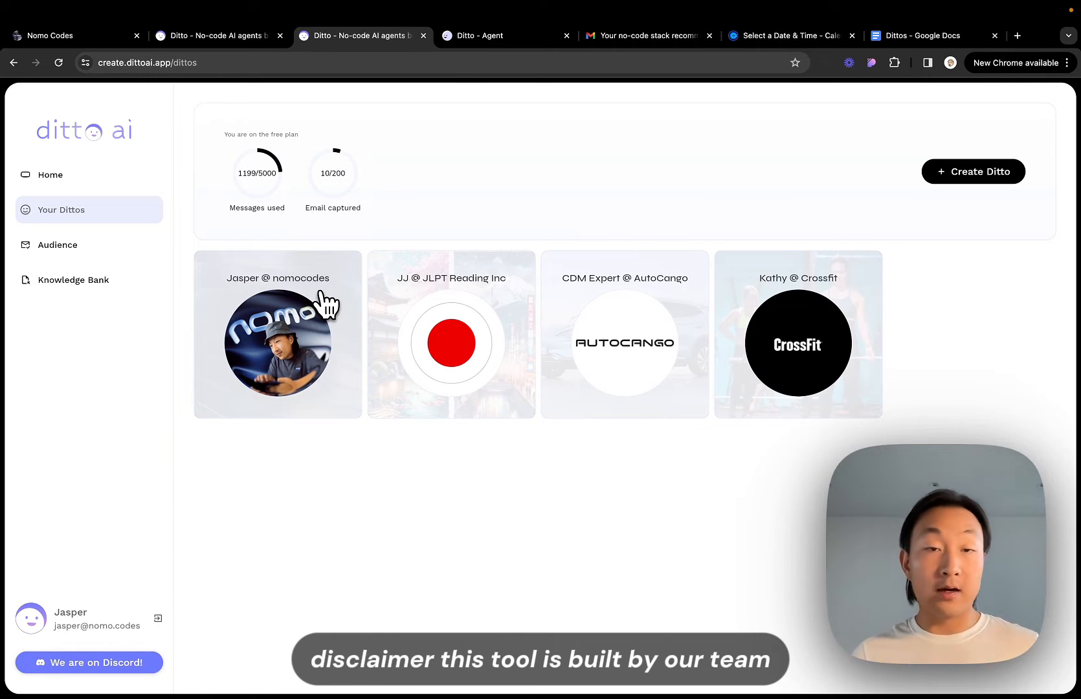
mouse_move(358, 285)
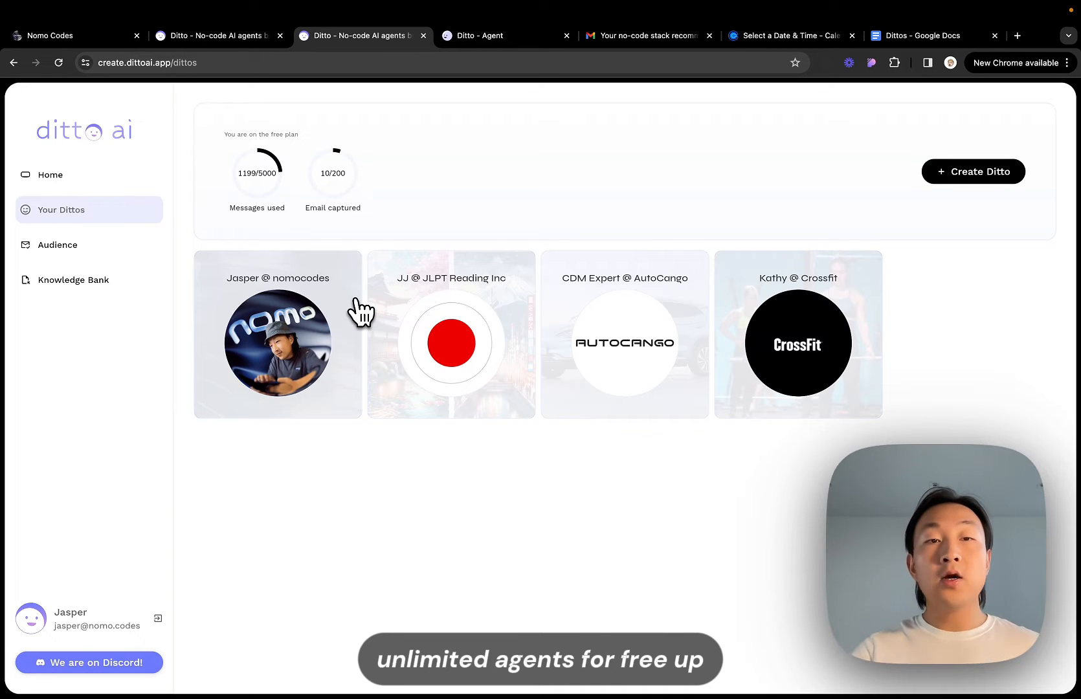
mouse_move(346, 312)
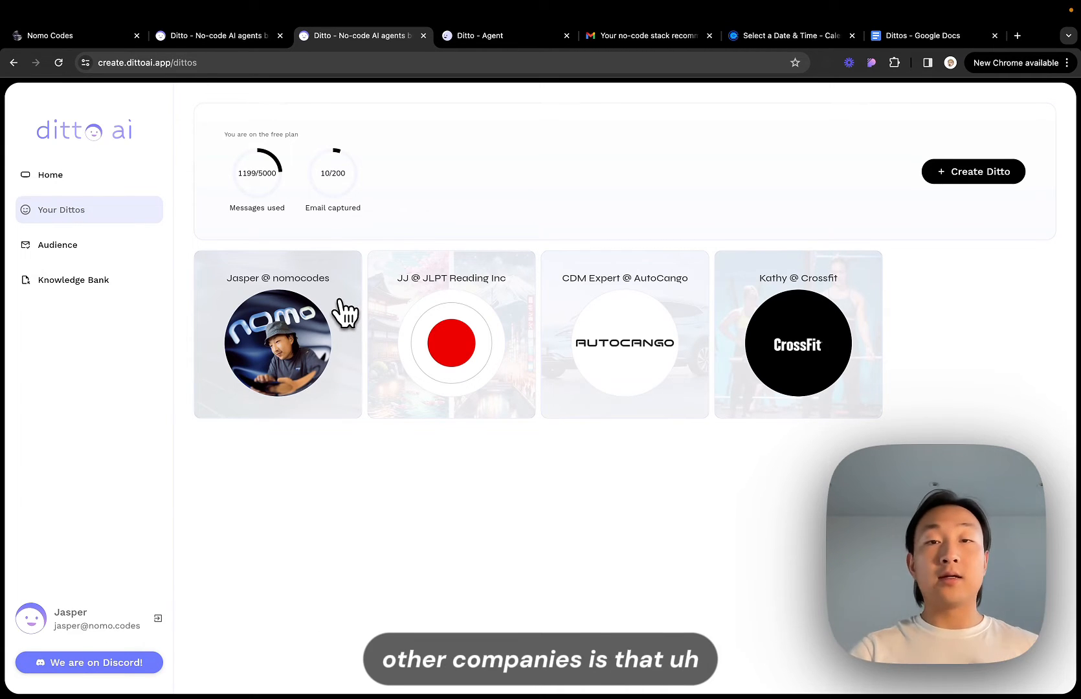
mouse_move(359, 306)
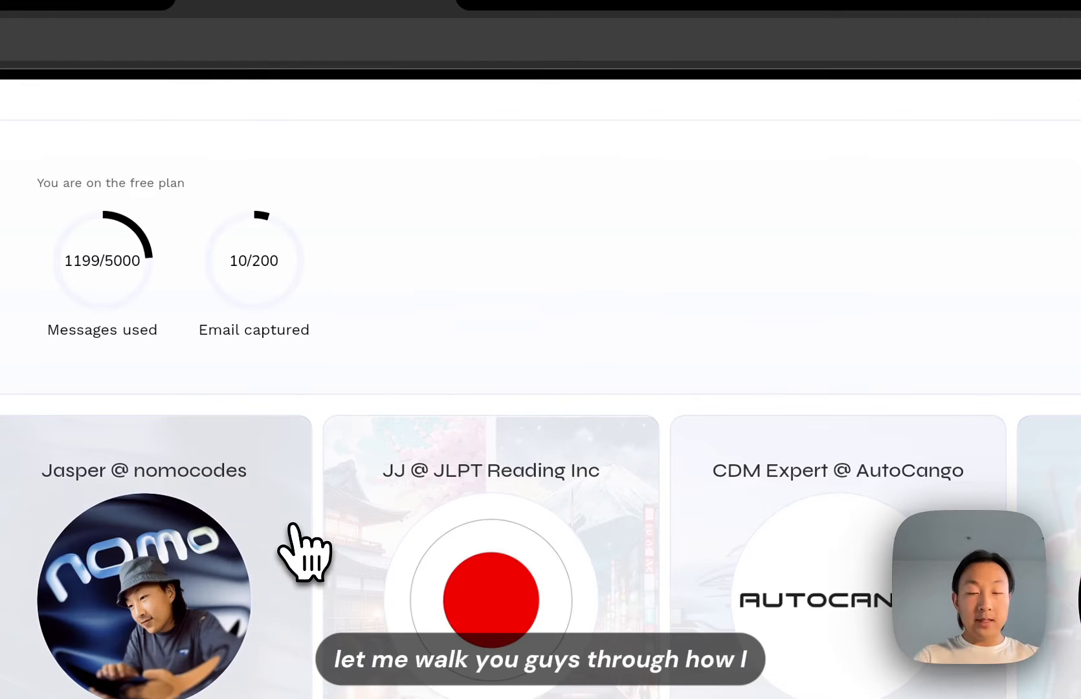
mouse_move(293, 517)
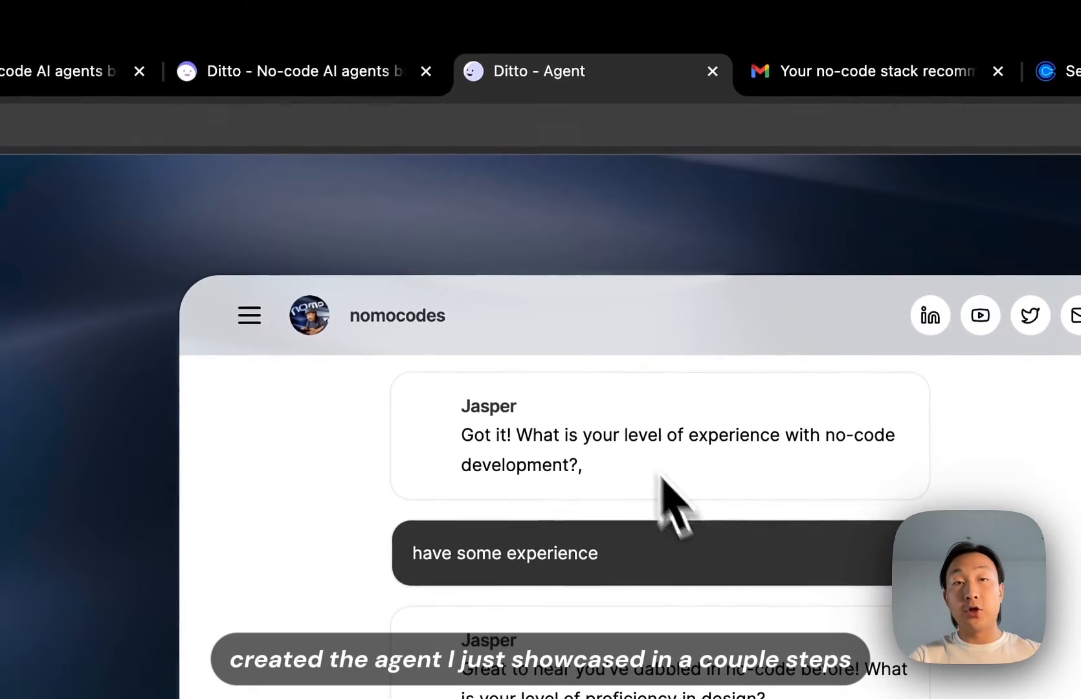
Edit the nomocodes Ditto's persona, highlight 'playful' in the tone and disconnect the nomocodes qa source
scroll(down, 3)
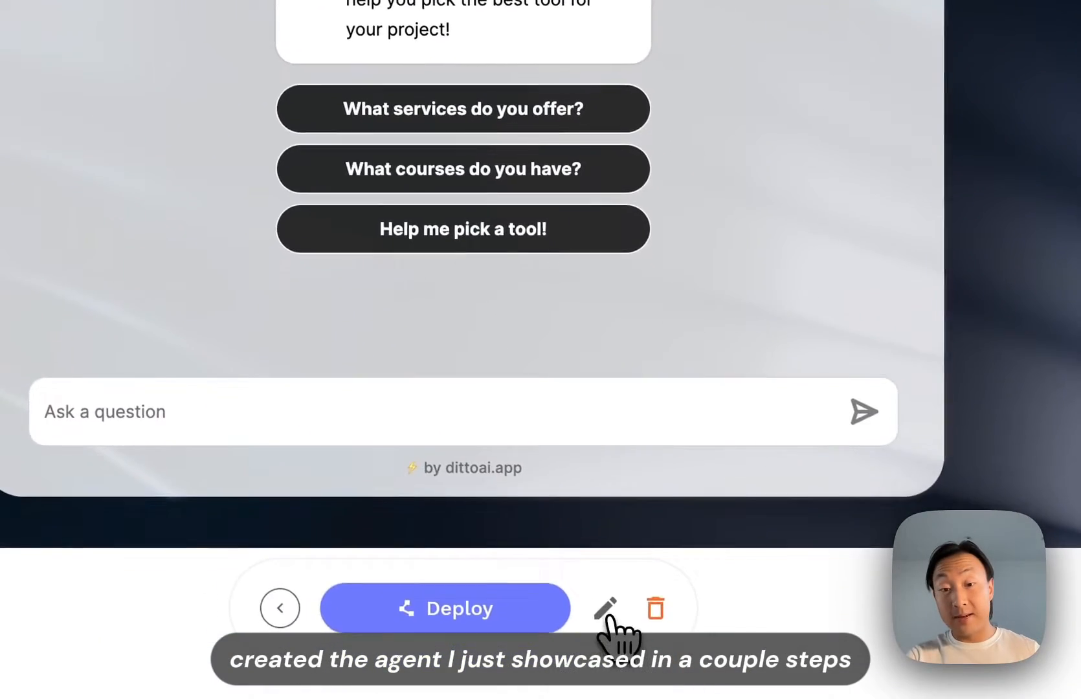
click(606, 608)
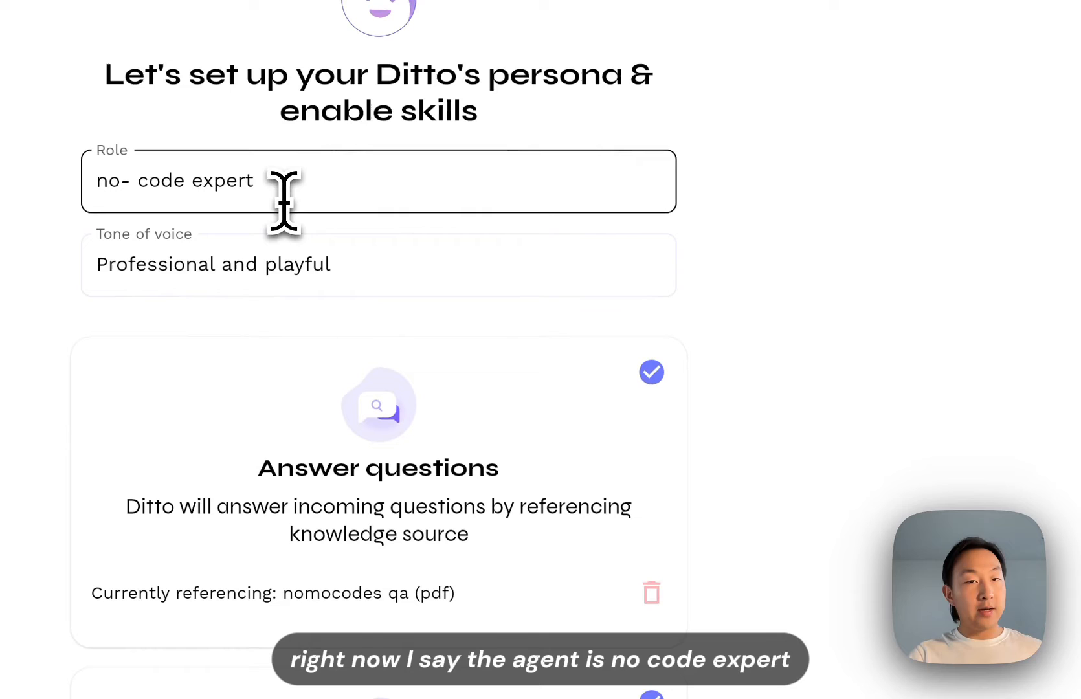
double_click(295, 263)
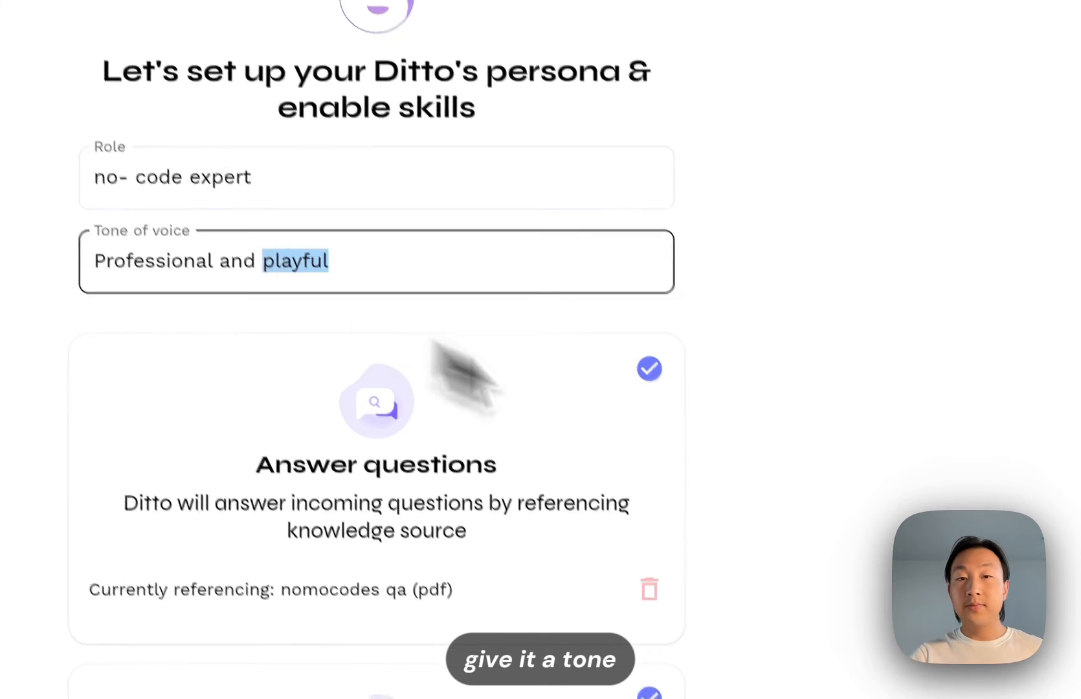
scroll(down, 3)
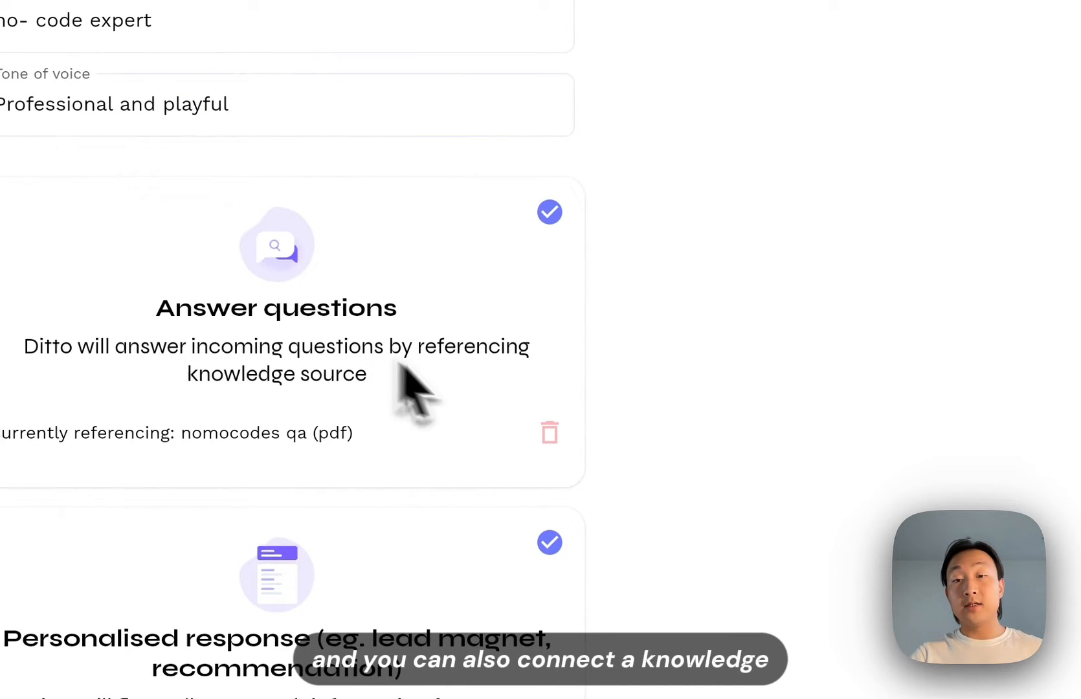
click(549, 432)
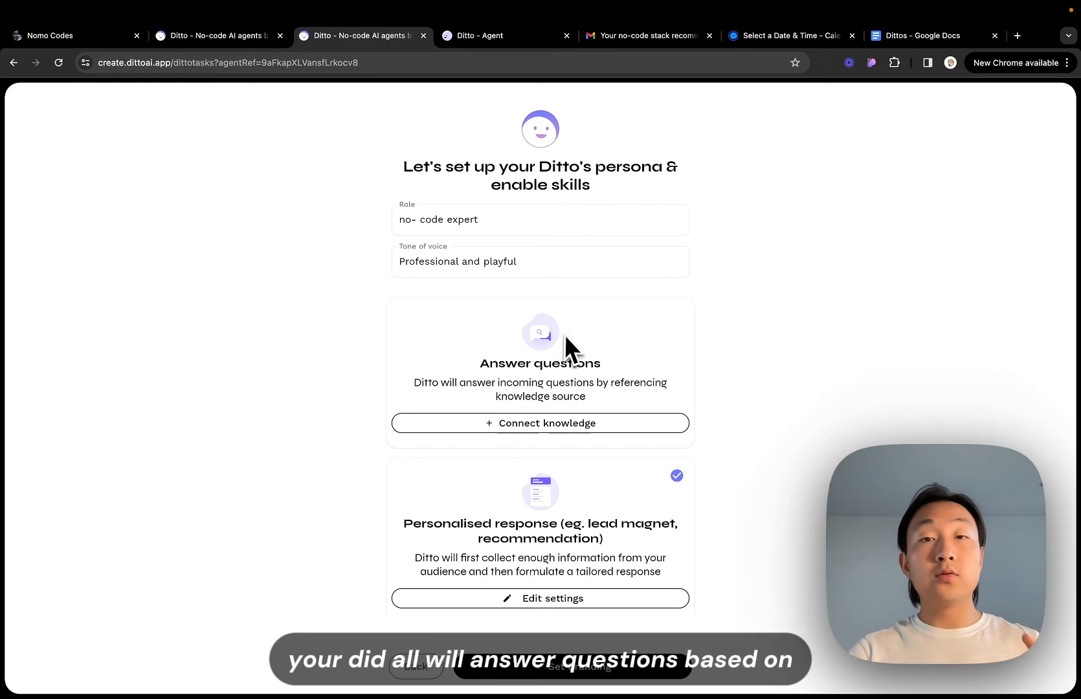
mouse_move(552, 444)
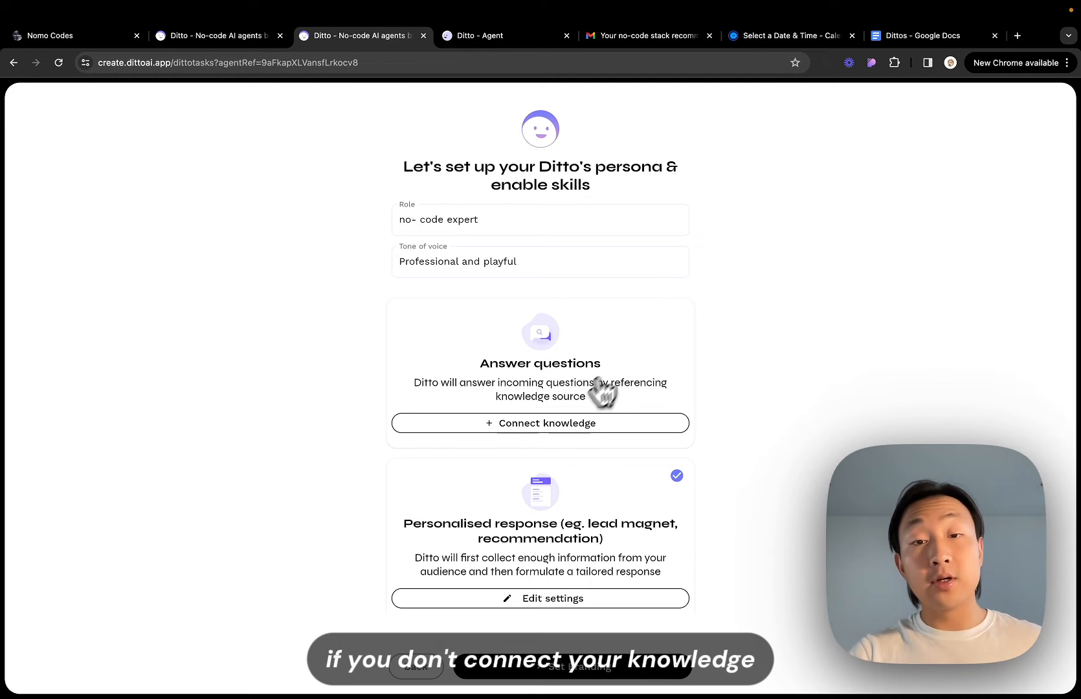
mouse_move(573, 442)
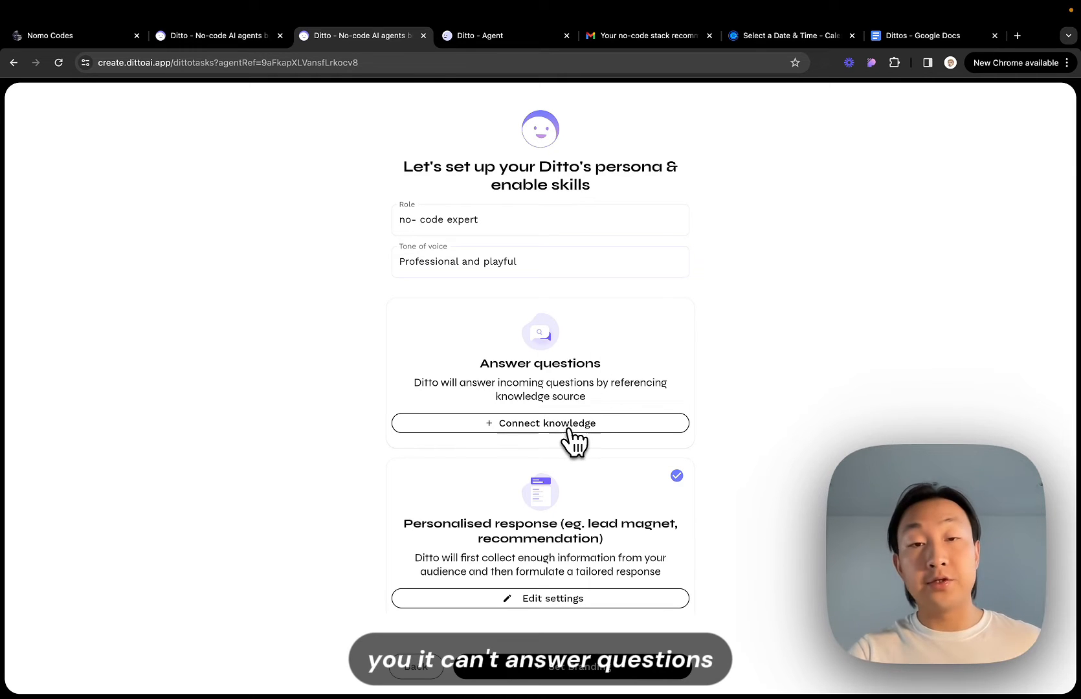
Reconnect the nomocodes qa (pdf) knowledge source to the Answer questions skill
click(541, 422)
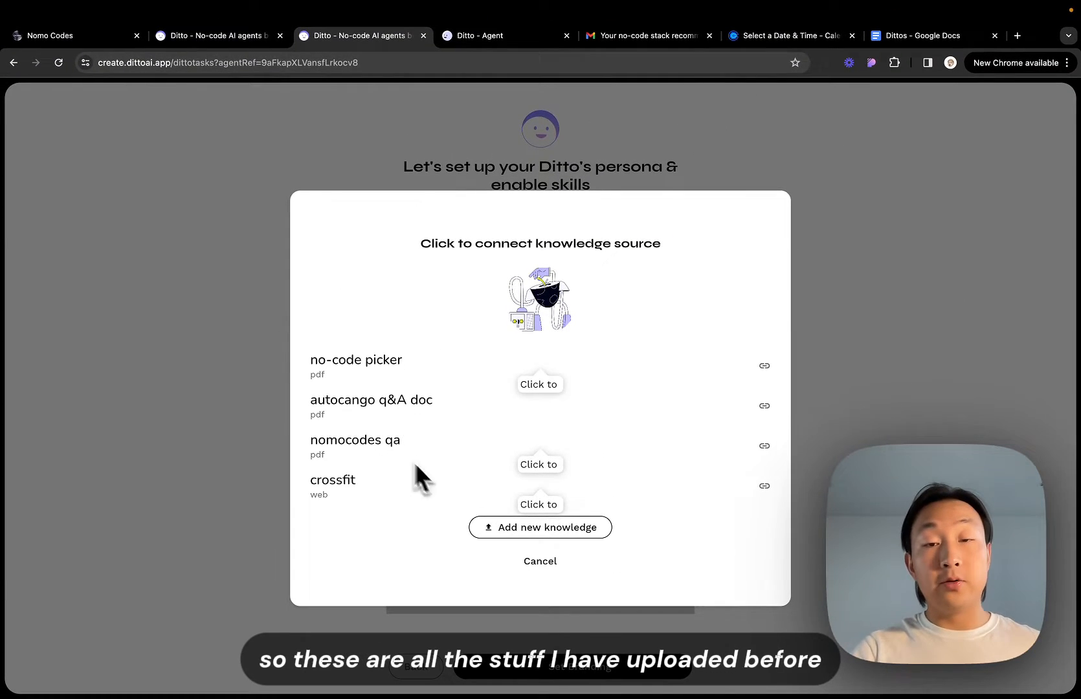
click(540, 527)
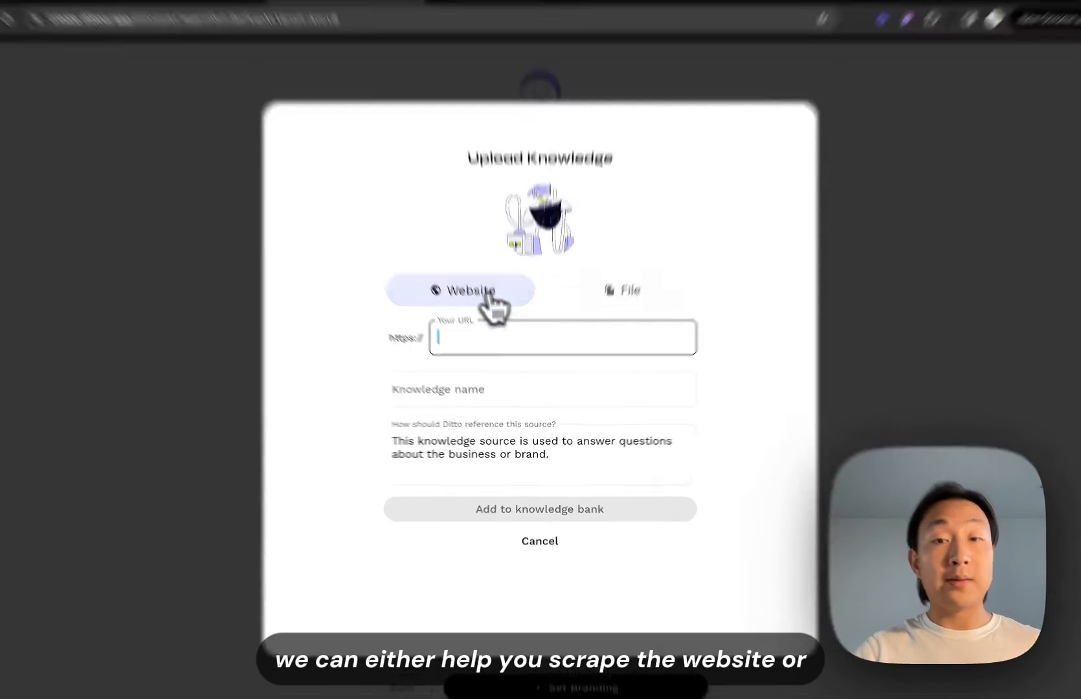
click(623, 290)
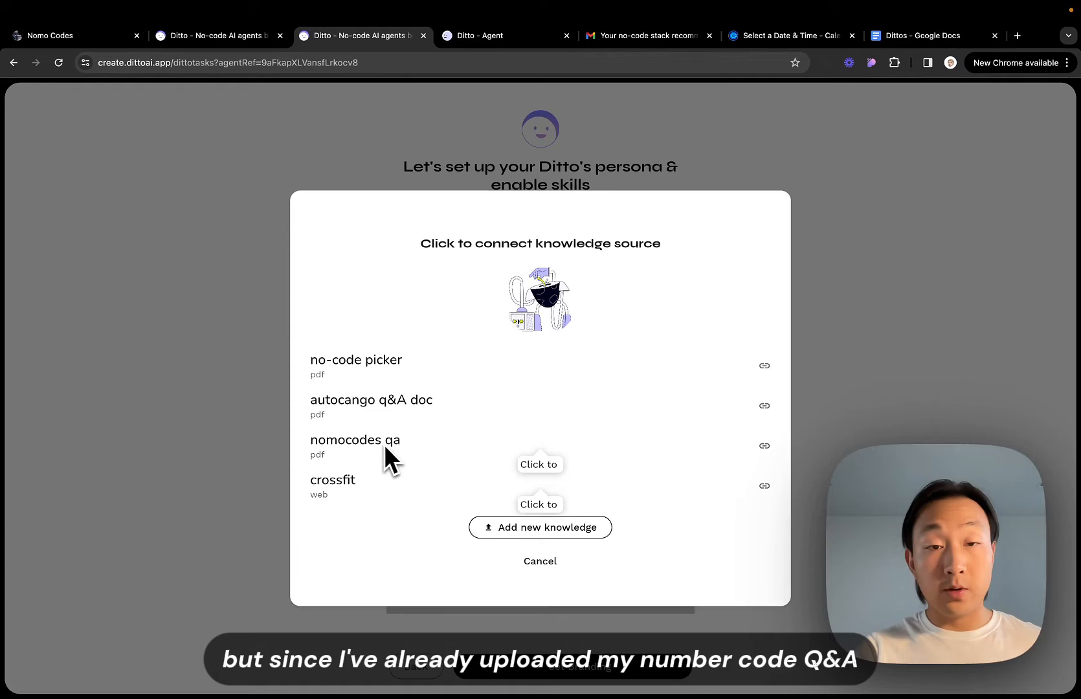
click(764, 445)
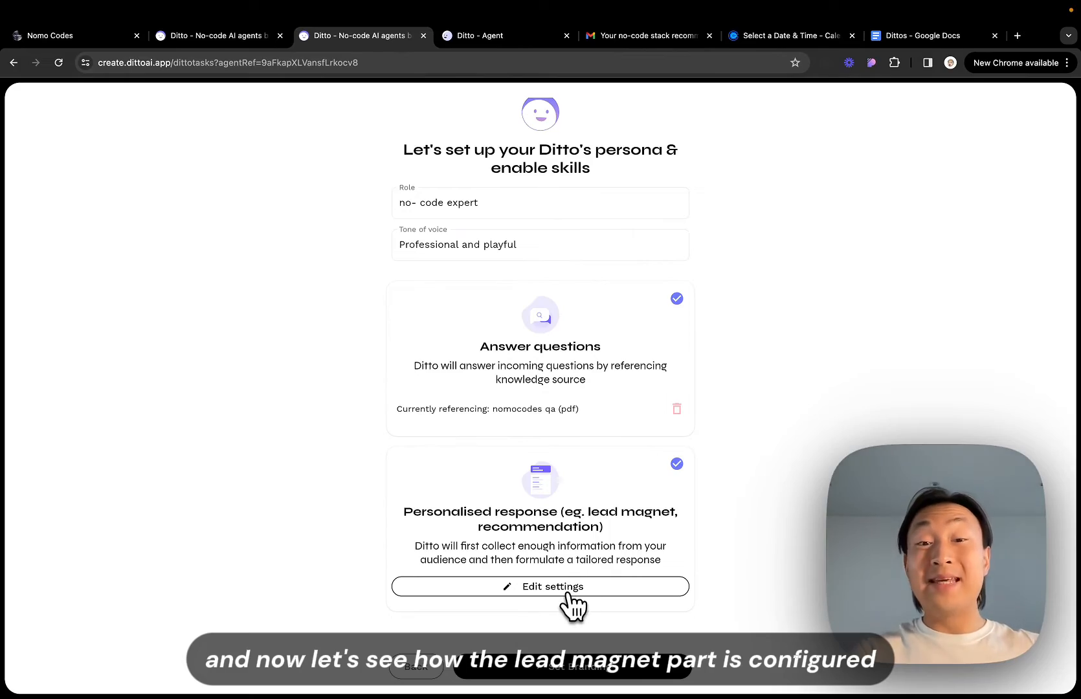
Review the personalised response settings: collection questions and instructions ending with the Calendly link
click(540, 587)
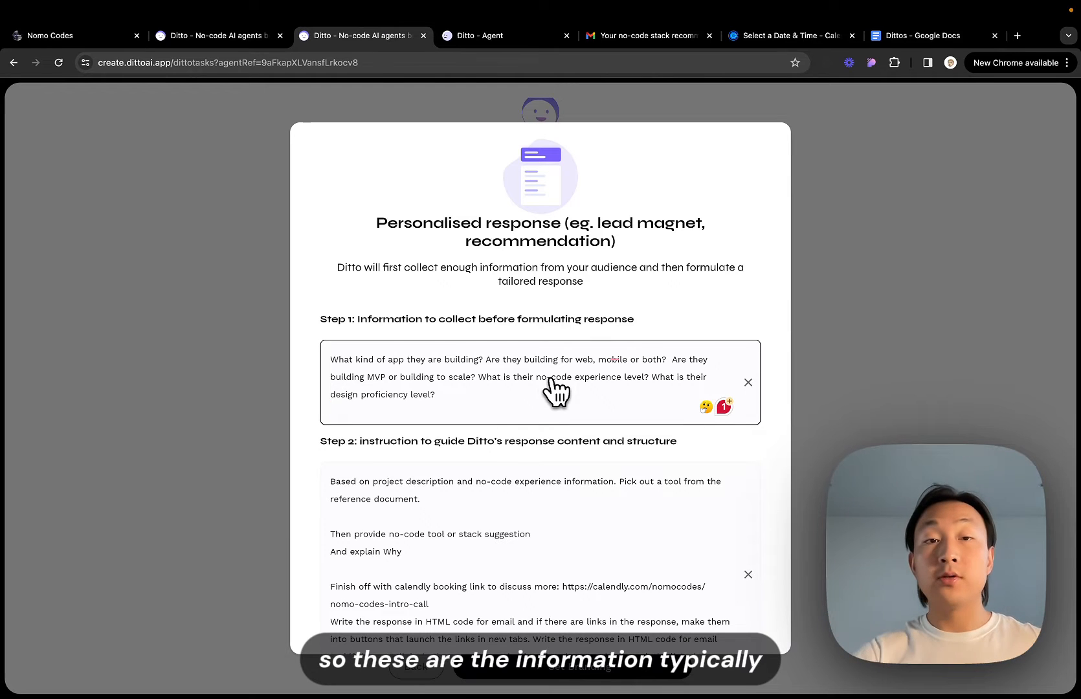
mouse_move(473, 407)
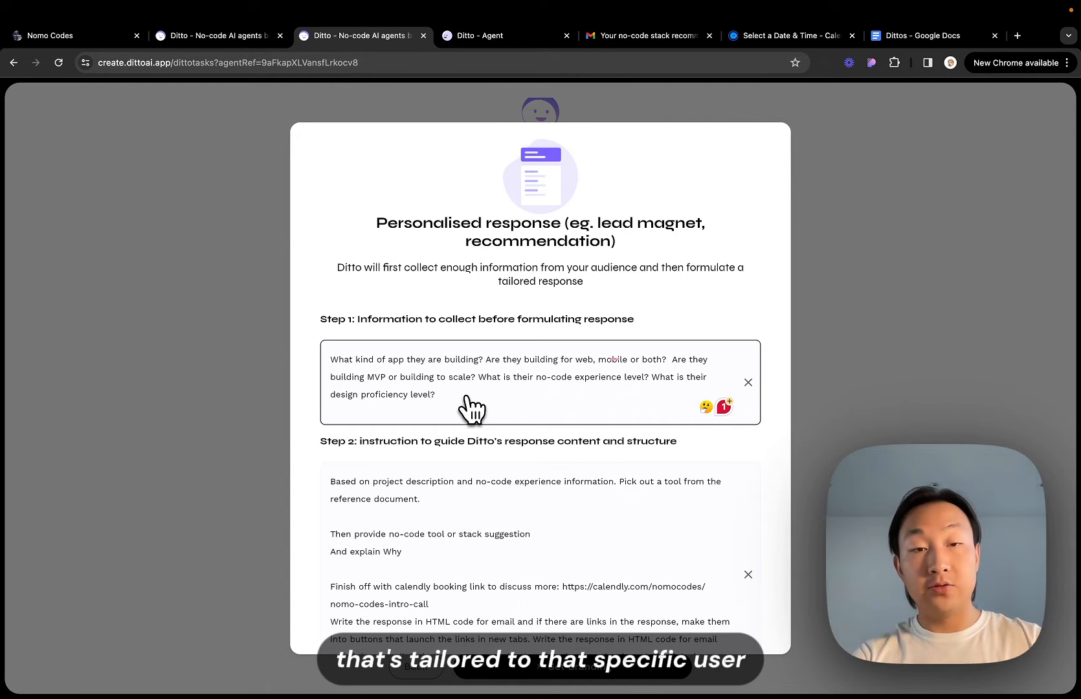
scroll(down, 3)
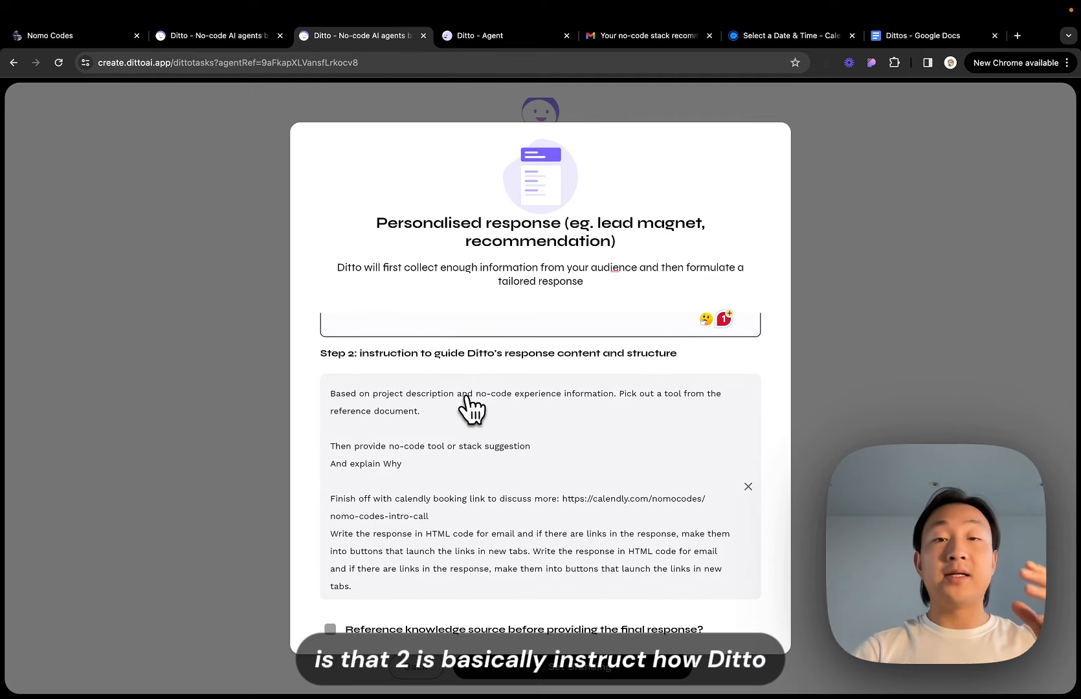
mouse_move(482, 398)
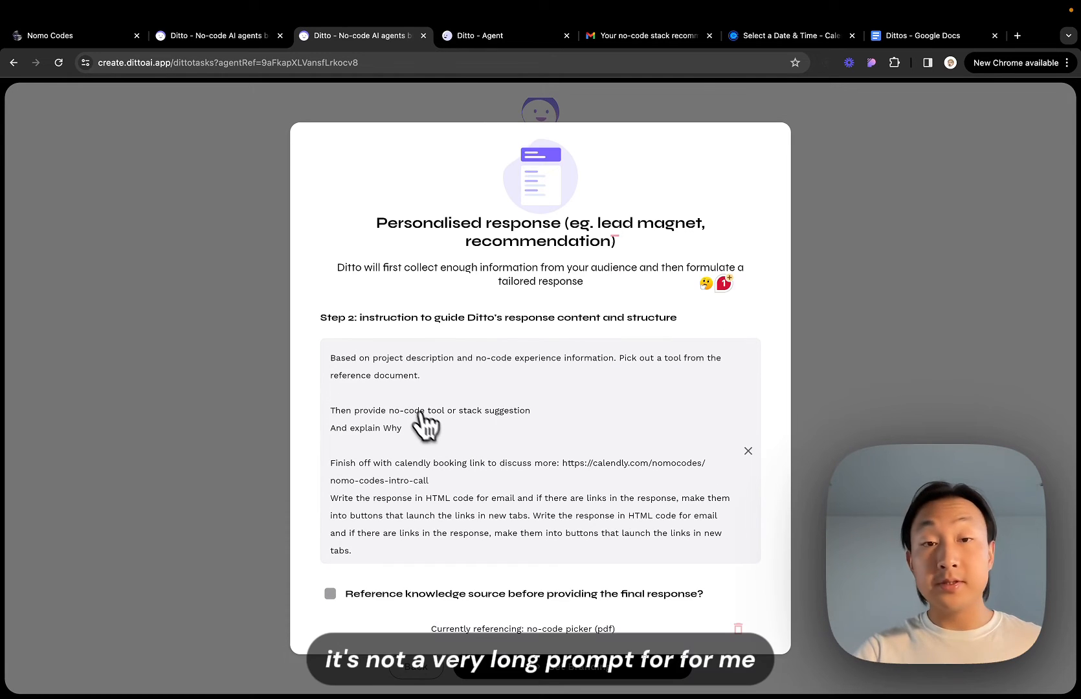
mouse_move(393, 384)
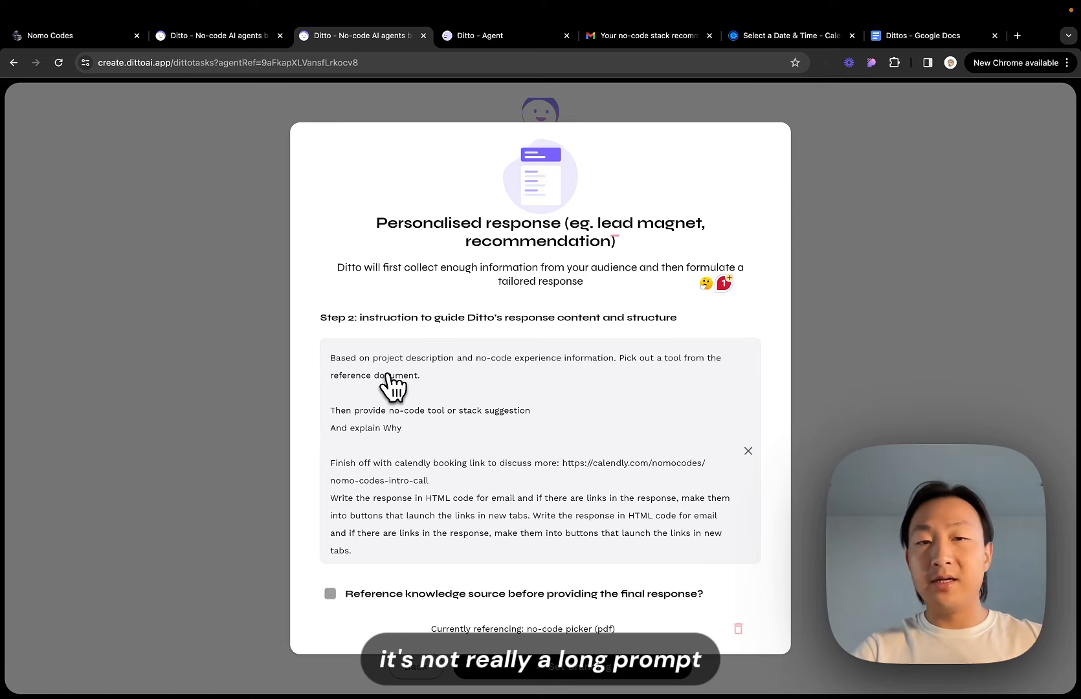
mouse_move(343, 379)
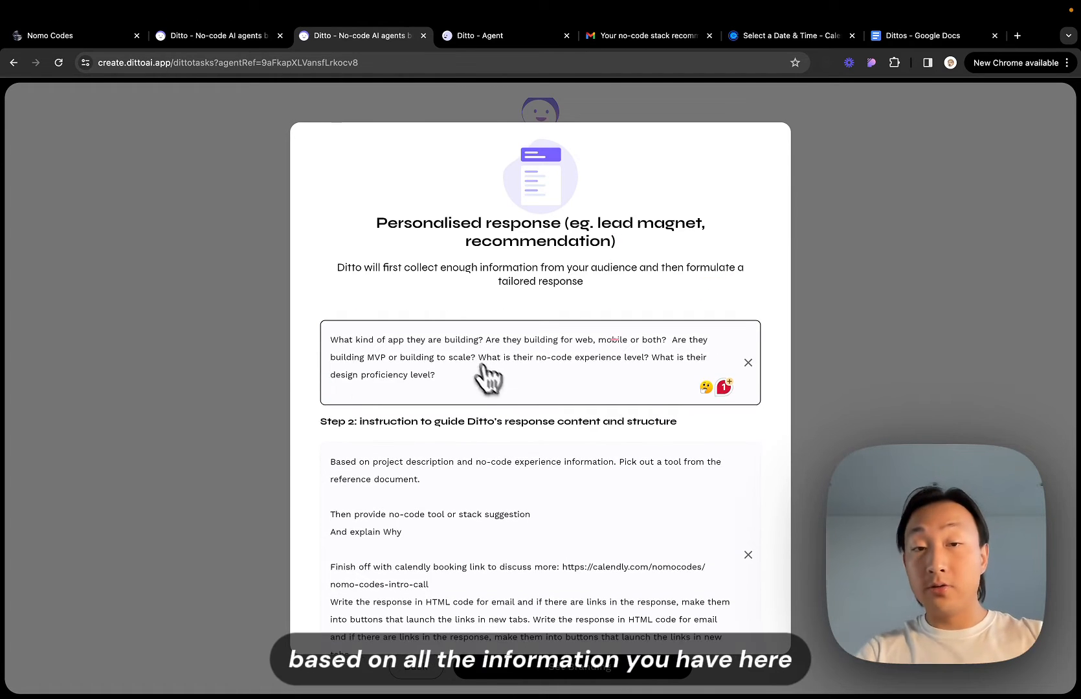
scroll(down, 3)
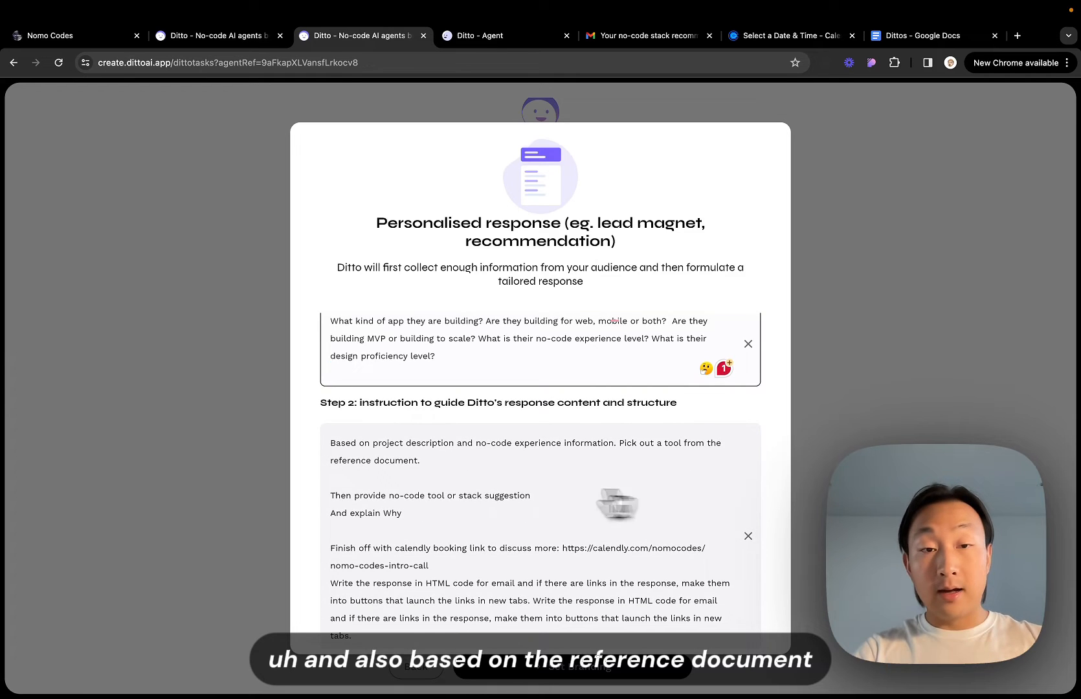
scroll(down, 3)
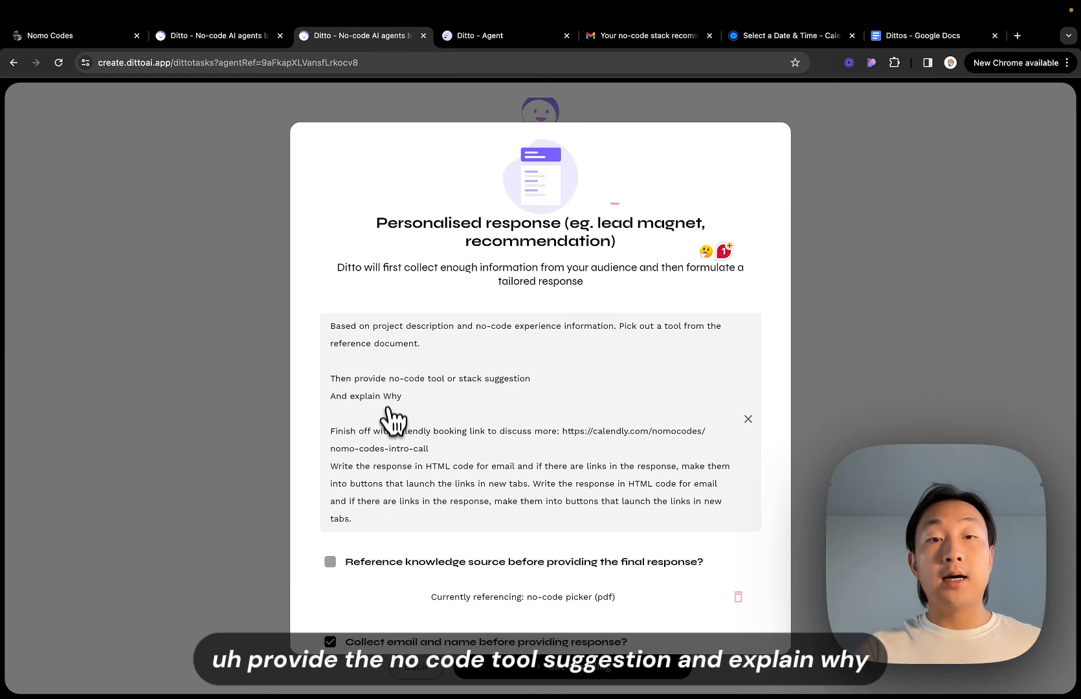
mouse_move(508, 396)
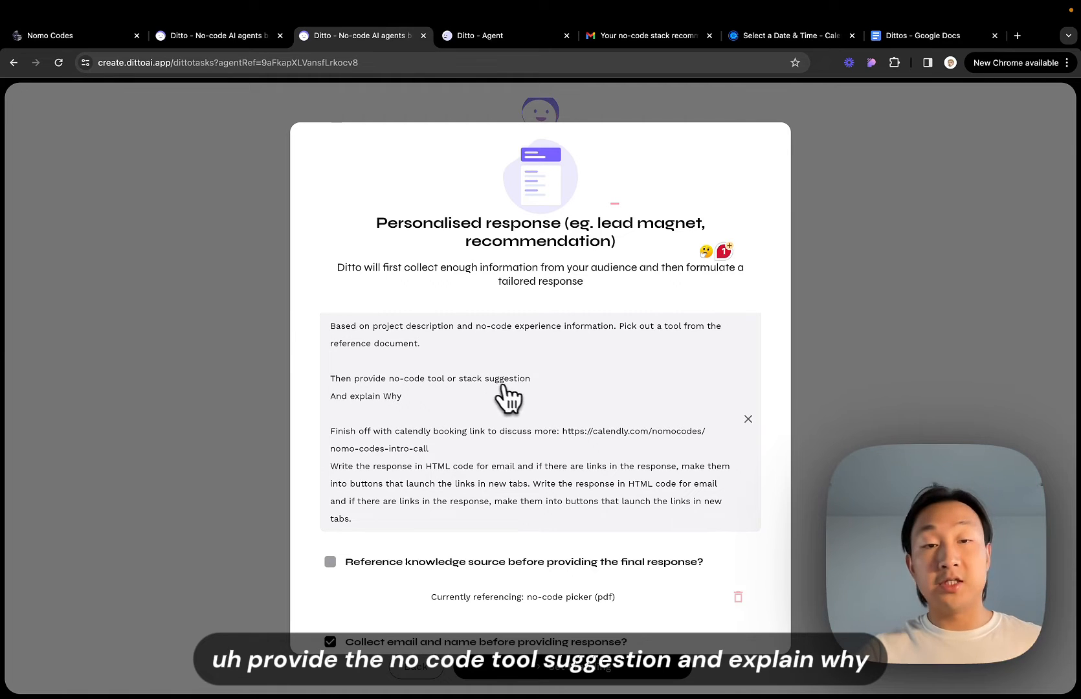
scroll(down, 3)
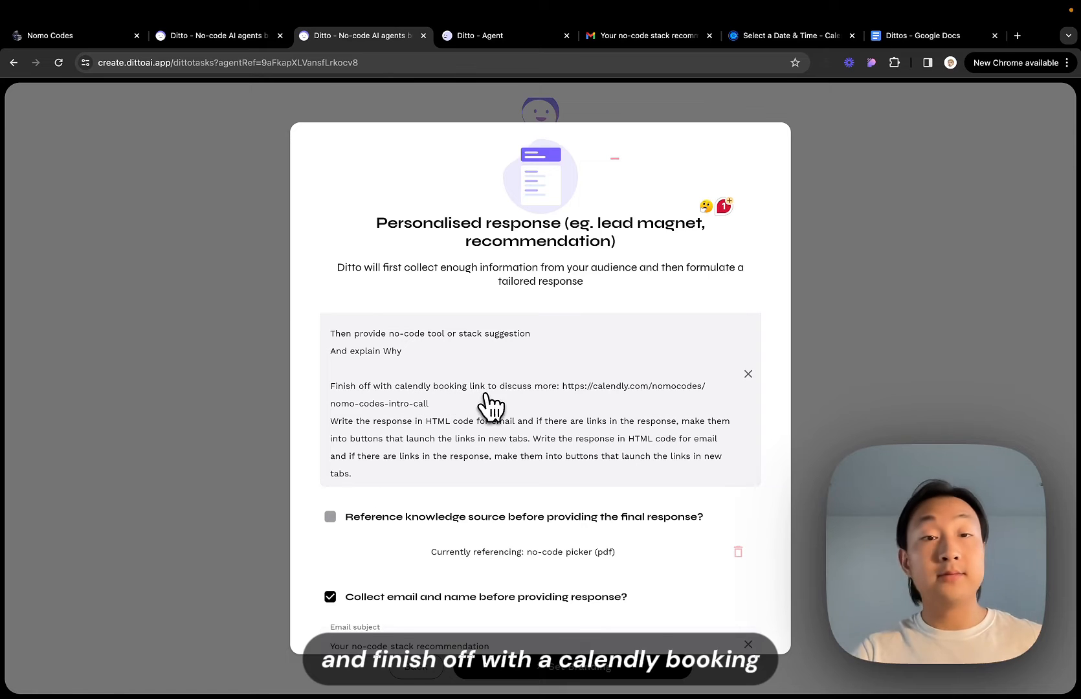
scroll(down, 3)
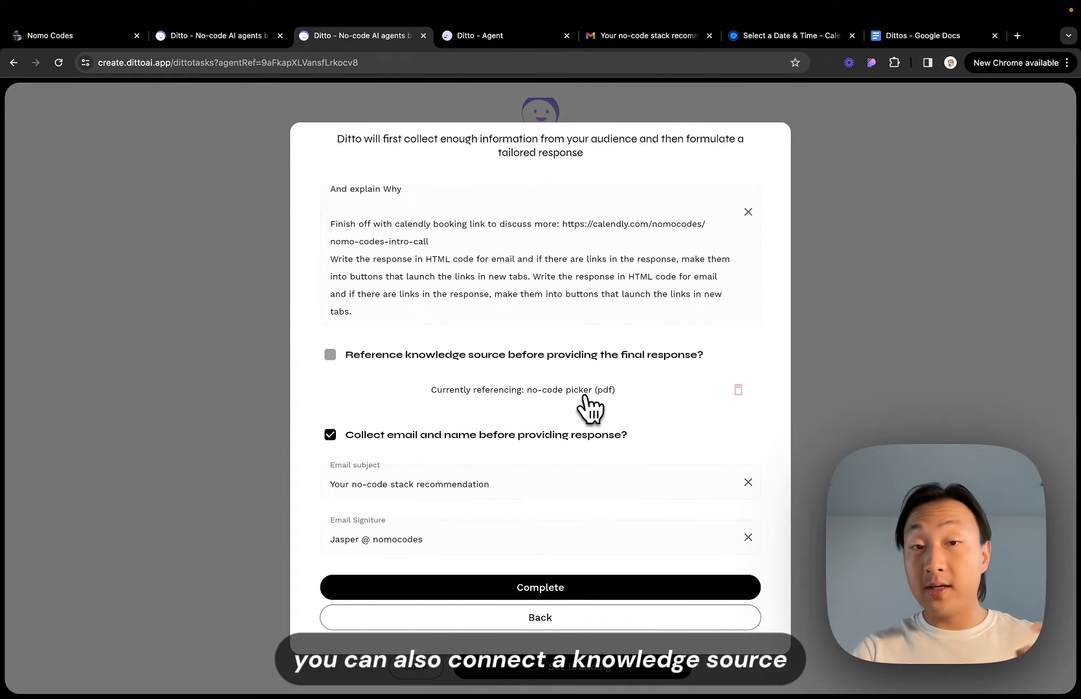
mouse_move(545, 406)
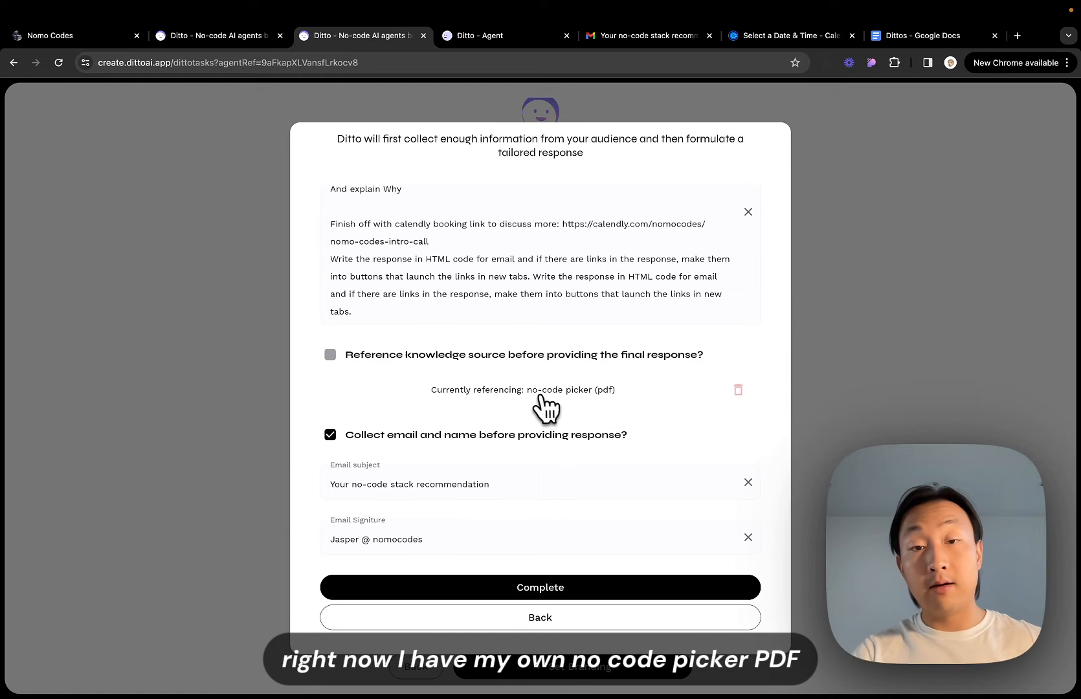
mouse_move(610, 418)
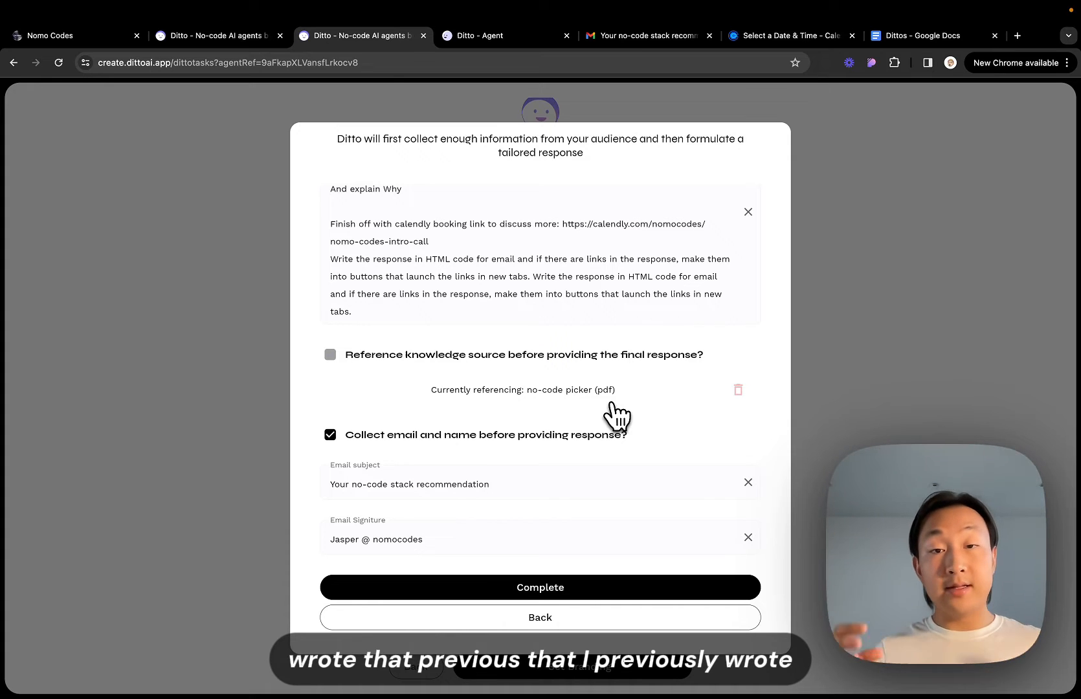
mouse_move(552, 420)
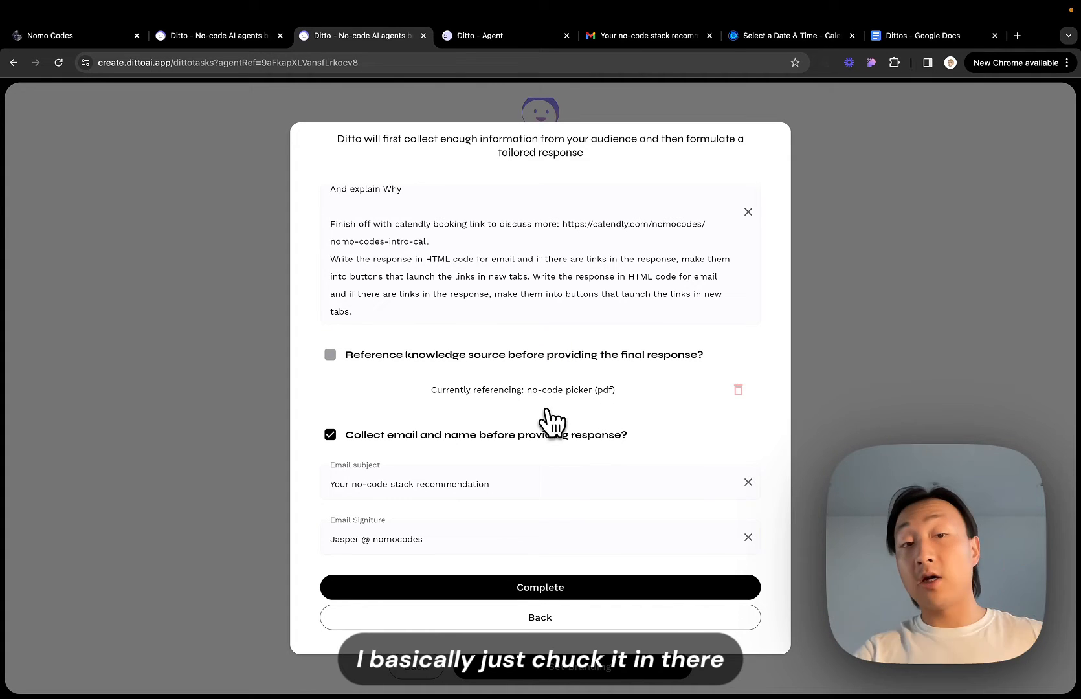
scroll(up, 3)
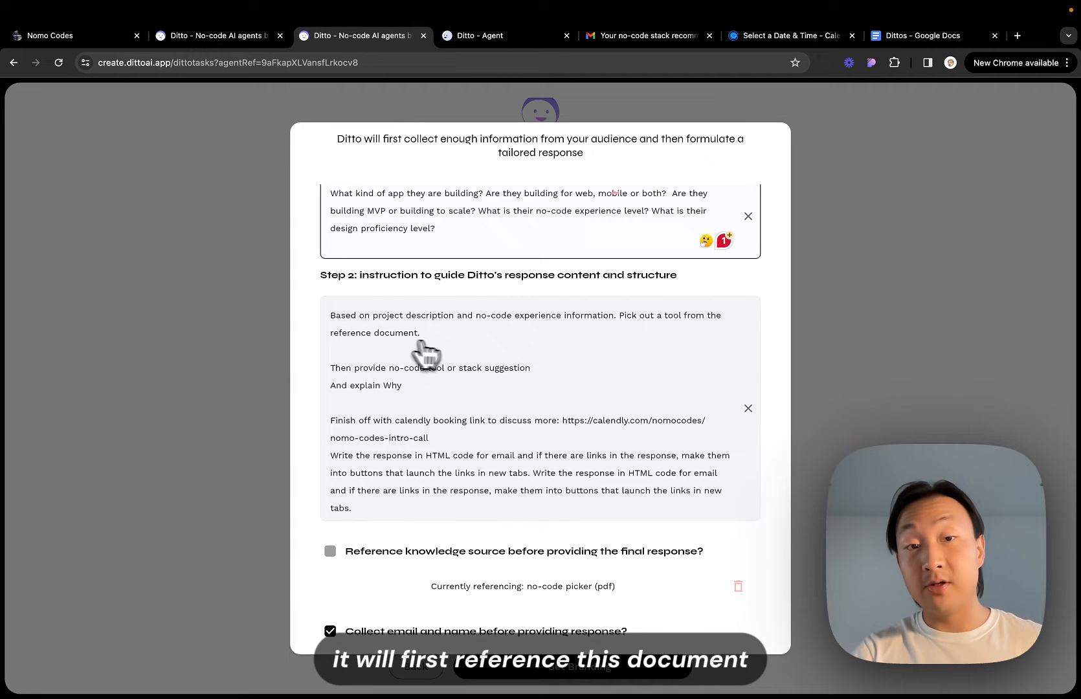
scroll(up, 3)
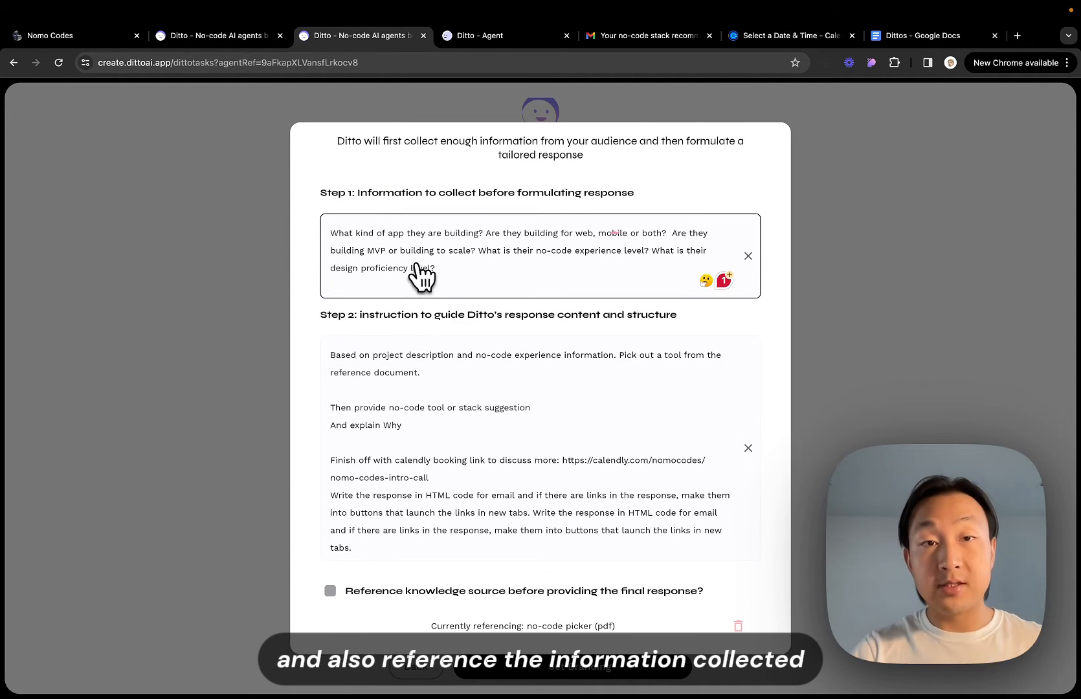
scroll(down, 3)
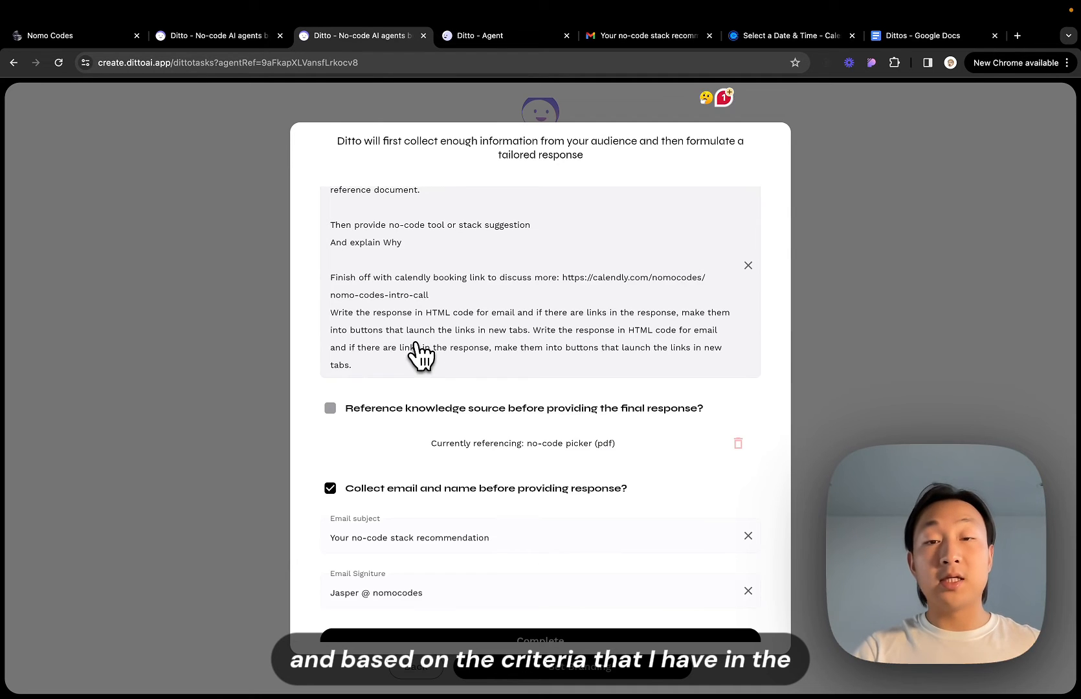
mouse_move(600, 462)
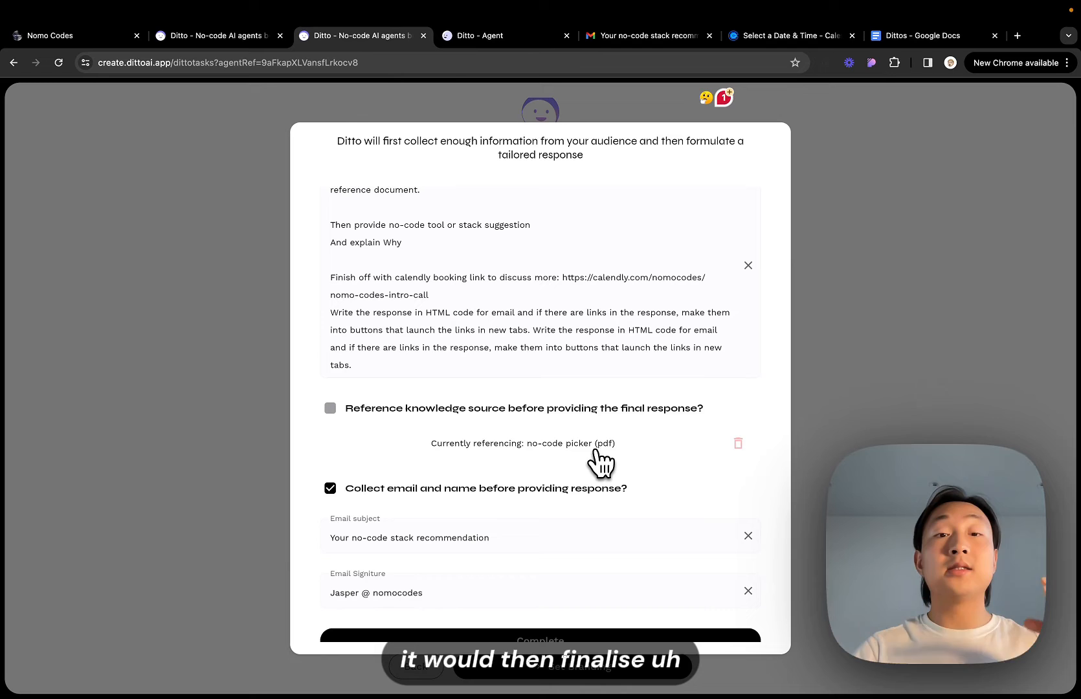
mouse_move(602, 458)
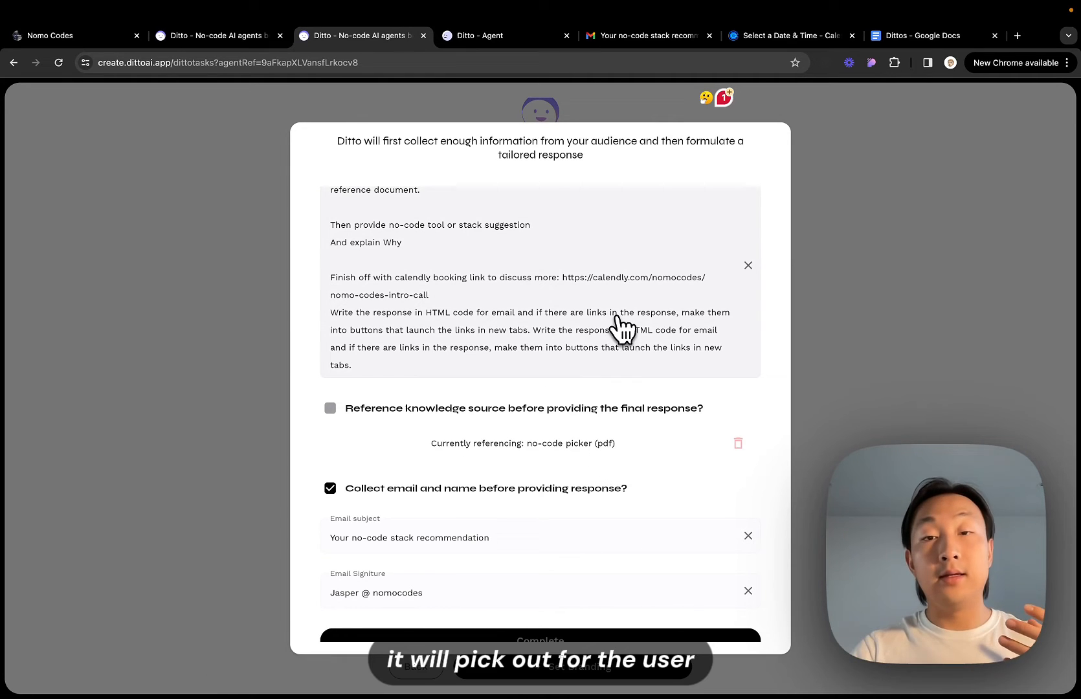
scroll(down, 3)
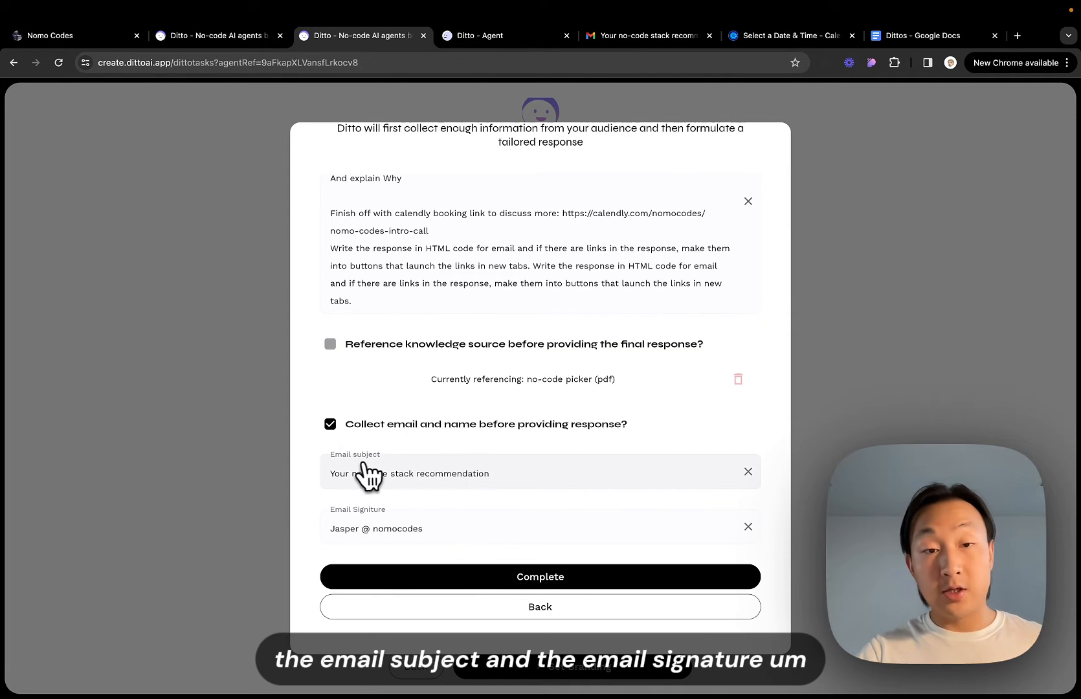
click(649, 35)
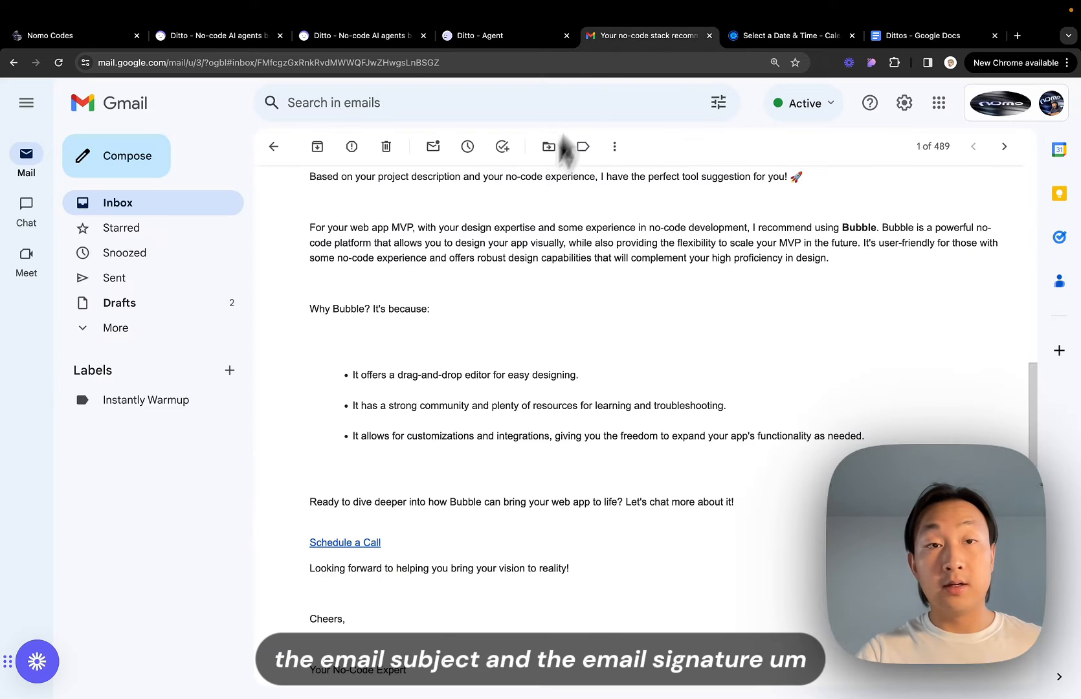
scroll(down, 3)
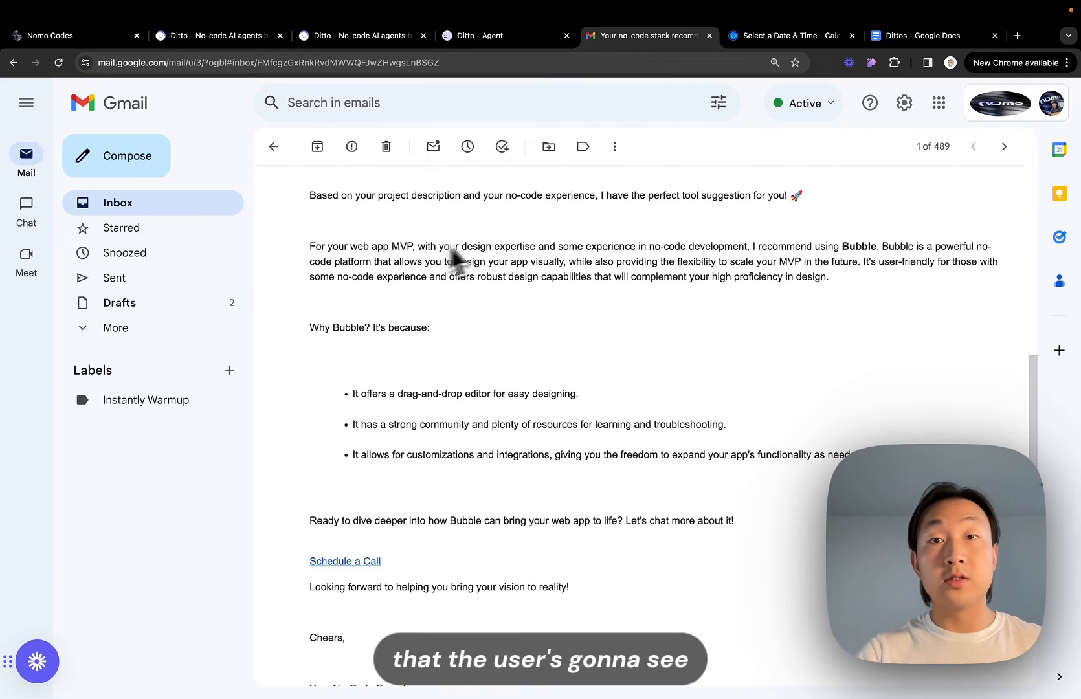
click(359, 35)
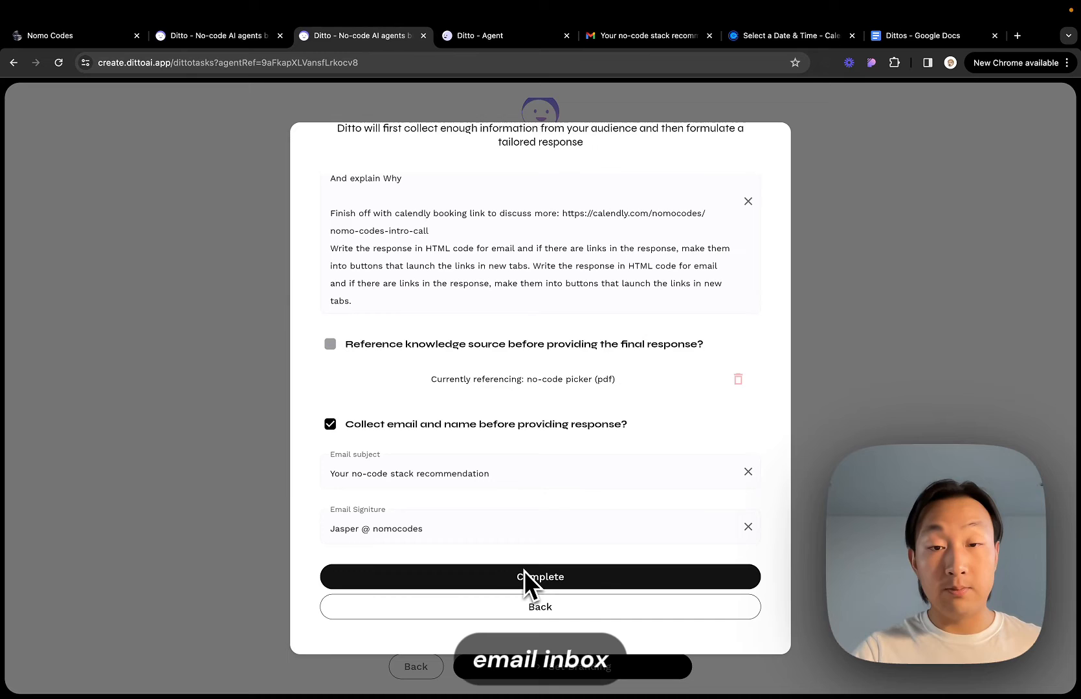
mouse_move(545, 610)
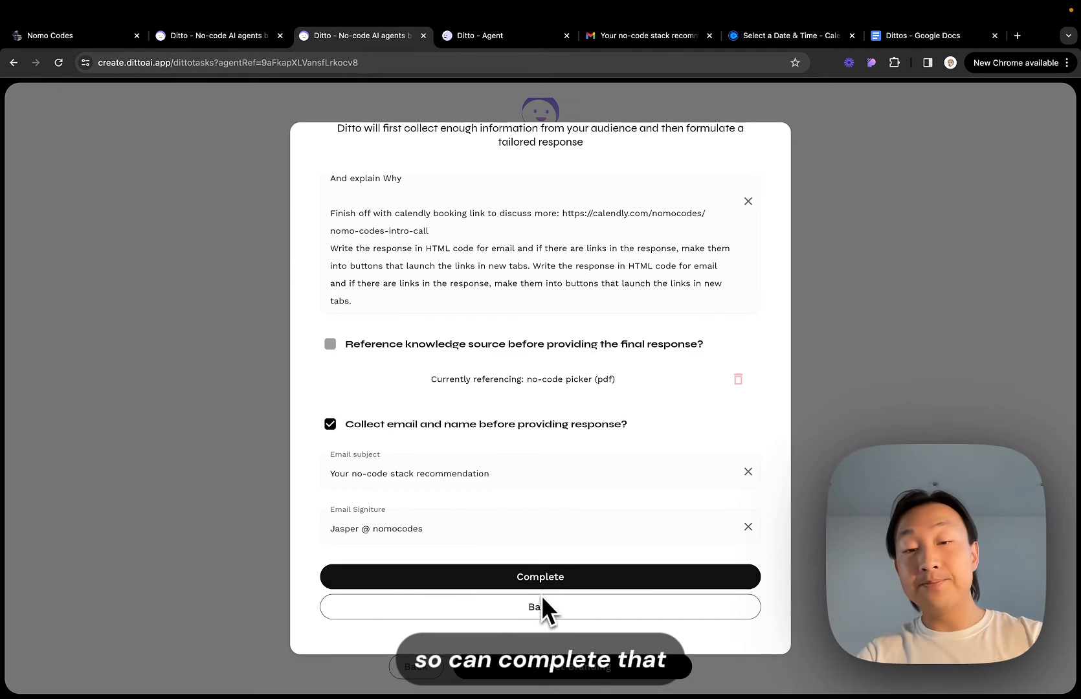
Save the personalised response settings and continue to the branding step
click(539, 576)
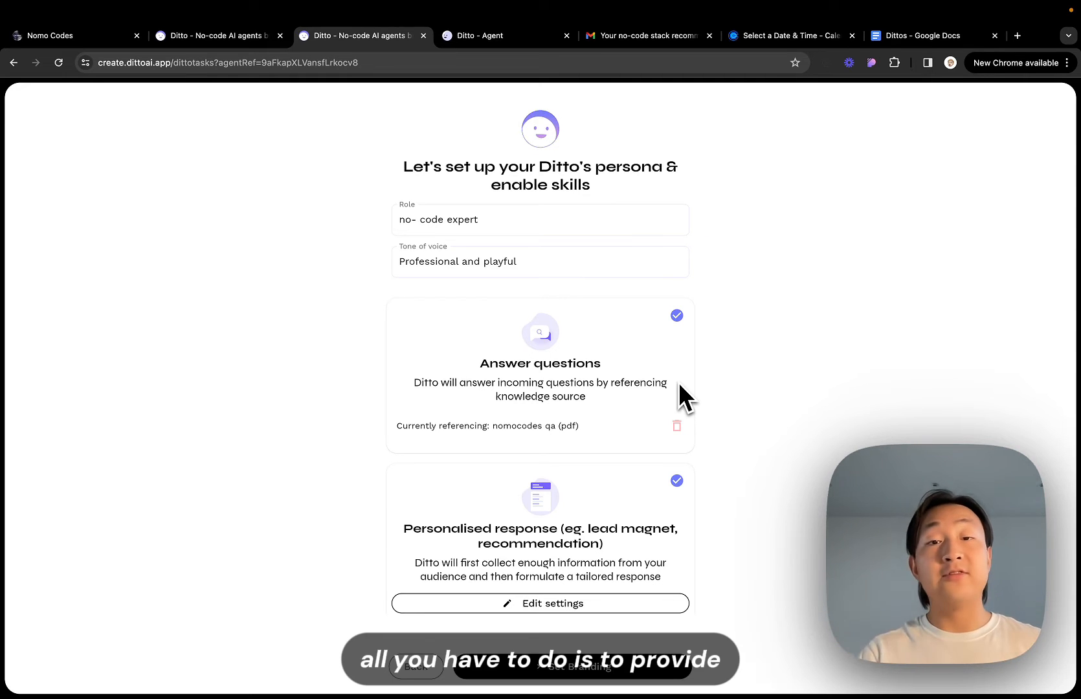
mouse_move(576, 438)
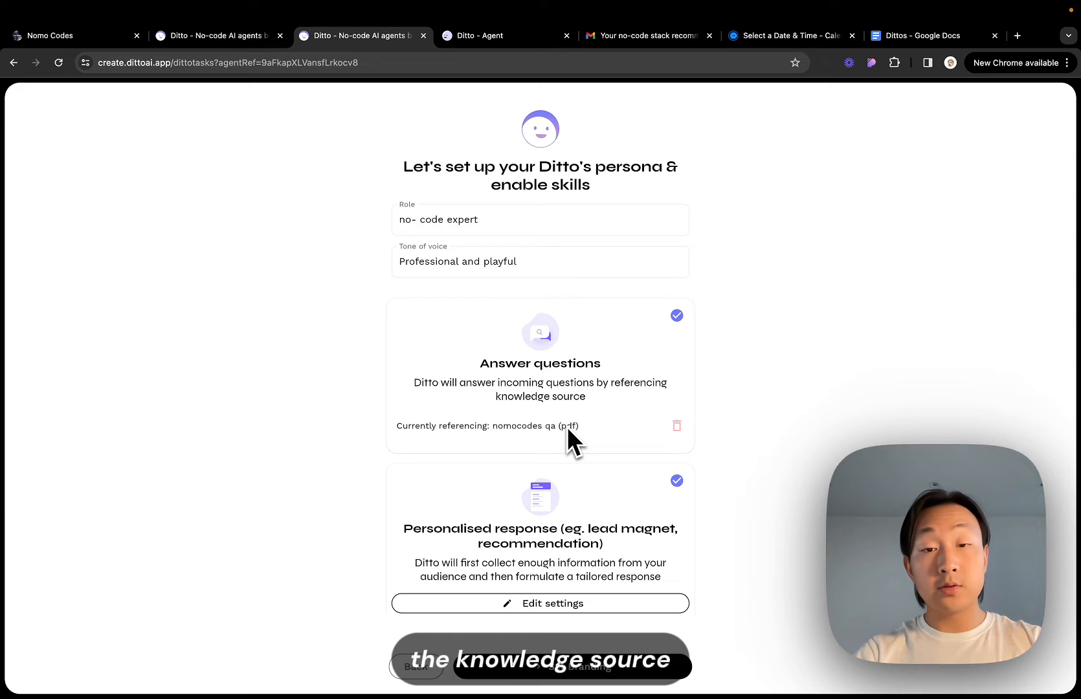
mouse_move(579, 585)
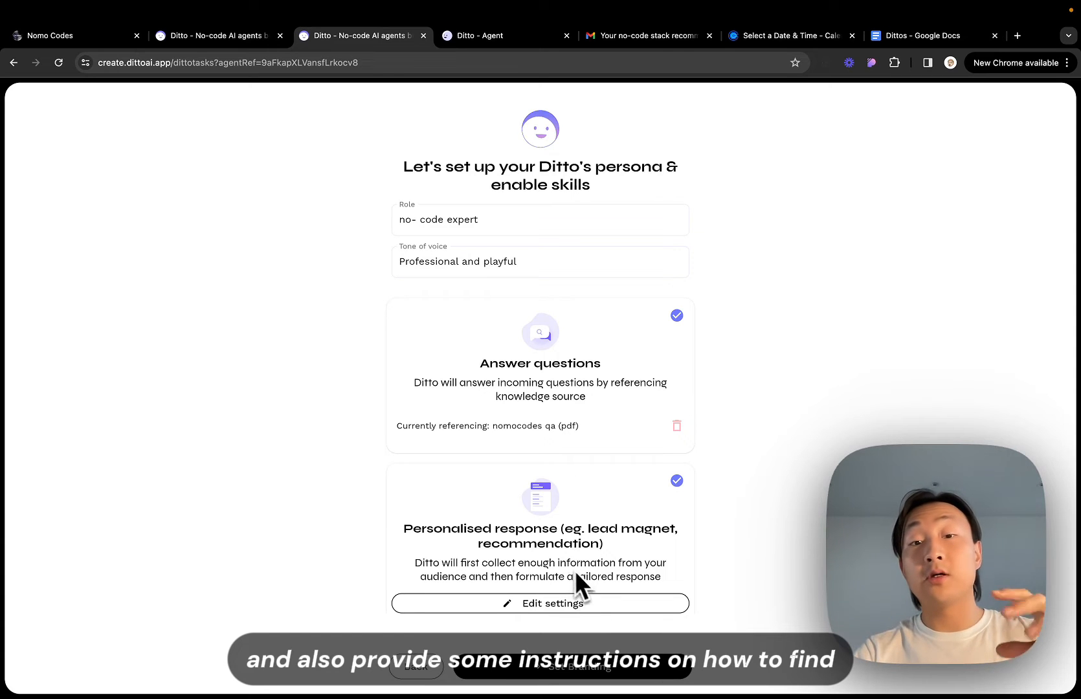
mouse_move(569, 599)
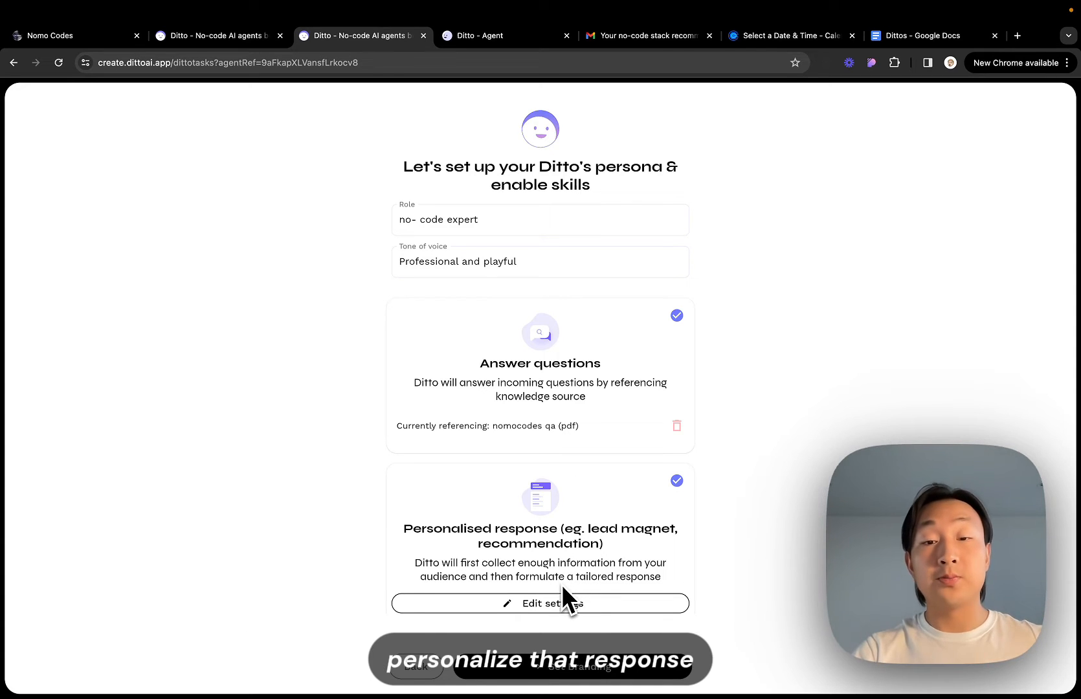
click(540, 603)
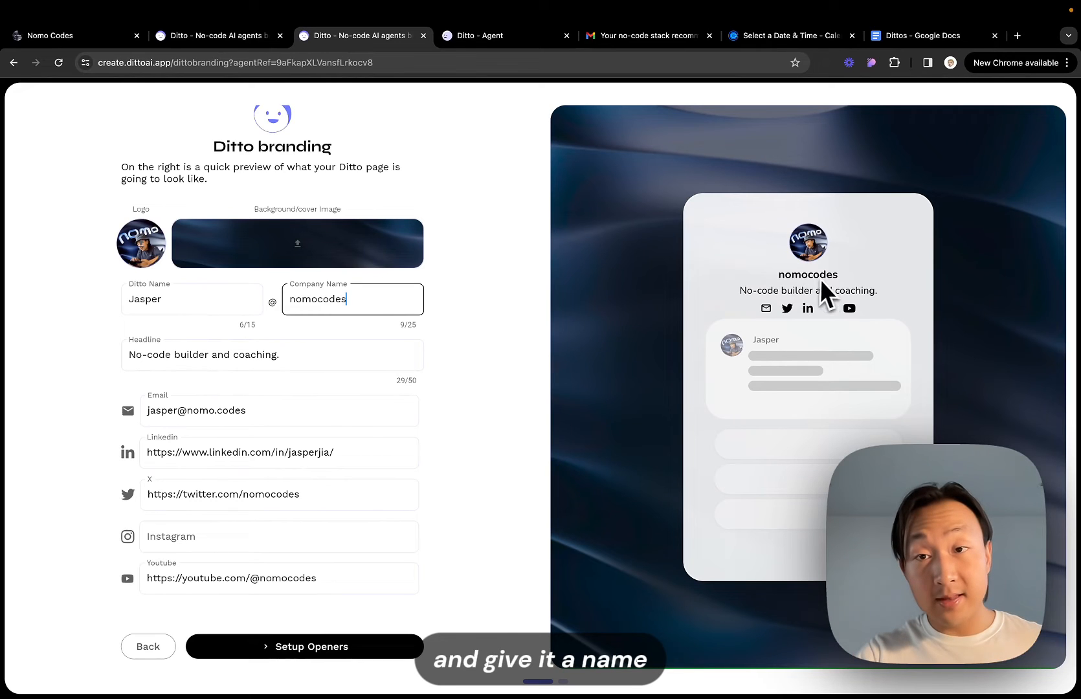
mouse_move(279, 496)
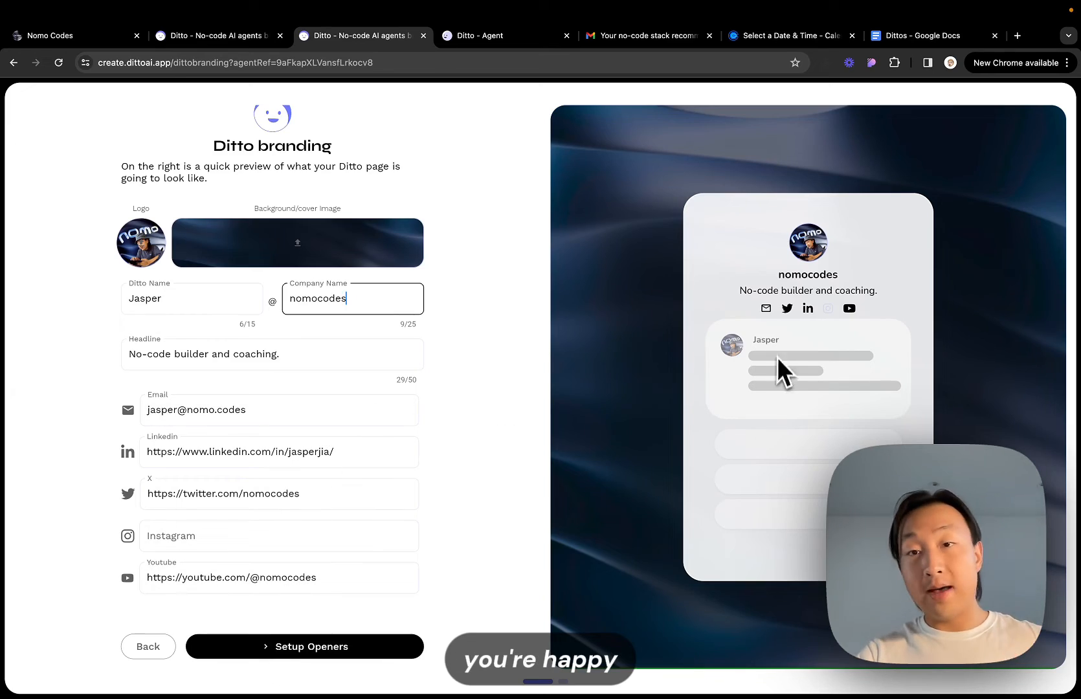
Keep the Jasper @ nomocodes branding and move on to Setup Openers
click(304, 646)
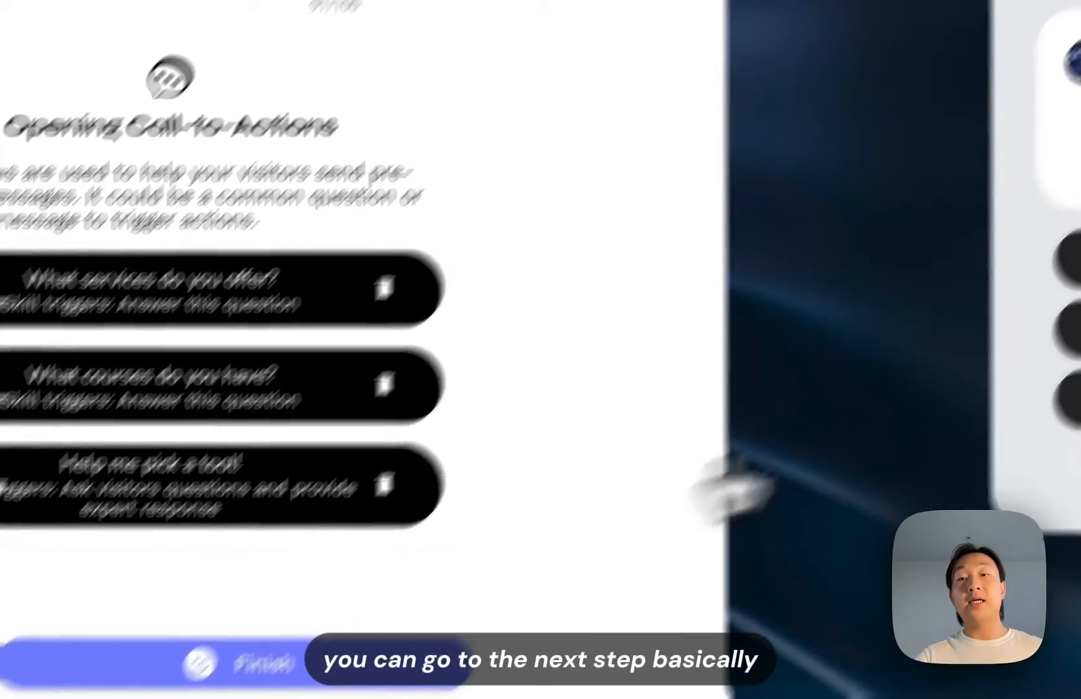
Delete the 'Help me pick a tool!' CTA, leaving the two question CTAs
click(241, 660)
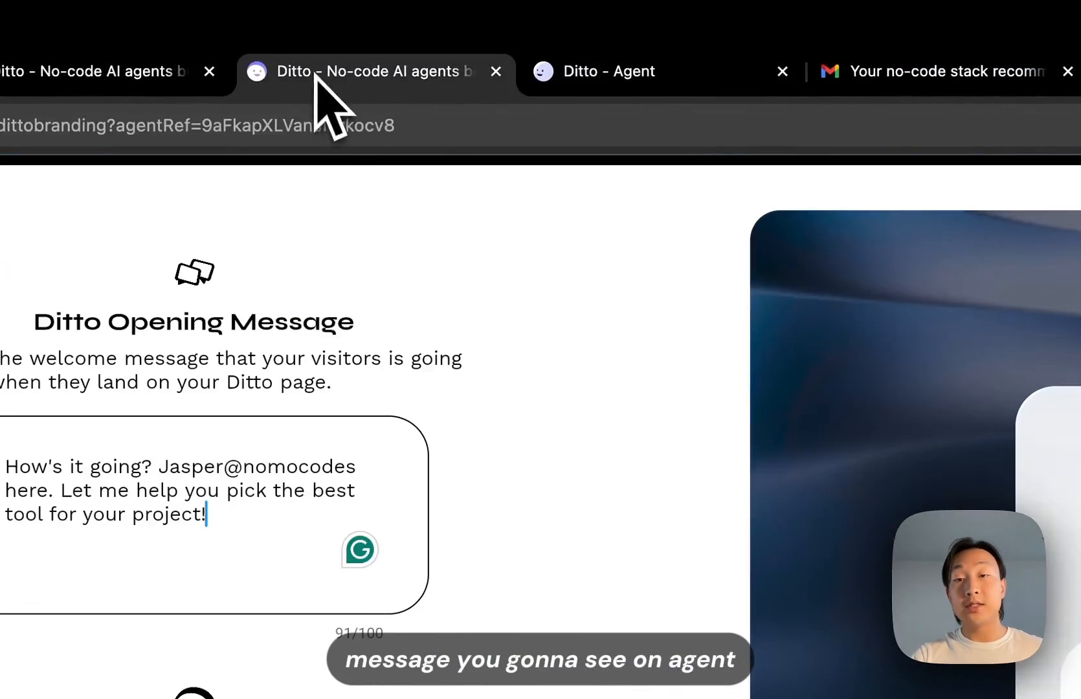
scroll(down, 3)
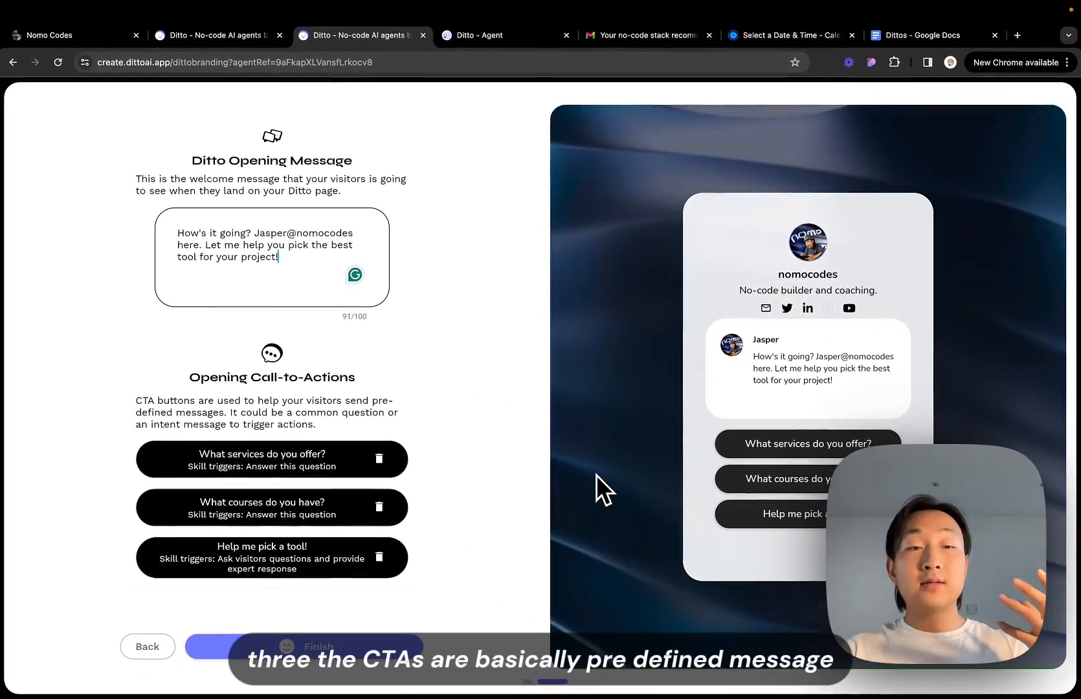
mouse_move(536, 475)
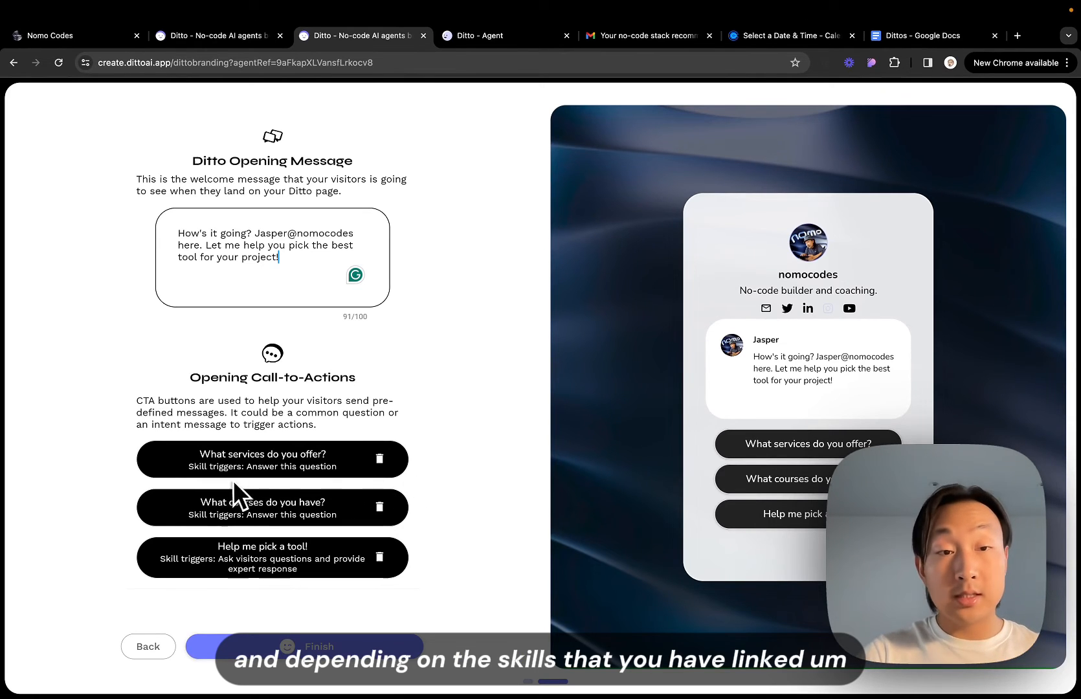
mouse_move(324, 576)
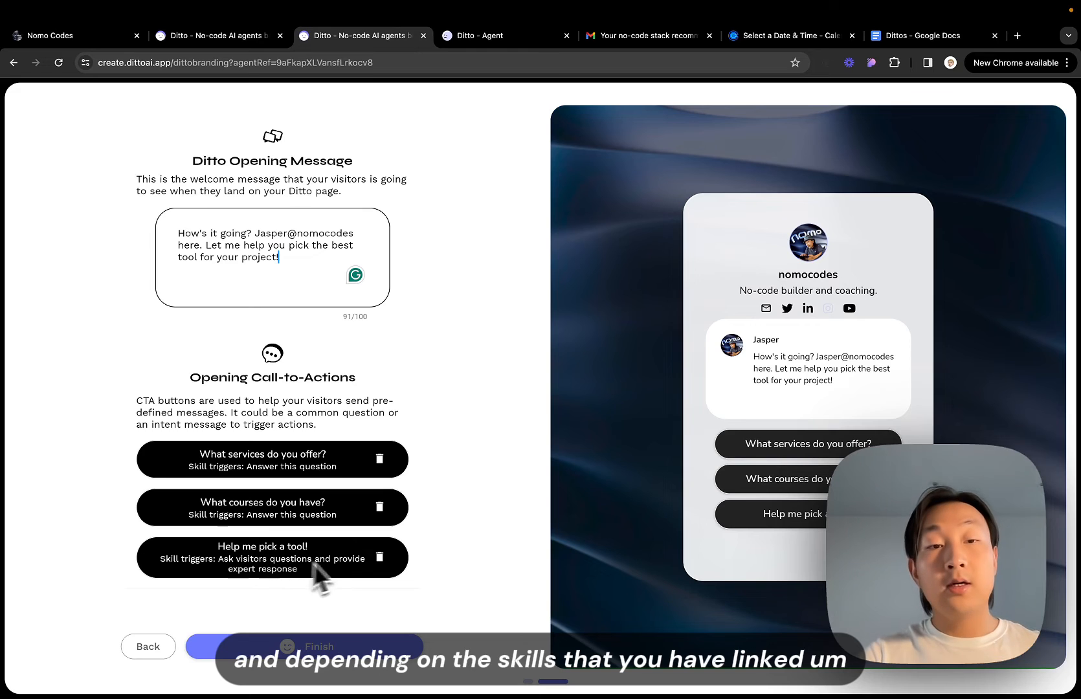
mouse_move(487, 463)
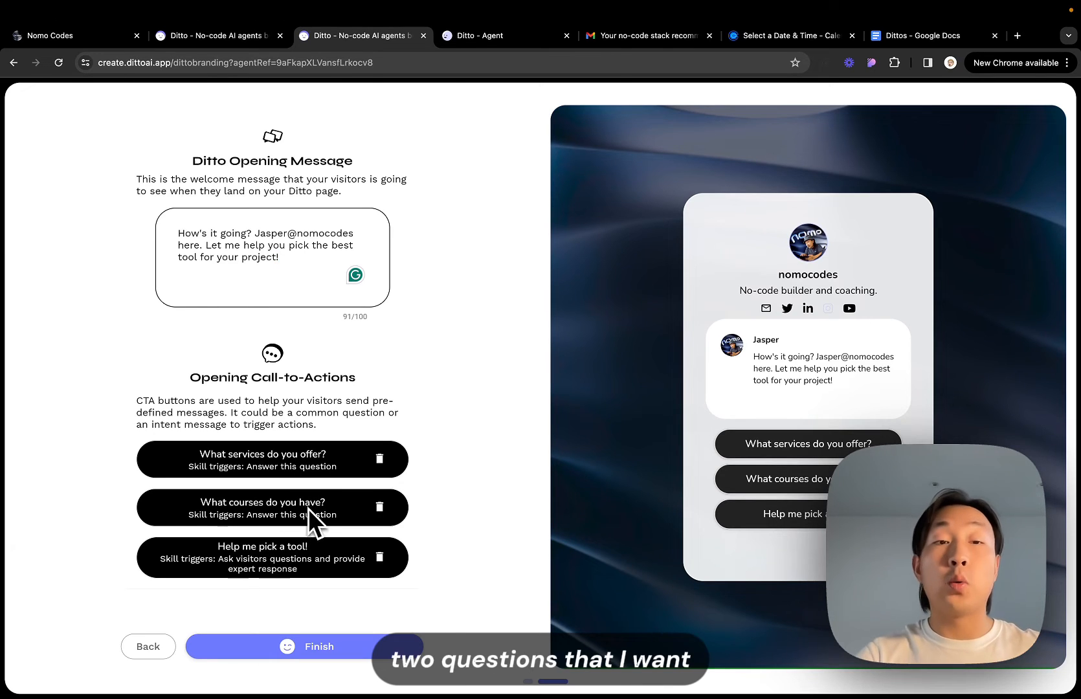
mouse_move(318, 491)
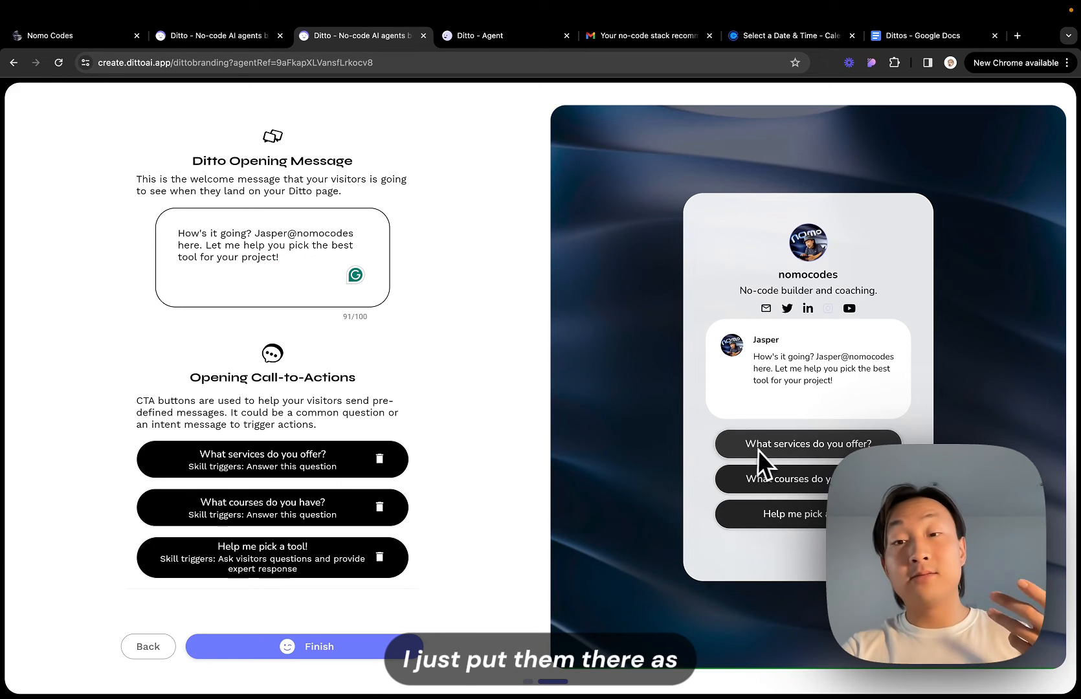
mouse_move(748, 504)
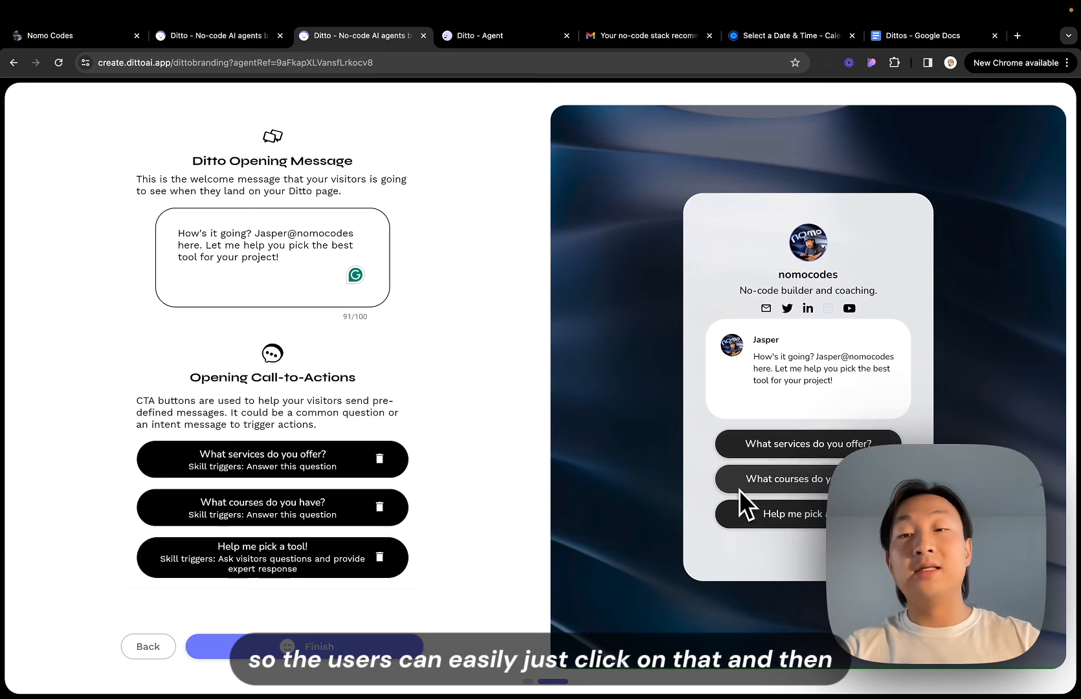
mouse_move(448, 504)
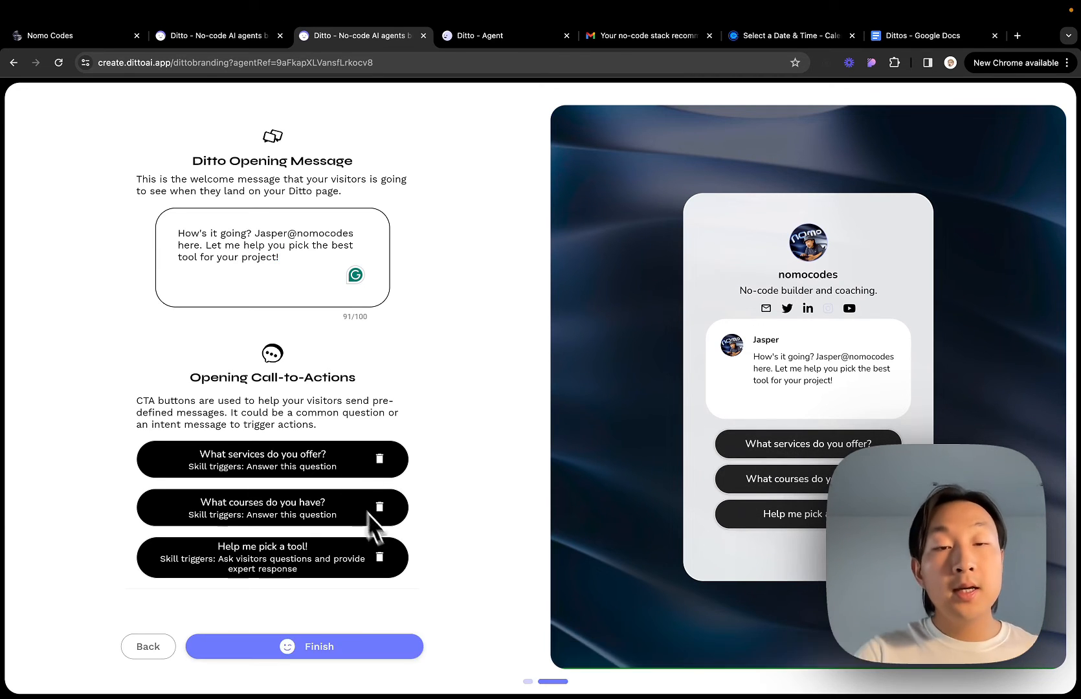
click(379, 557)
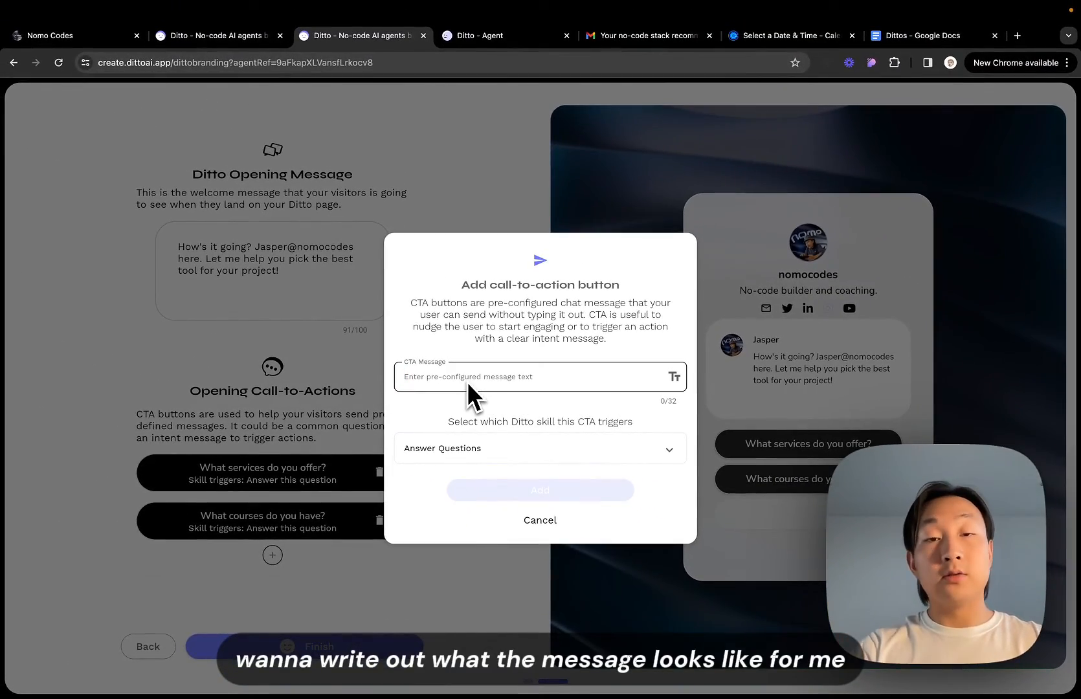
Add a 'Help me pick a tool' CTA triggering Provide Expert Response and finish the agent setup
text(Help)
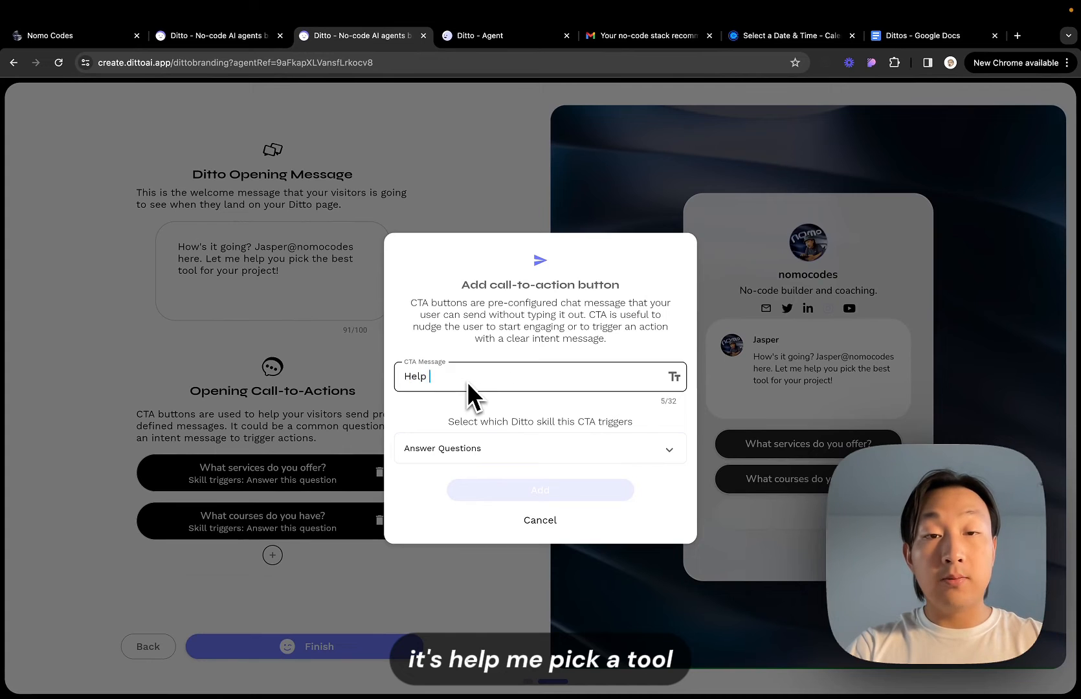
text(me pick a tool)
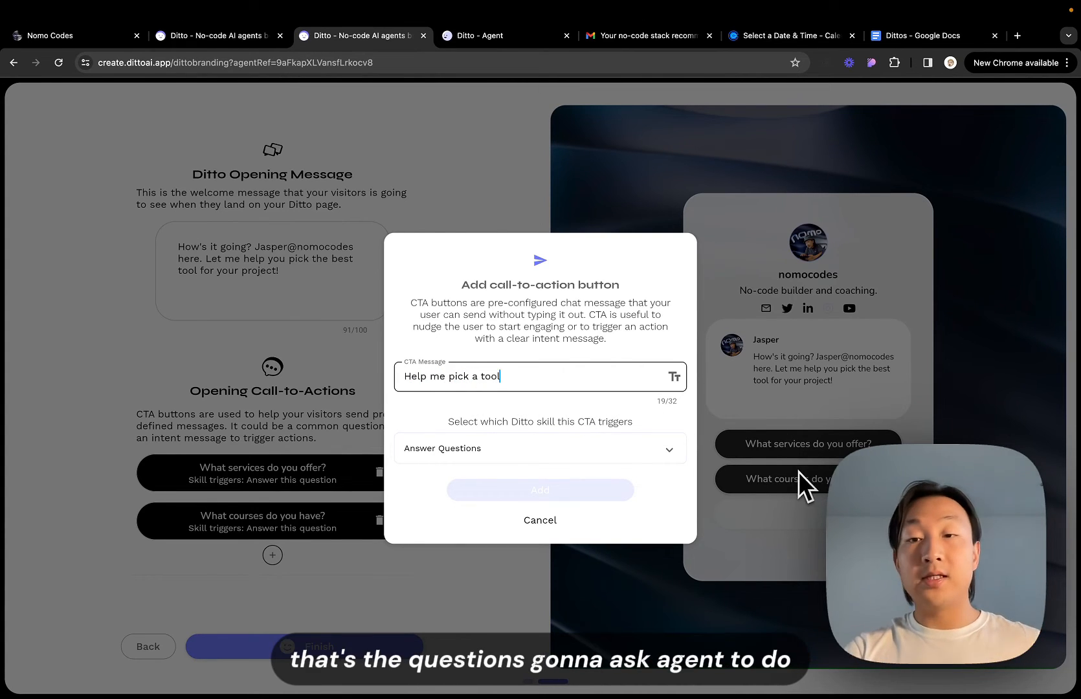
mouse_move(576, 410)
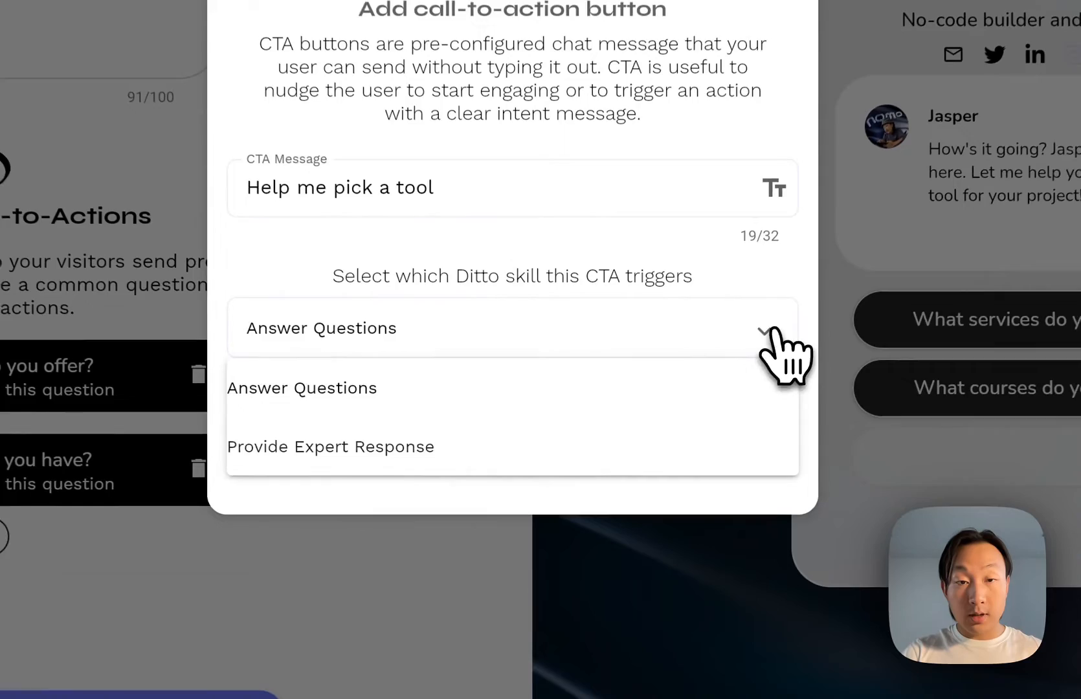
click(332, 447)
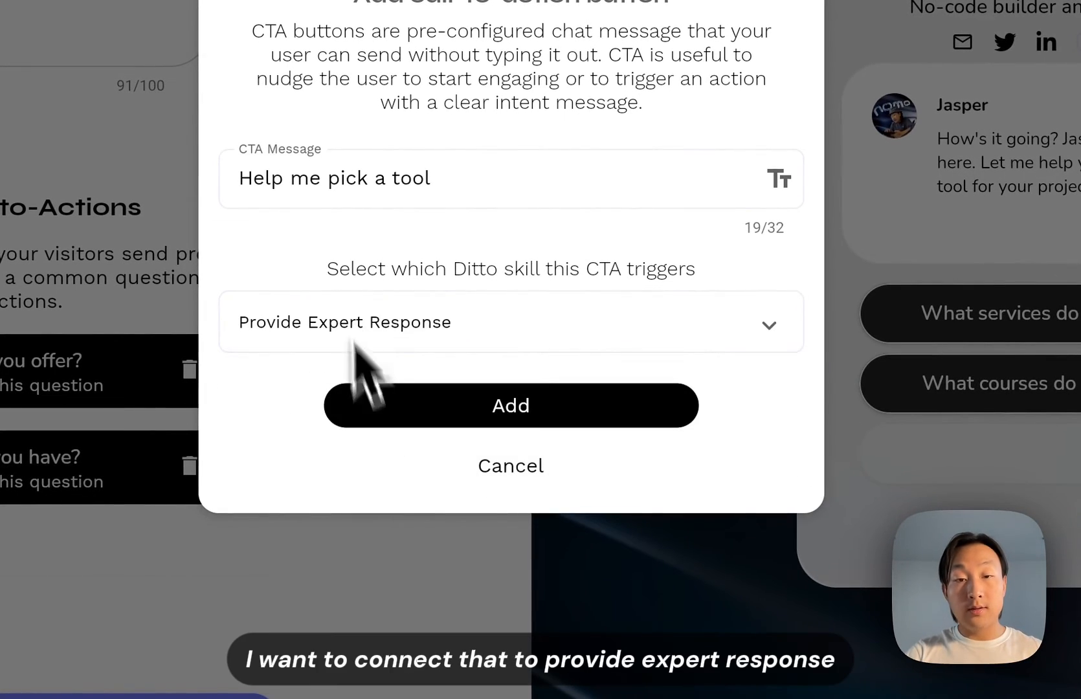
mouse_move(431, 373)
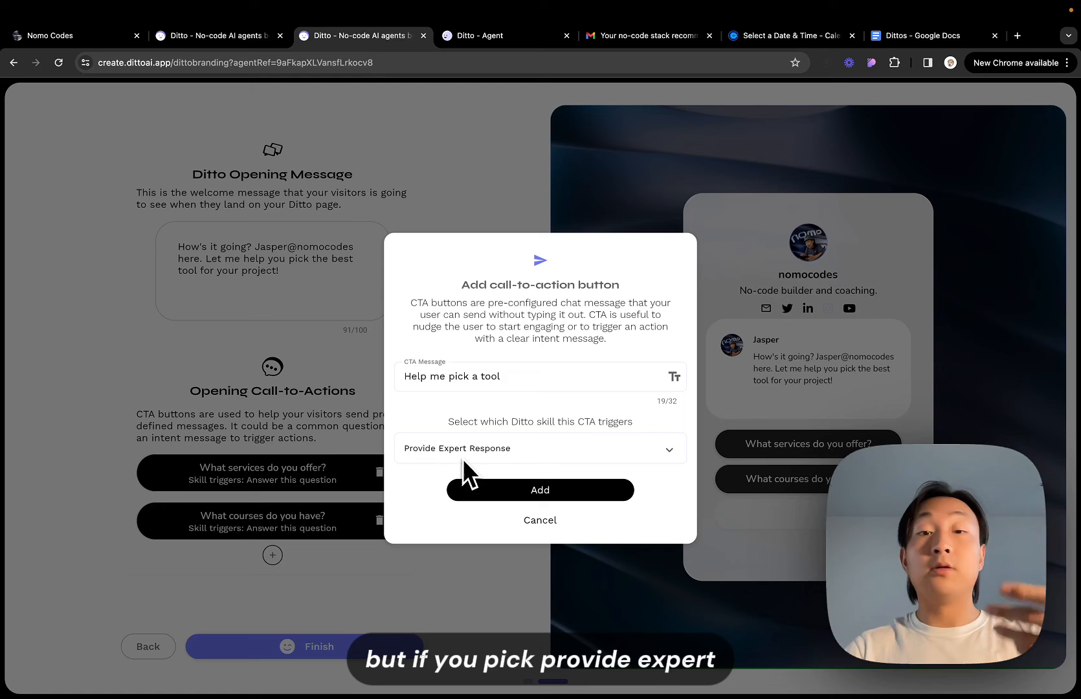
mouse_move(510, 475)
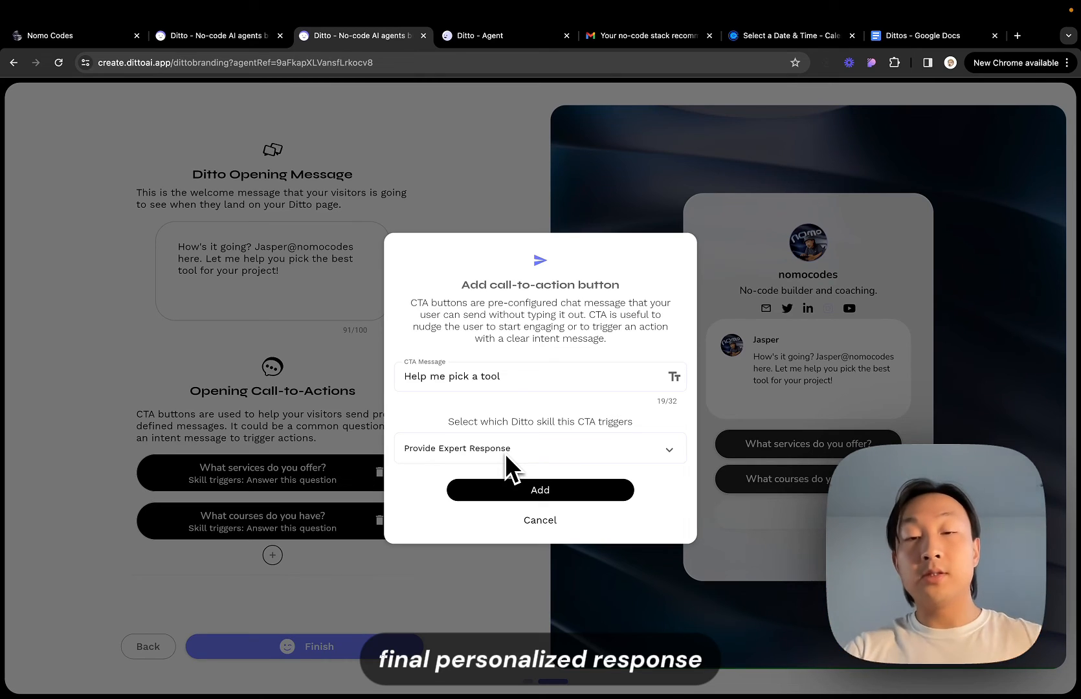
click(540, 491)
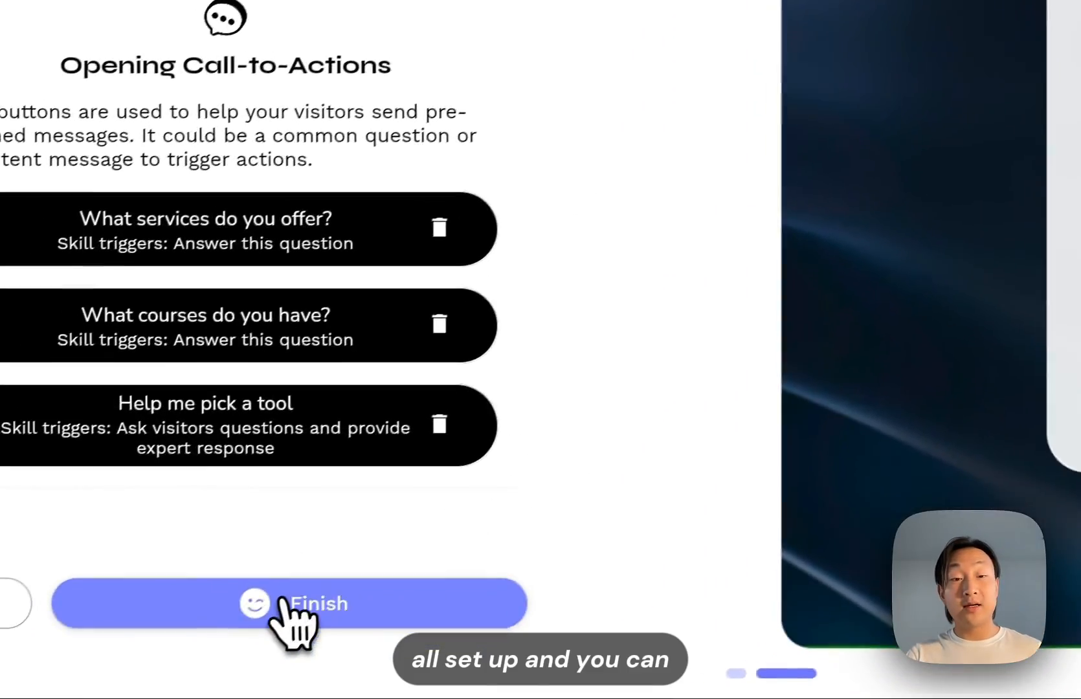
click(288, 603)
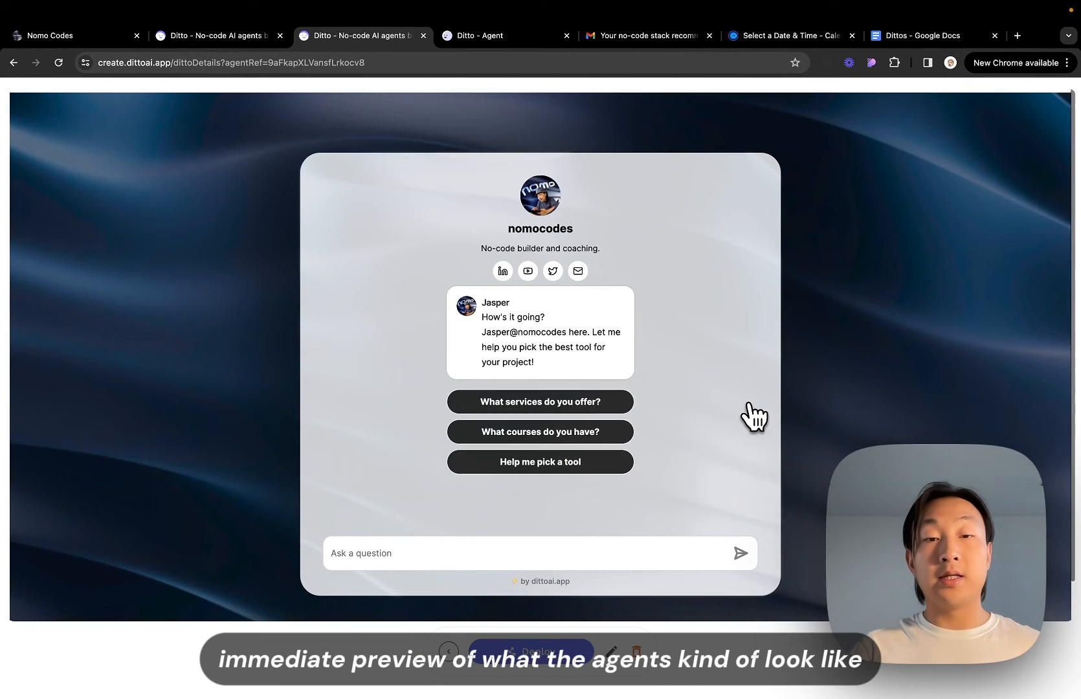
Test the 'What services do you offer?' CTA on the live agent, then start deployment
click(540, 401)
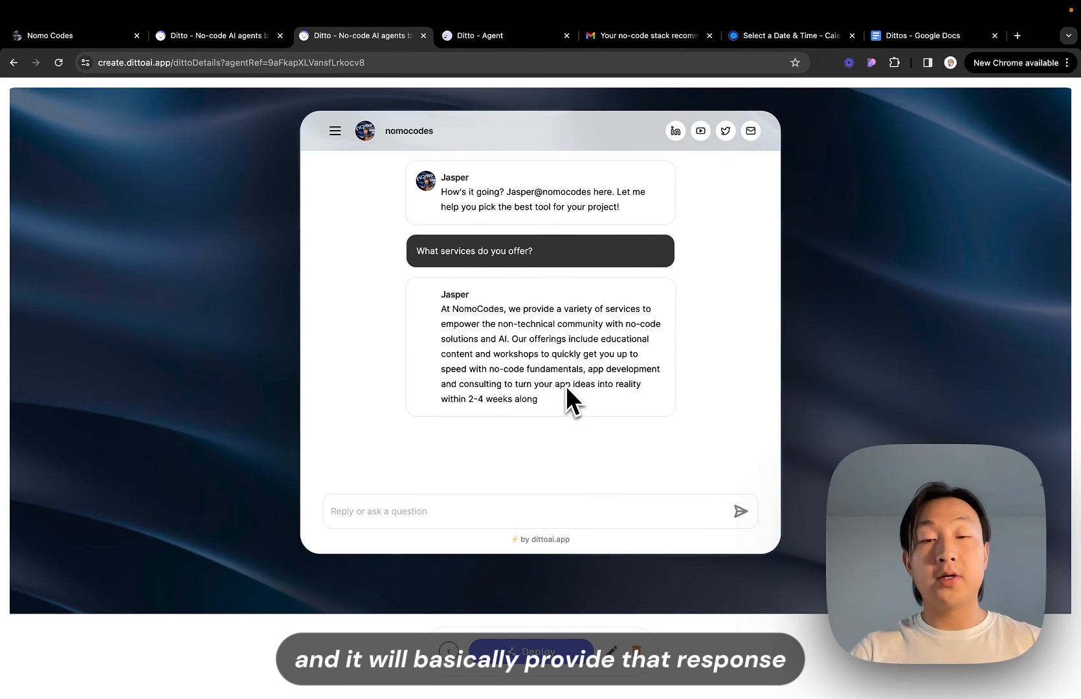
click(531, 651)
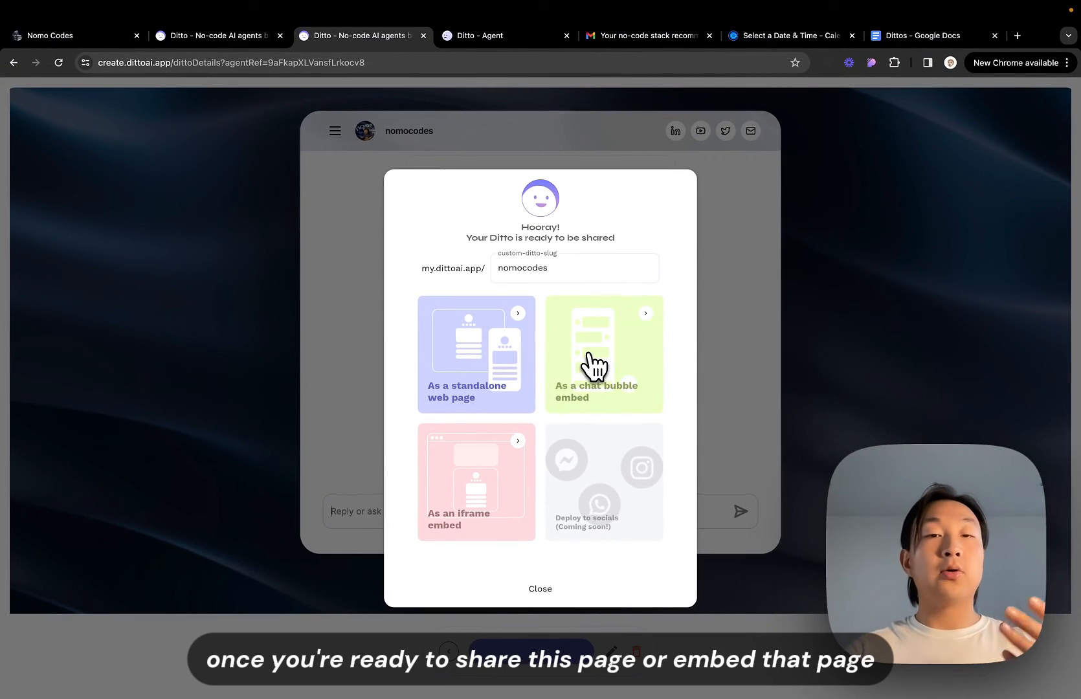
mouse_move(506, 367)
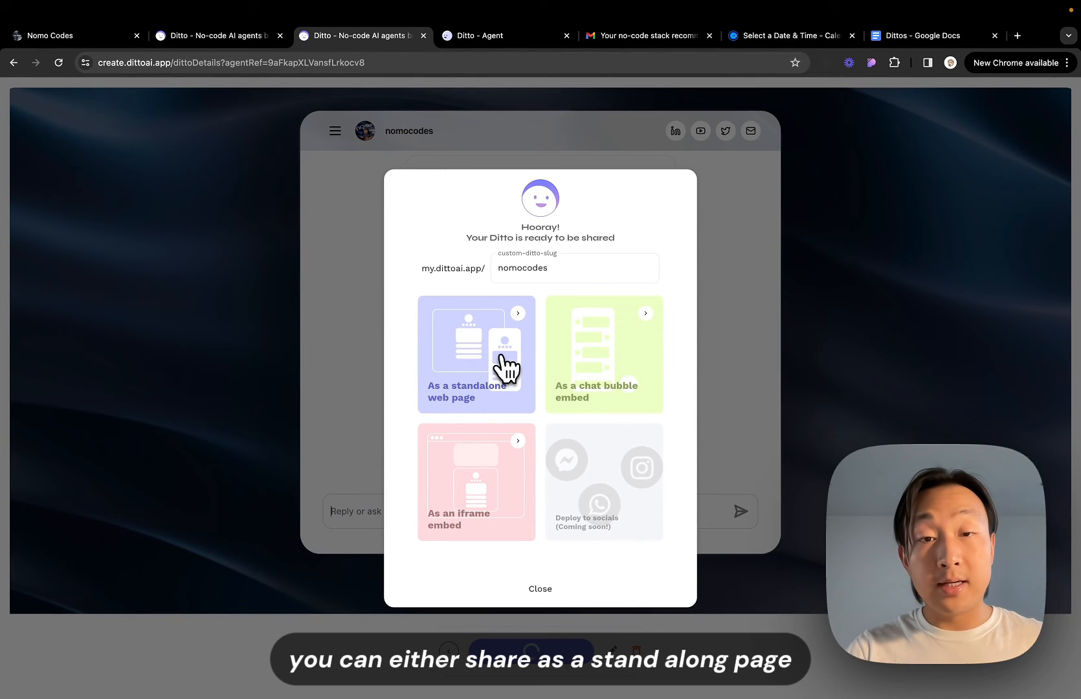
mouse_move(633, 378)
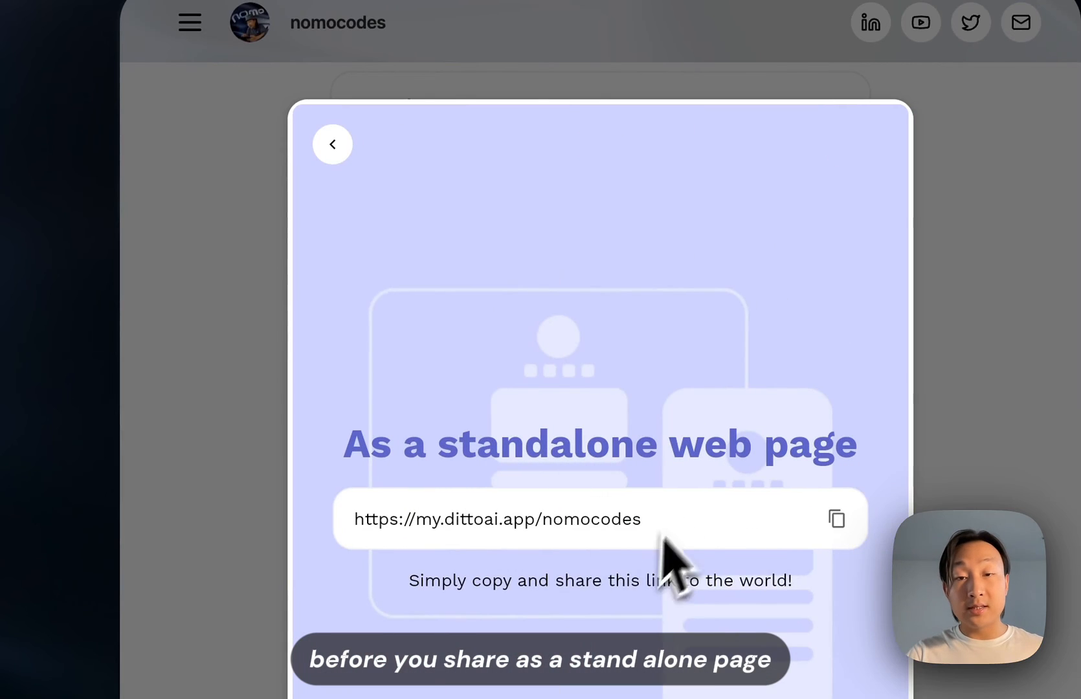
Check the standalone web page link my.dittoai.app/nomocodes and return to the sharing options
click(332, 144)
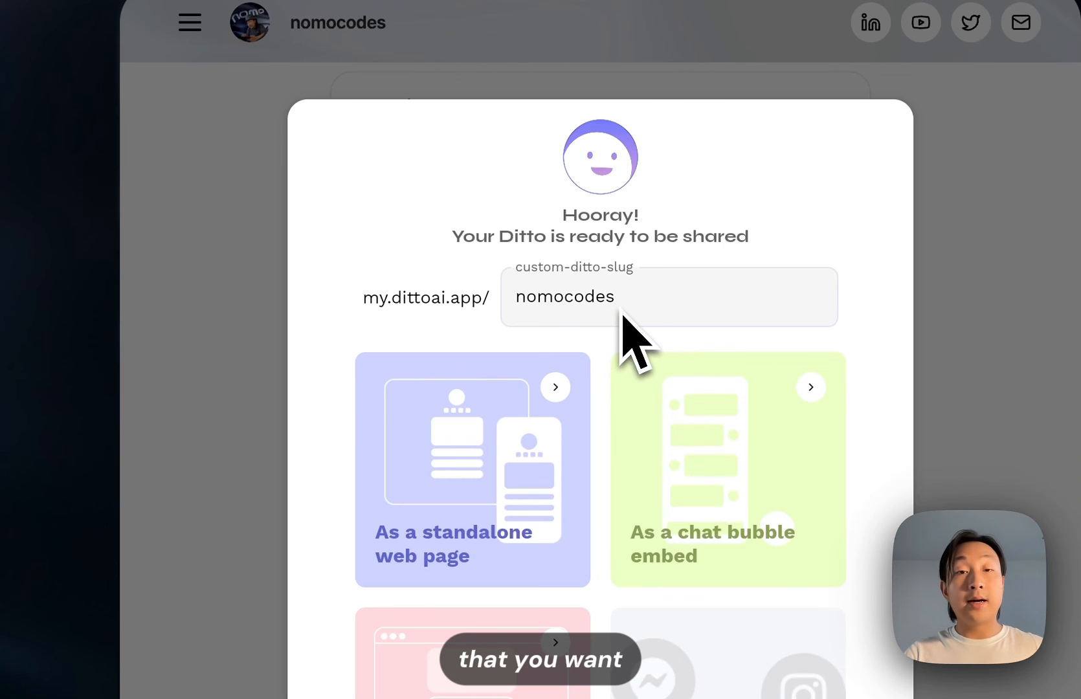
click(473, 468)
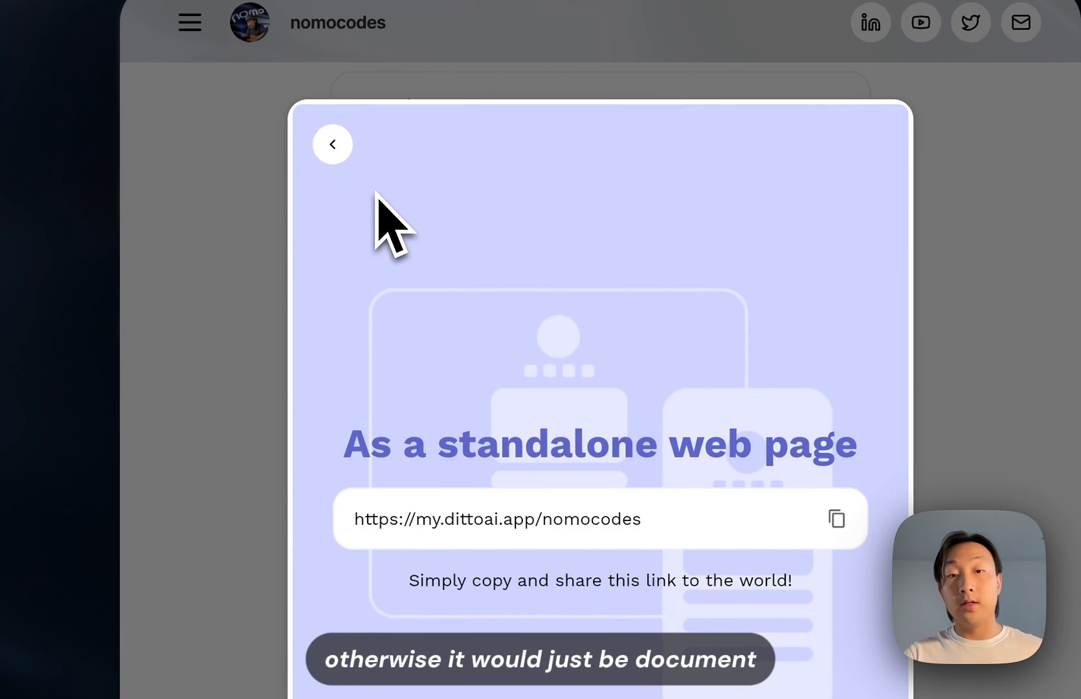
mouse_move(558, 558)
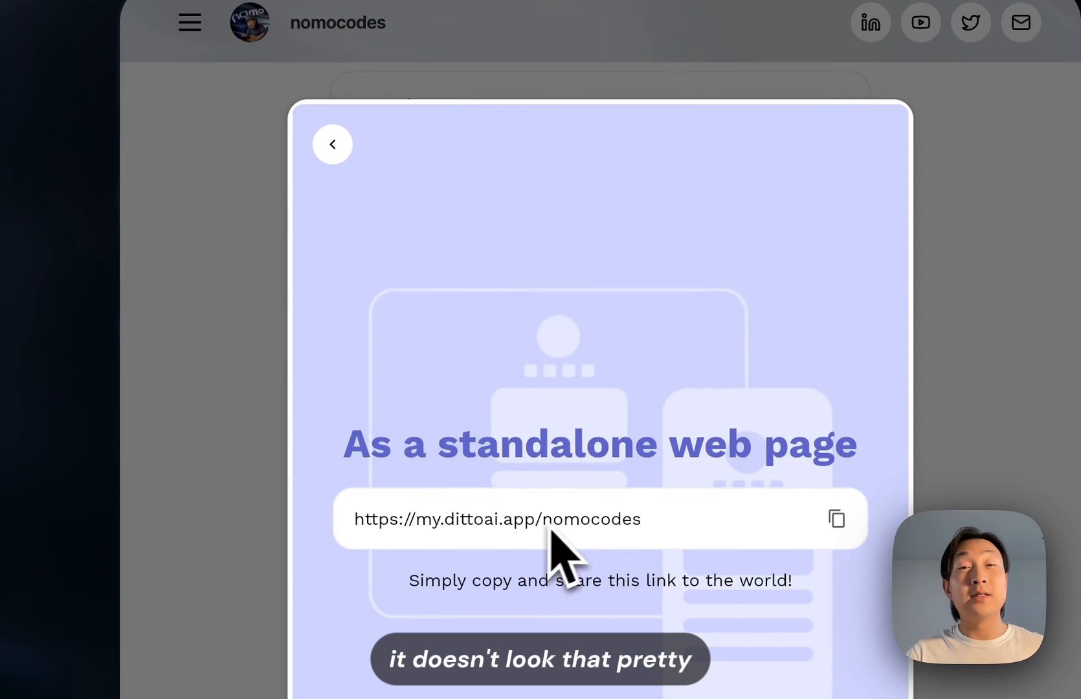
click(333, 144)
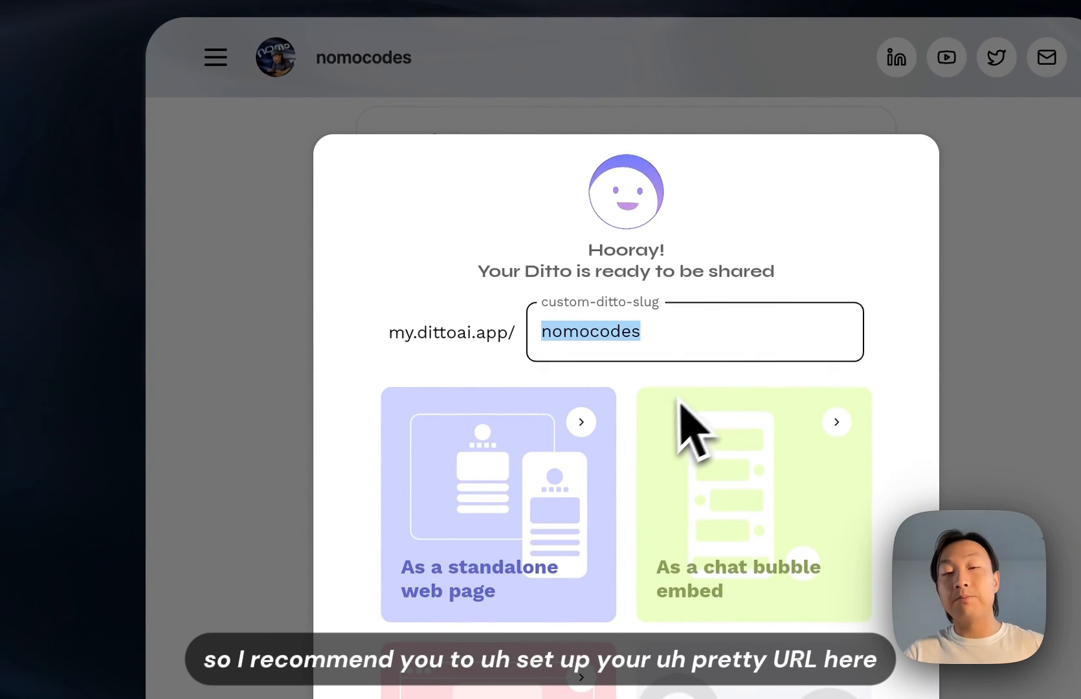
mouse_move(628, 383)
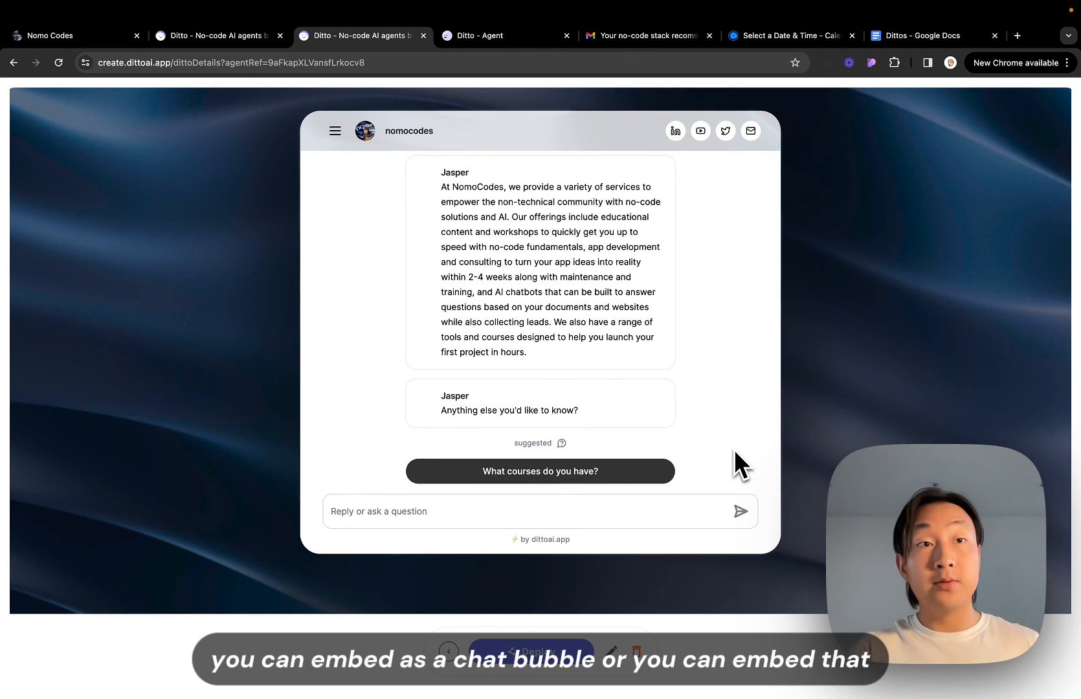
mouse_move(691, 465)
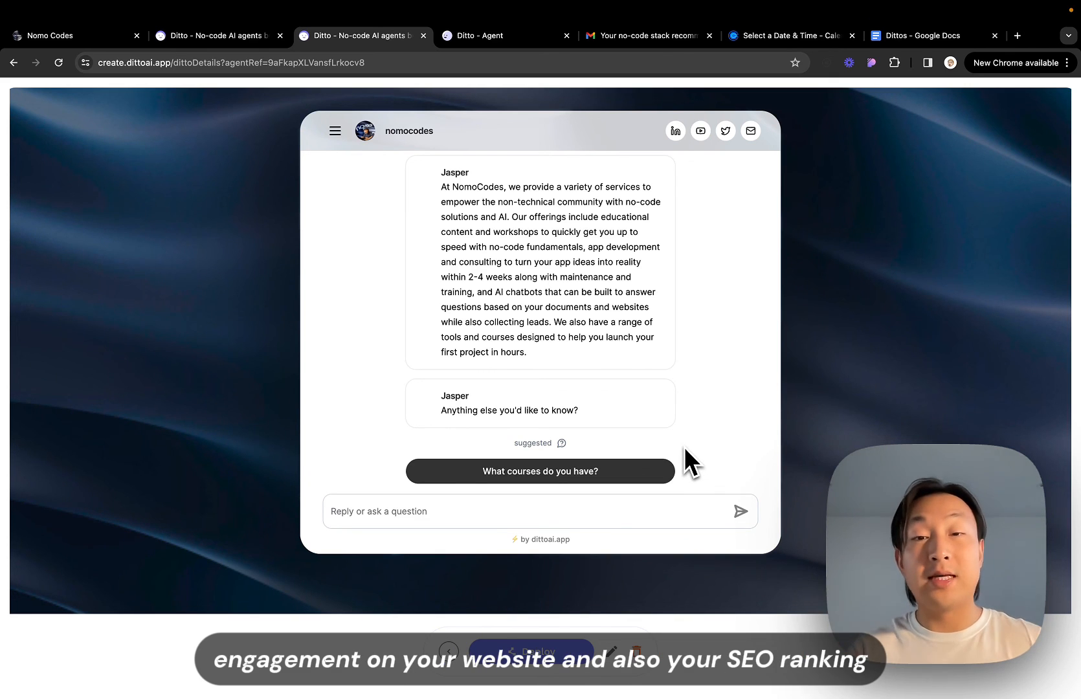
mouse_move(738, 479)
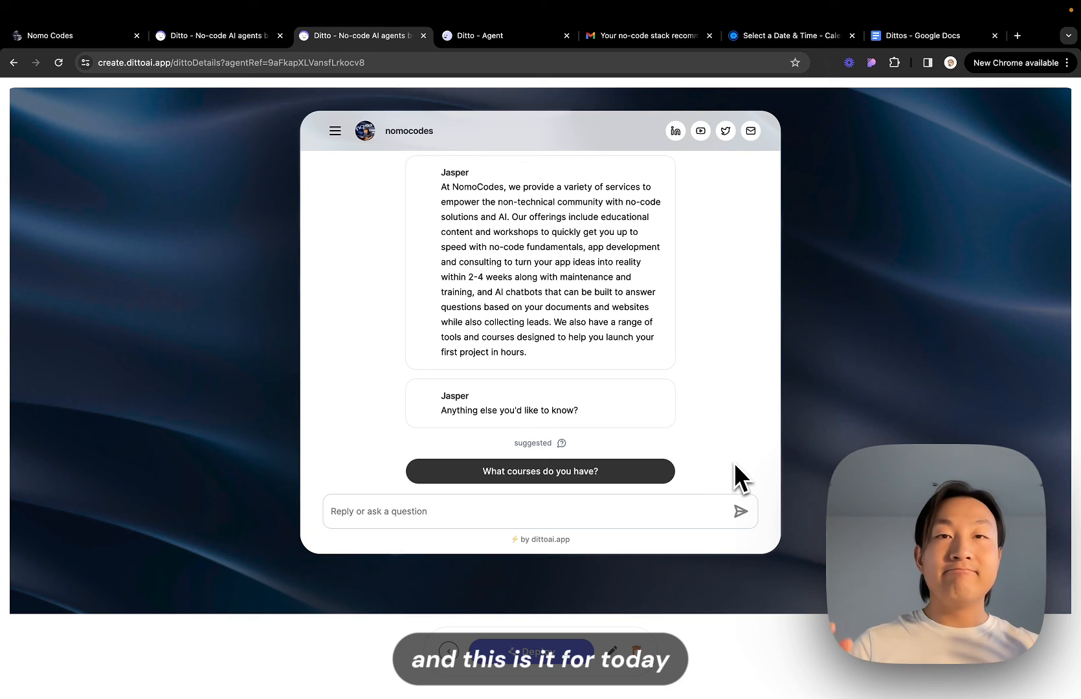